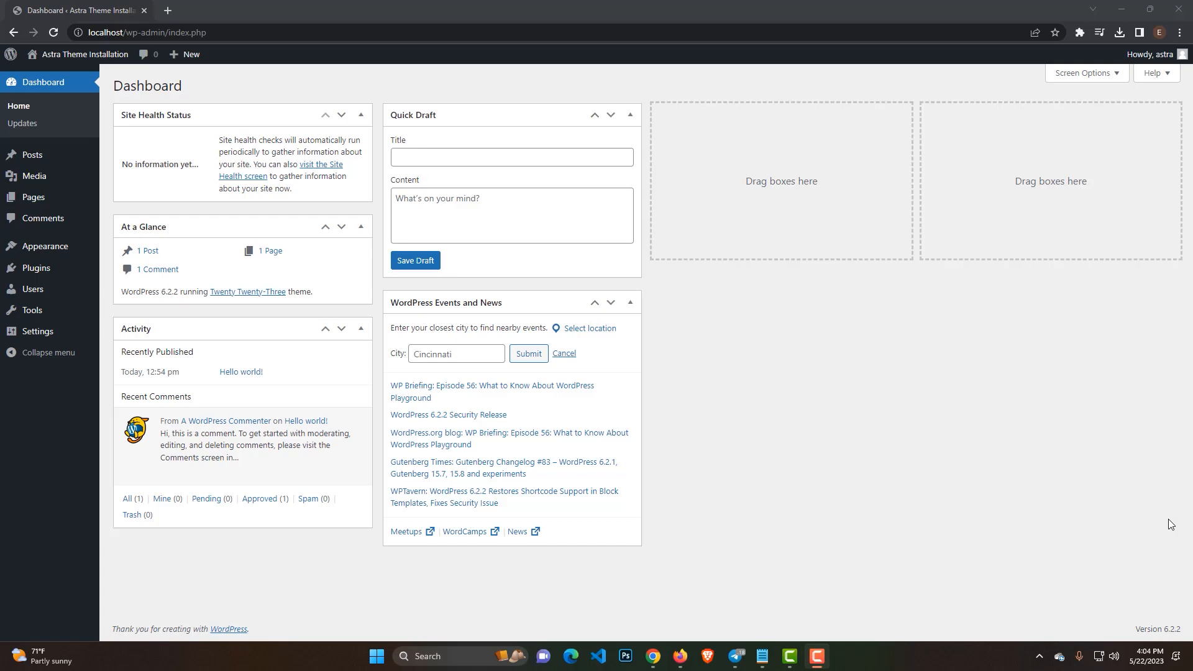
{"action": "mouse_move", "coordinate": [353, 389]}
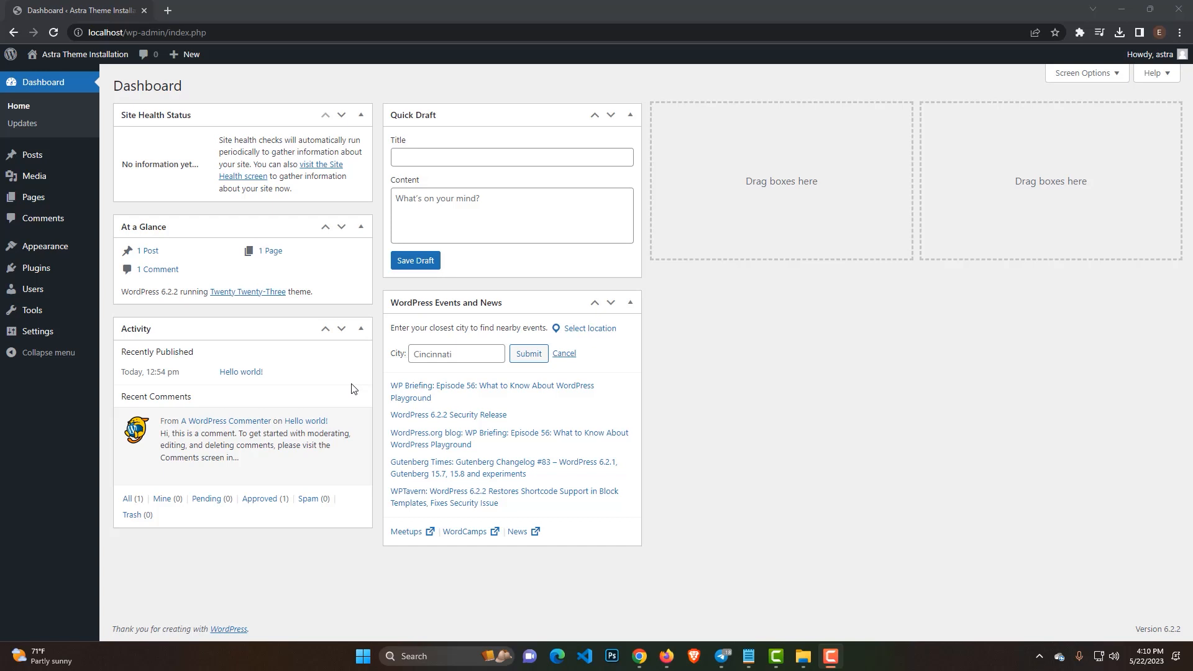
{"action": "mouse_move", "coordinate": [942, 293]}
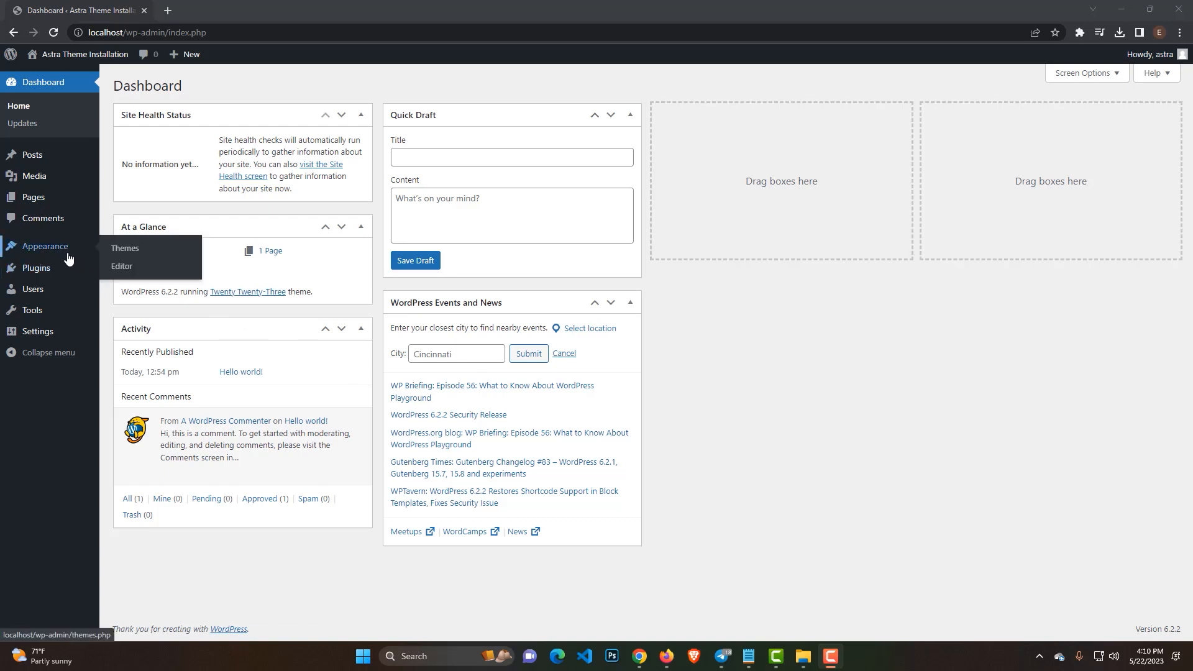
{"action": "mouse_move", "coordinate": [125, 249]}
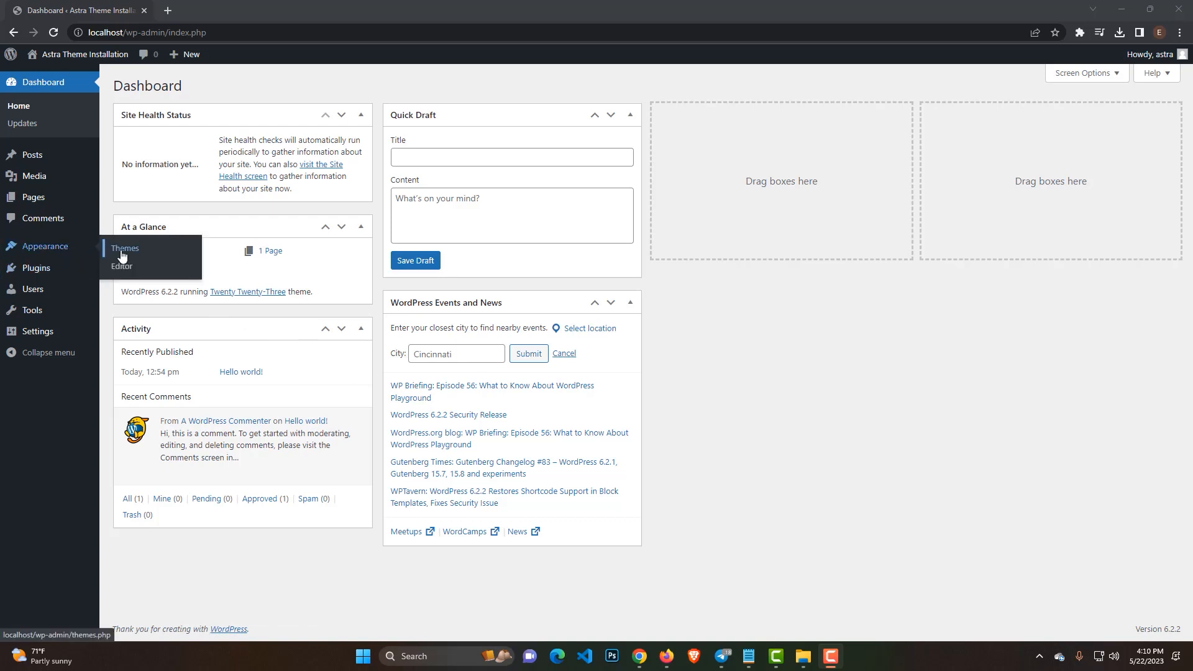
Search the Add Themes directory for 'Astra' from Appearance > Themes
{"action": "left_click", "coordinate": [125, 249]}
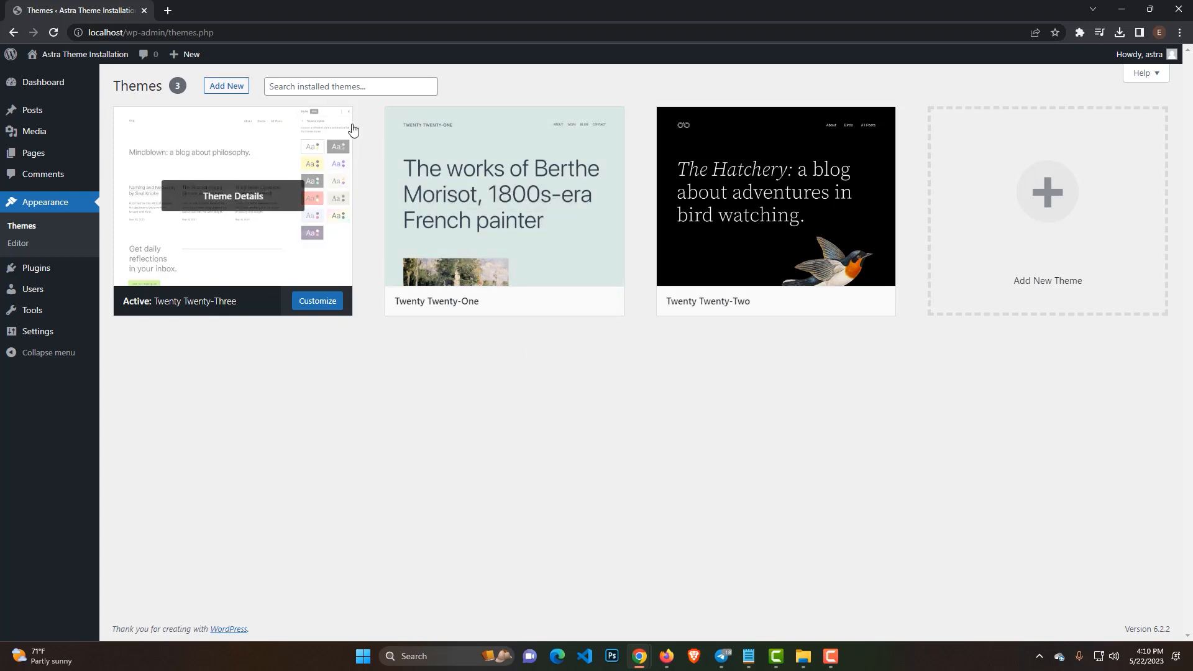
{"action": "left_click", "coordinate": [226, 86]}
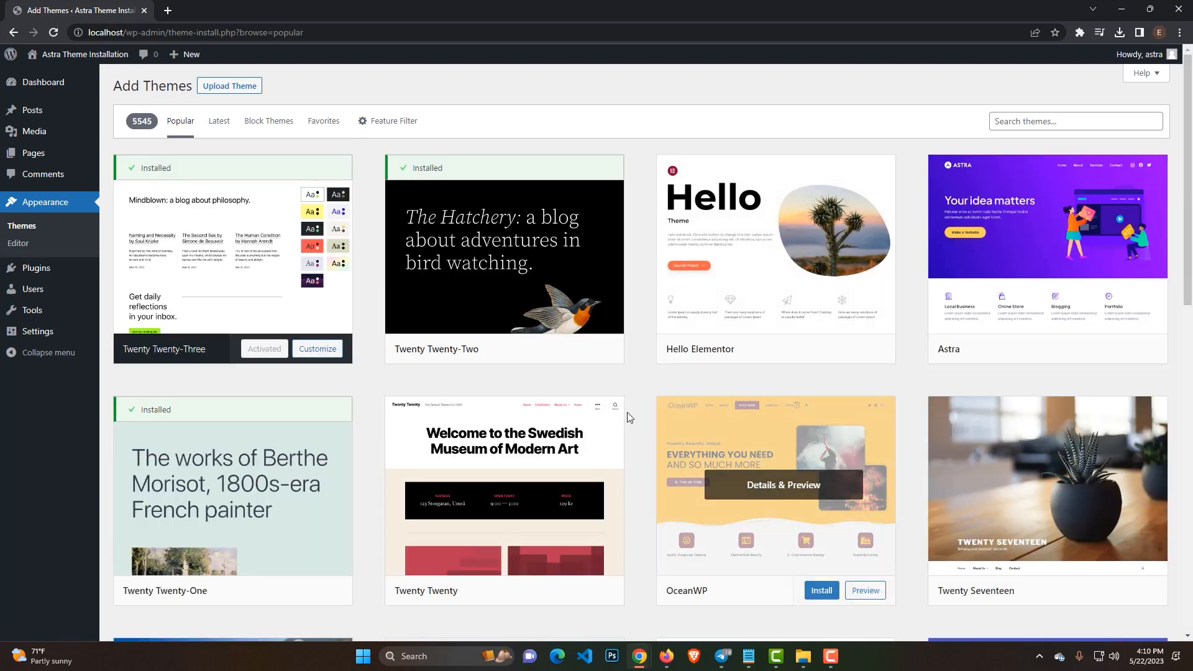
{"action": "mouse_move", "coordinate": [630, 398]}
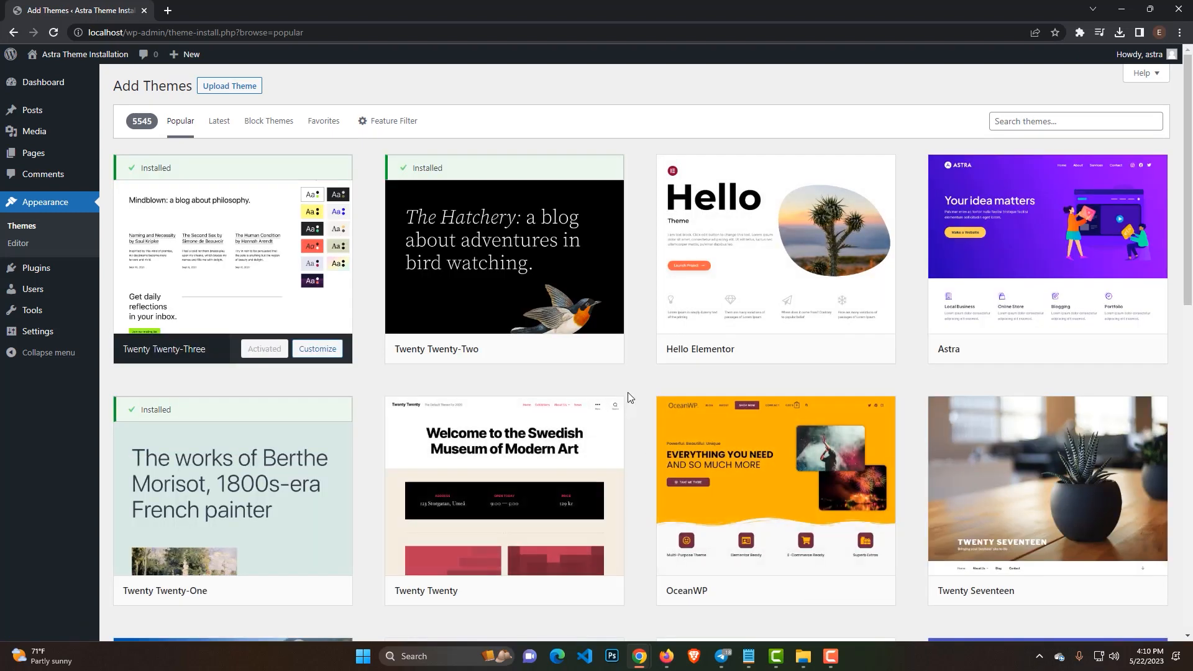
{"action": "mouse_move", "coordinate": [1156, 245]}
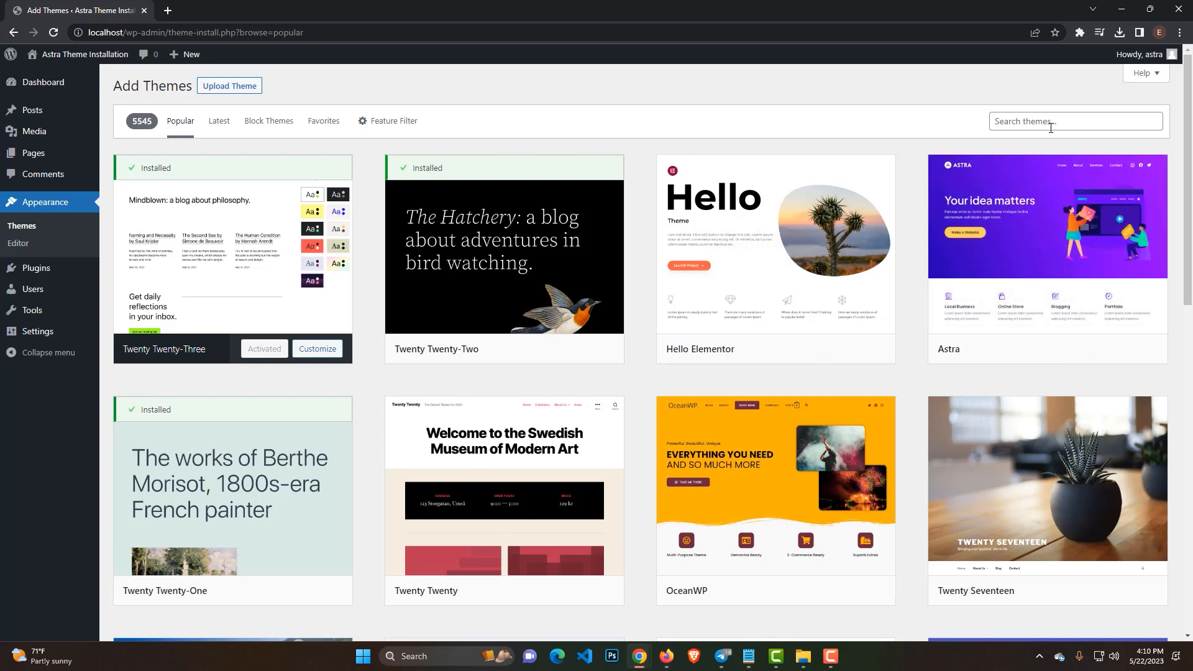
{"action": "left_click", "coordinate": [1075, 122]}
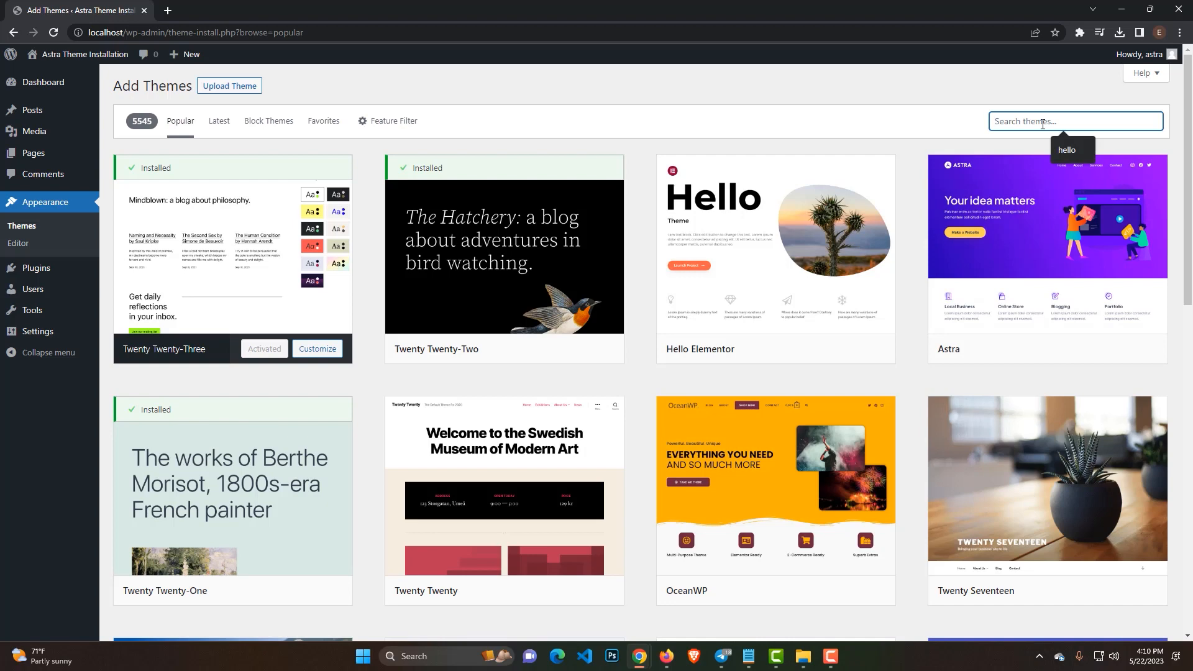
{"action": "type", "text": "Astra"}
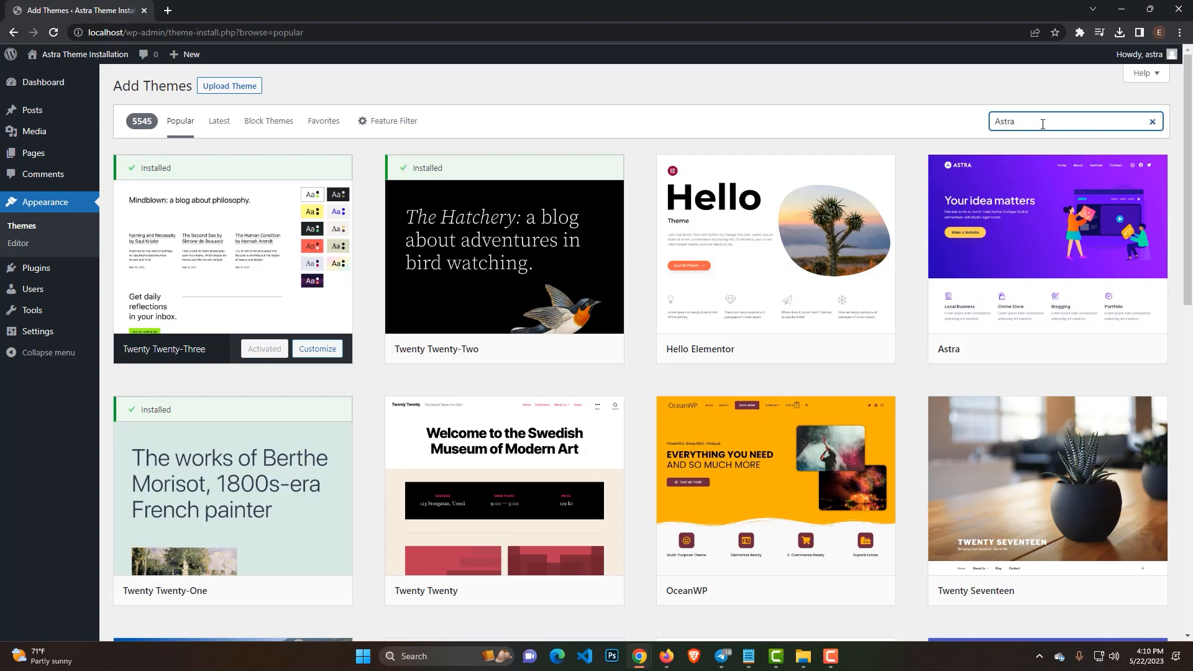
{"action": "key", "text": "Return"}
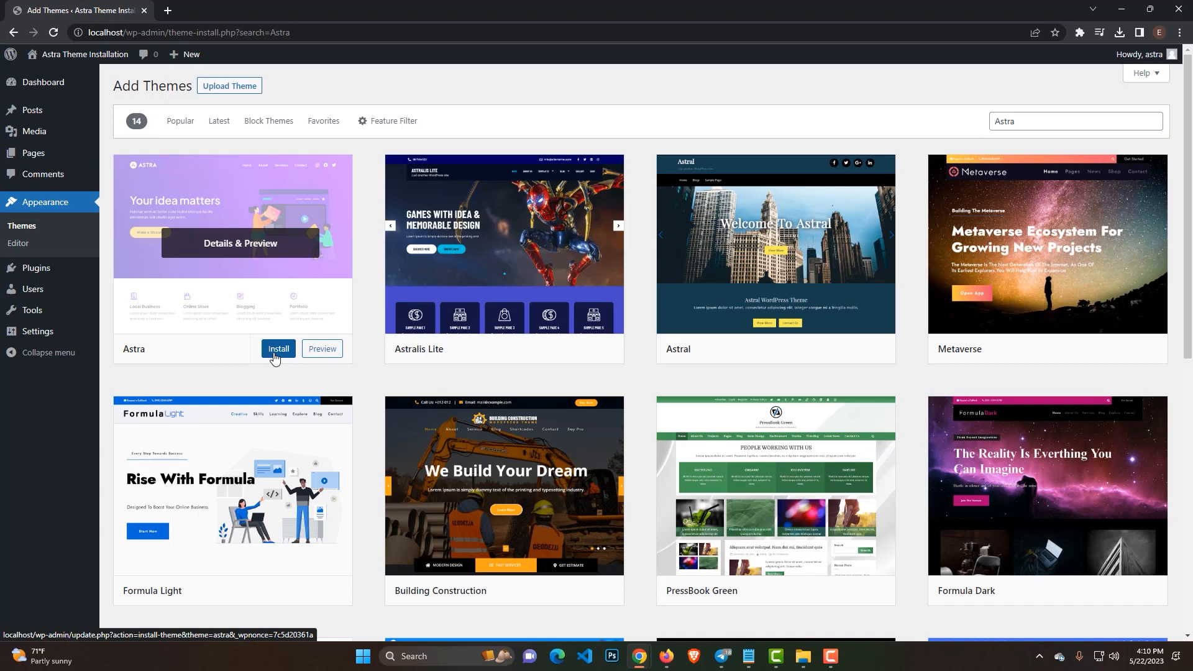
Install the Astra theme and activate it
{"action": "left_click", "coordinate": [277, 350]}
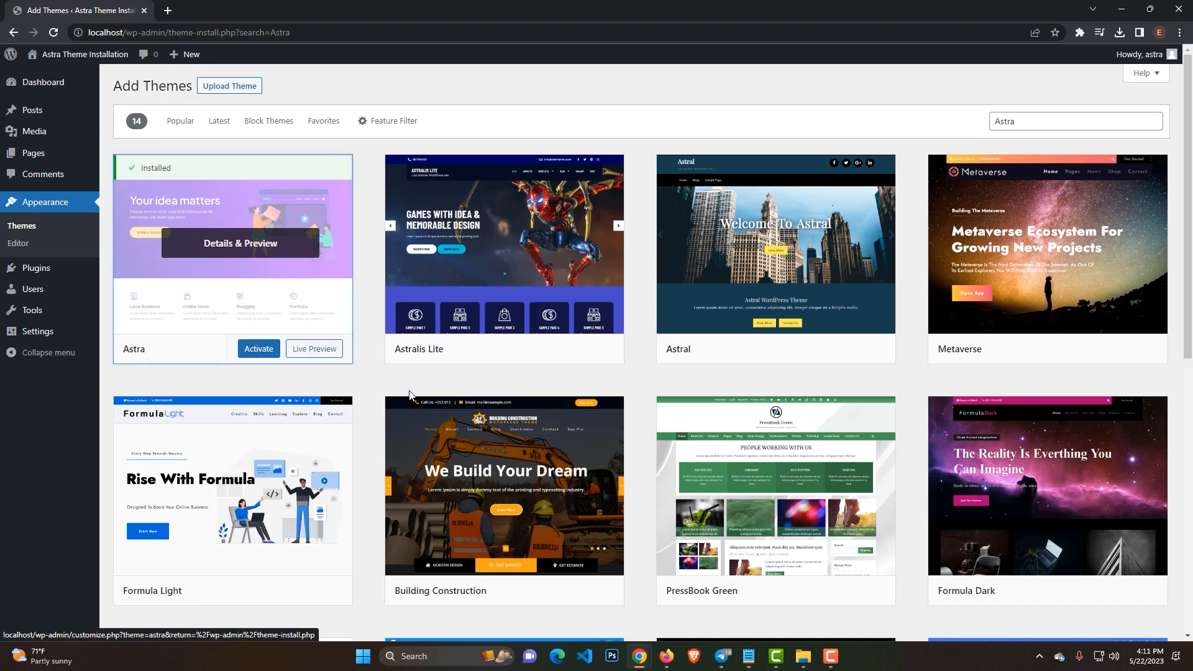
{"action": "mouse_move", "coordinate": [363, 386]}
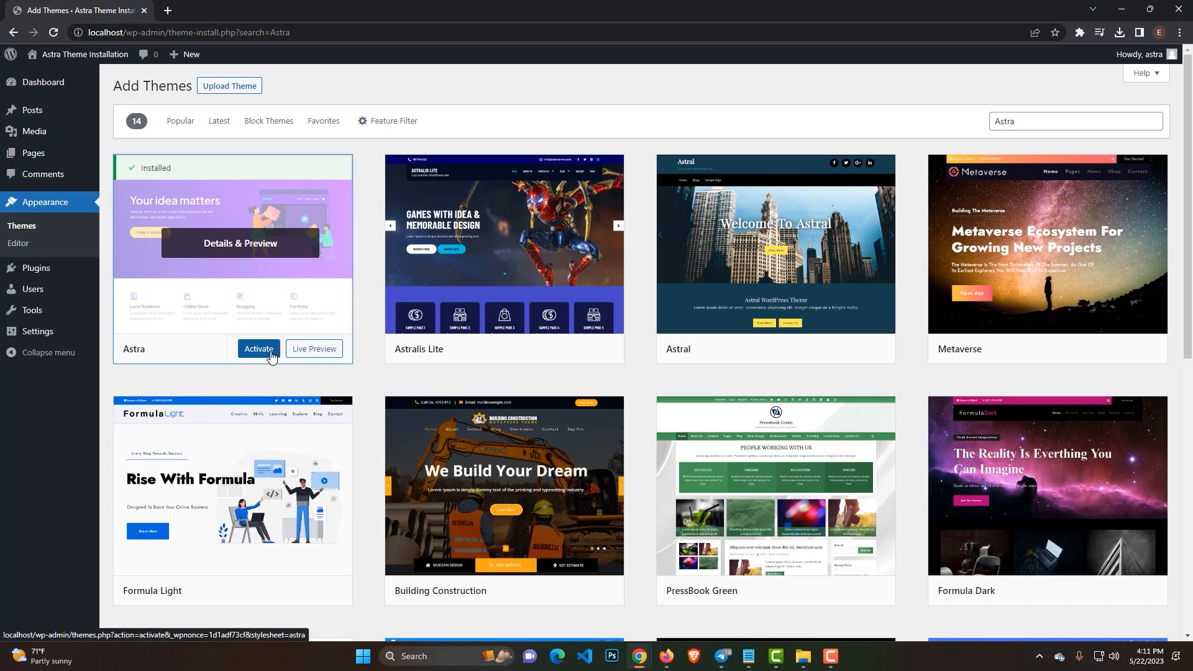
{"action": "left_click", "coordinate": [258, 352]}
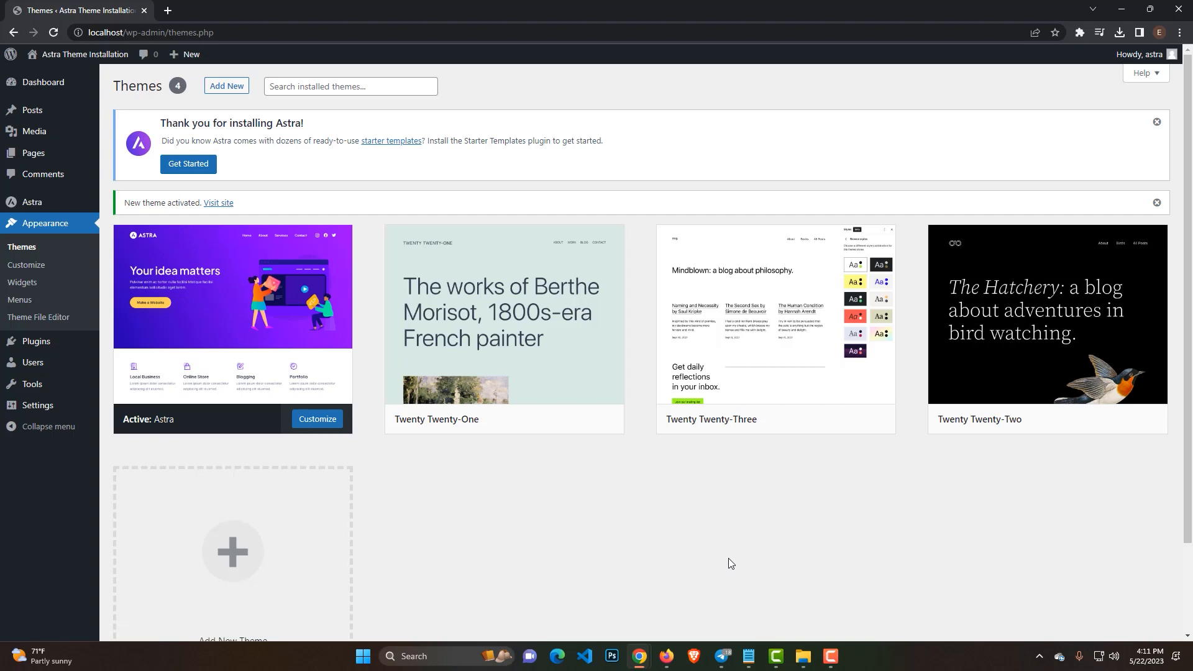
{"action": "mouse_move", "coordinate": [126, 202]}
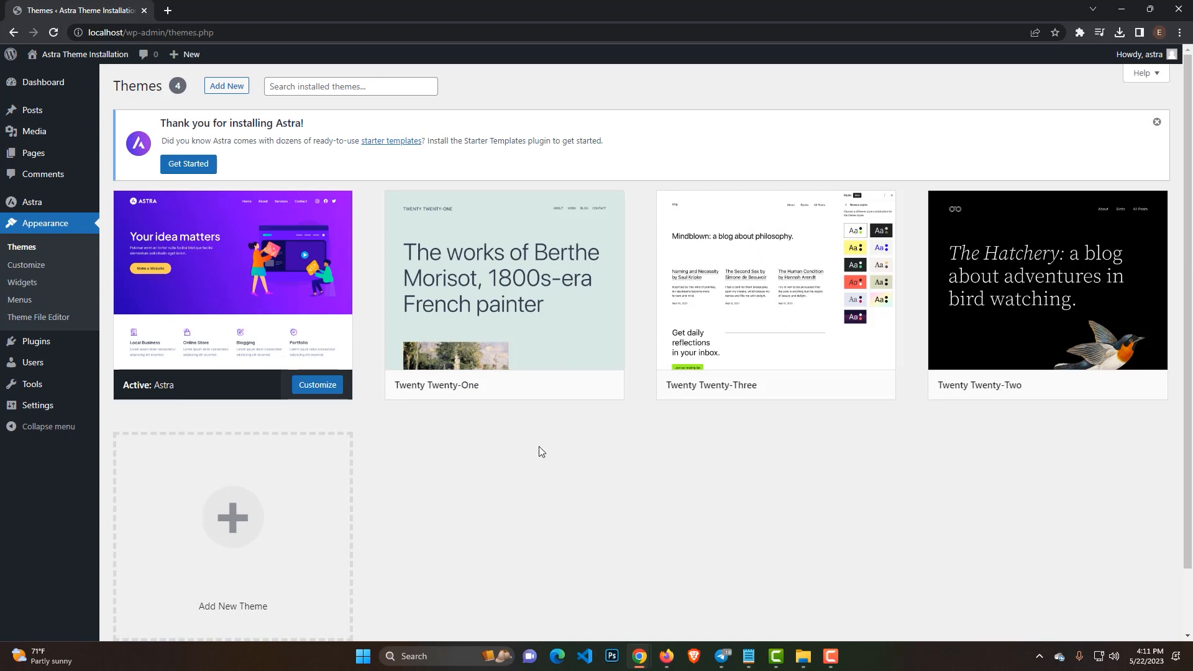
{"action": "mouse_move", "coordinate": [302, 453]}
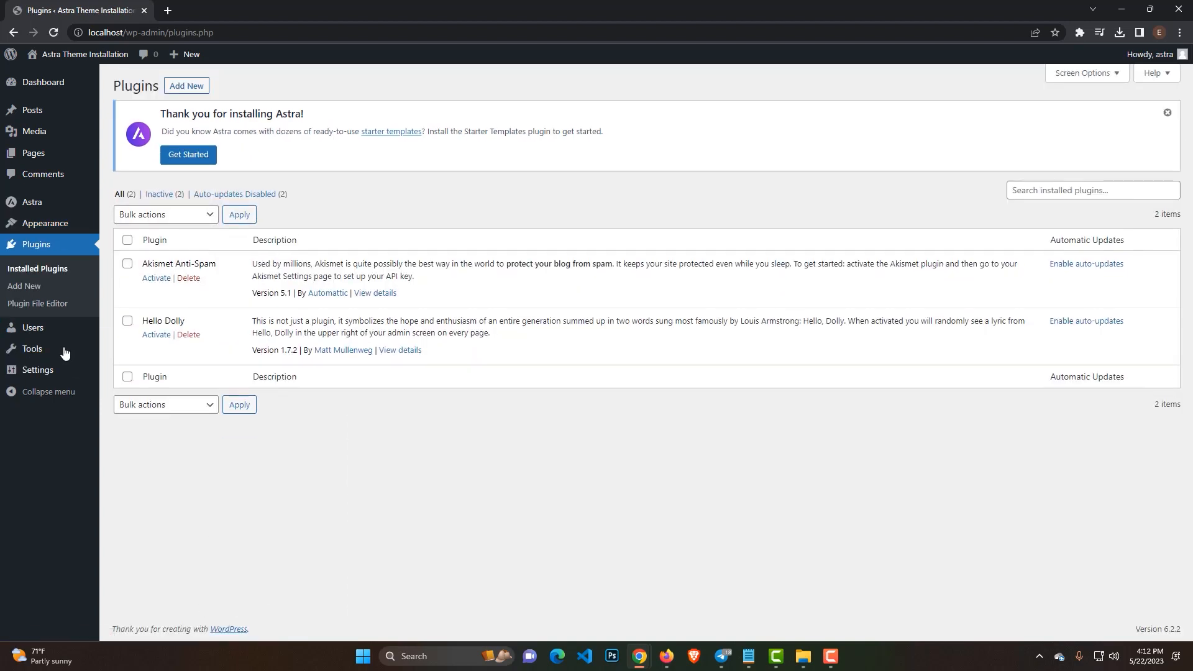
Search plugins for 'star', then install and activate Starter Templates by Brainstorm Force
{"action": "left_click", "coordinate": [186, 85]}
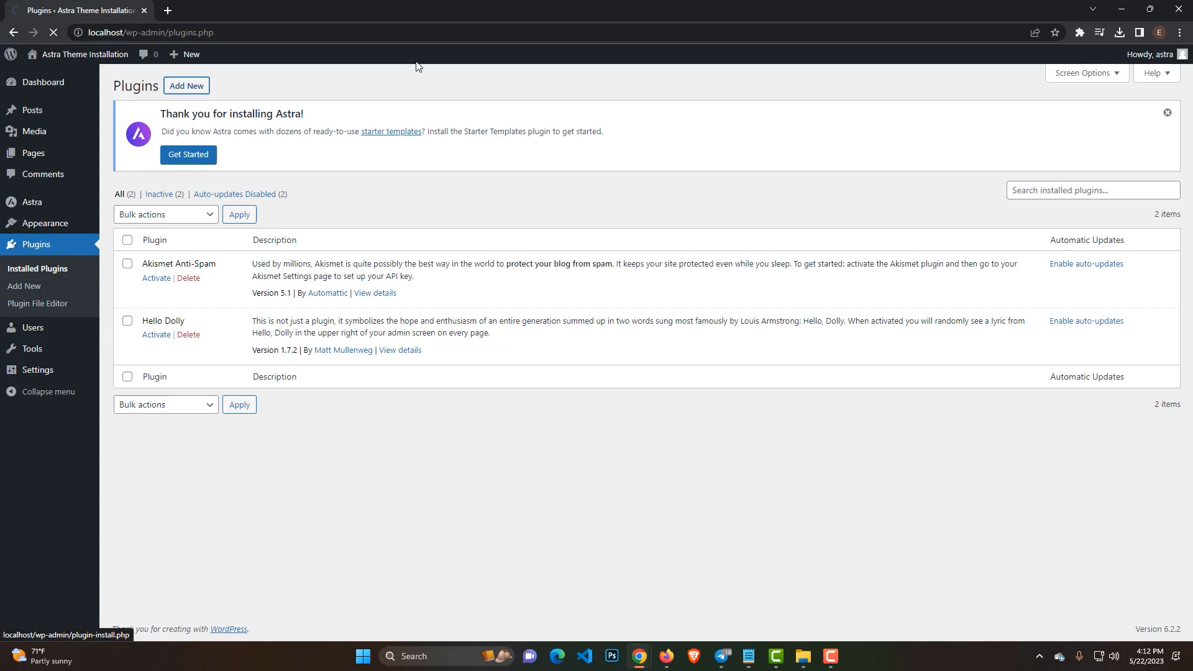
{"action": "left_click", "coordinate": [24, 286]}
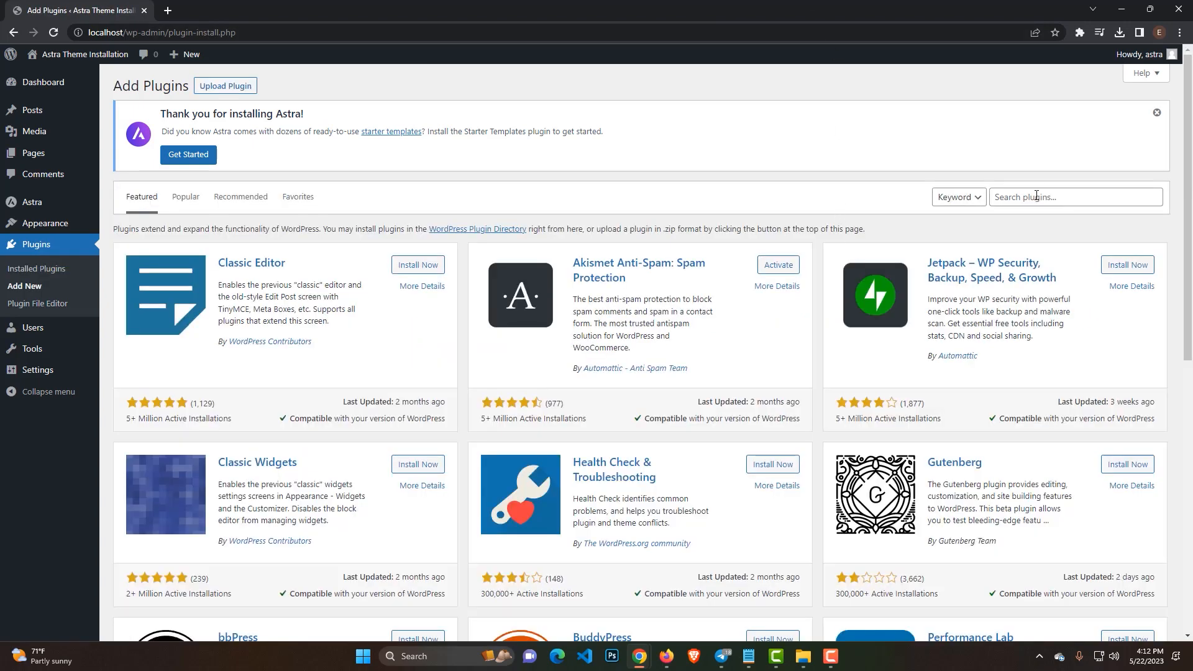
{"action": "left_click", "coordinate": [1073, 197]}
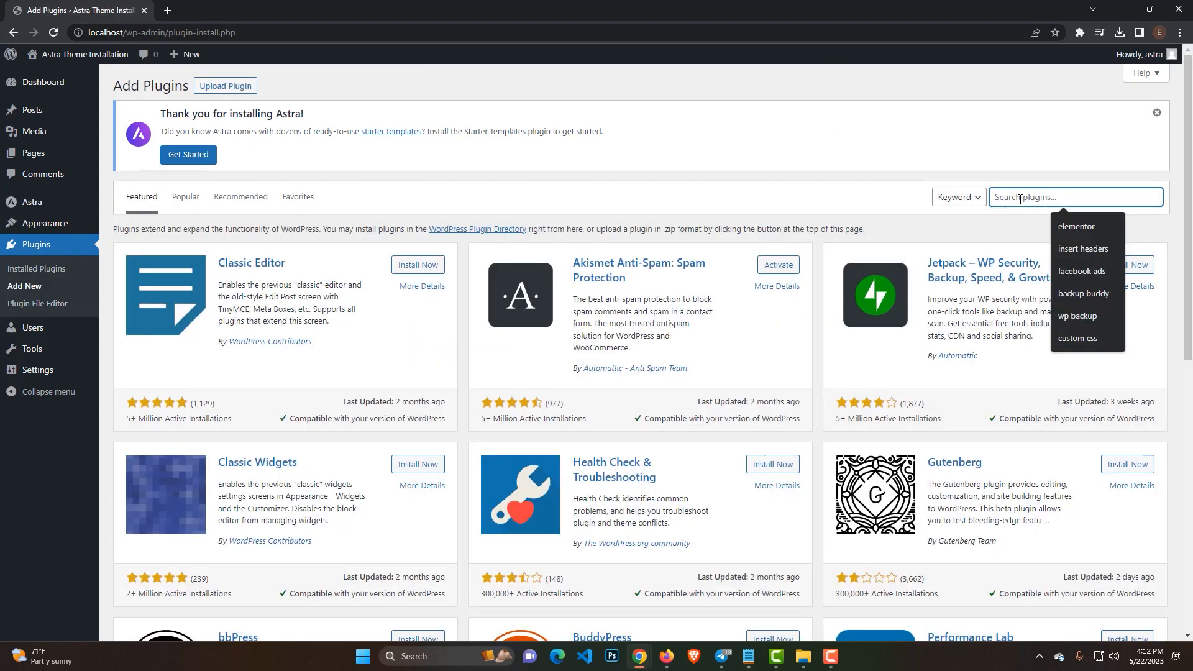
{"action": "type", "text": "starter template"}
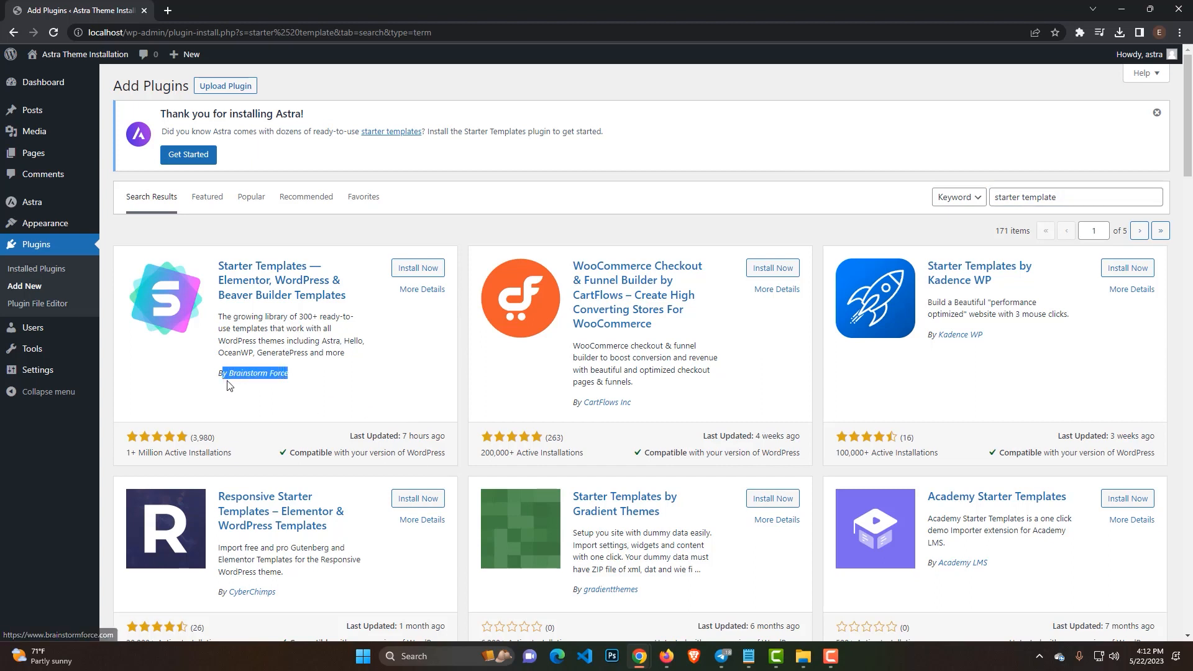
{"action": "left_click", "coordinate": [417, 267]}
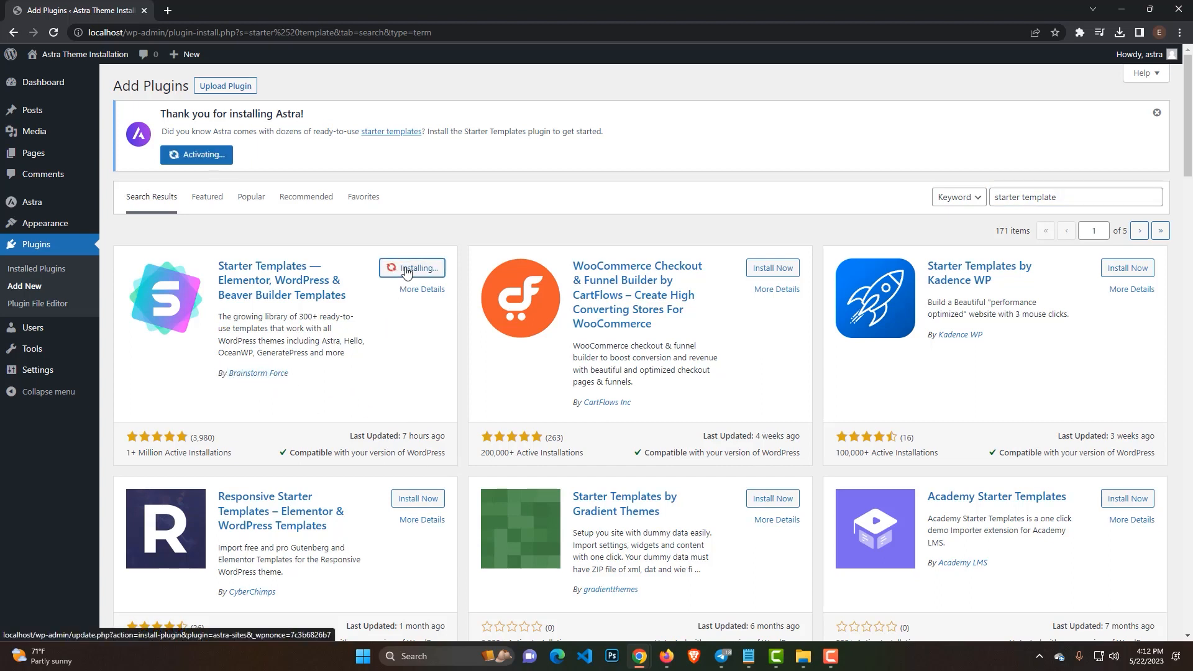
{"action": "left_click", "coordinate": [1157, 112]}
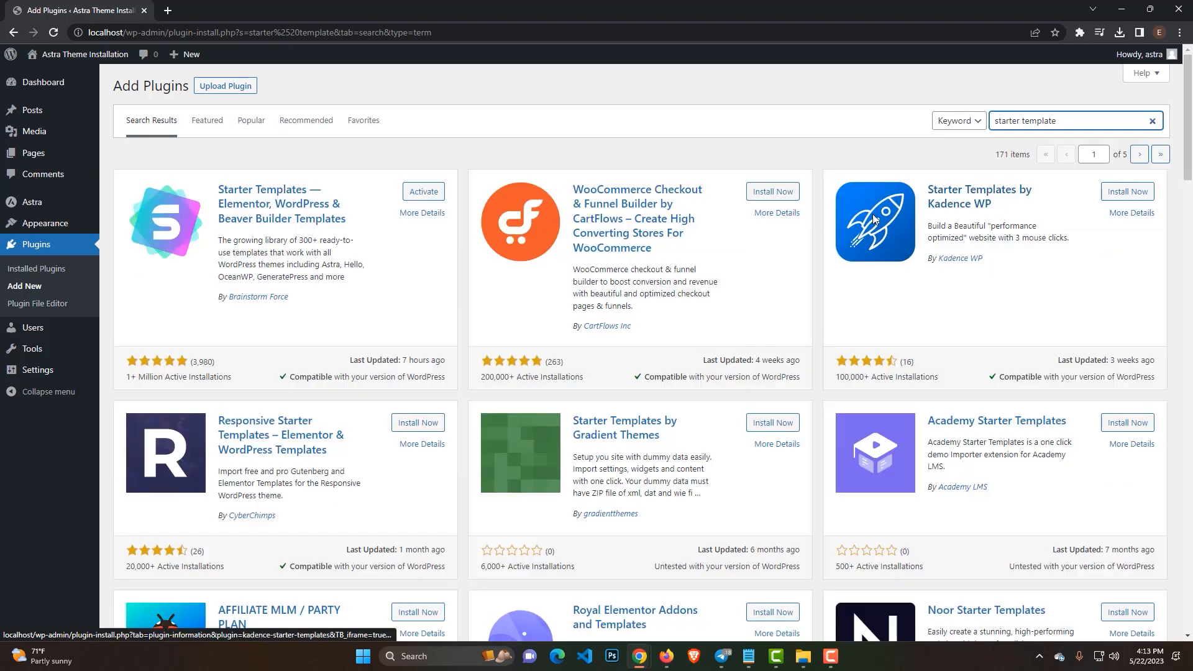
{"action": "mouse_move", "coordinate": [461, 218]}
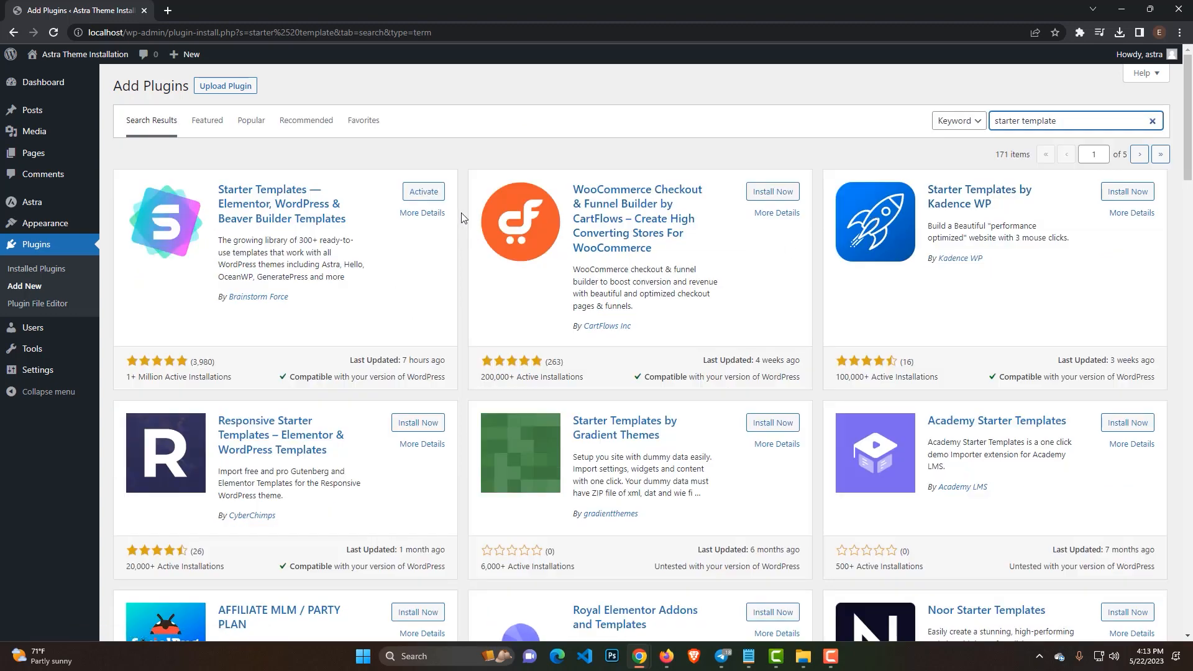
{"action": "left_click", "coordinate": [37, 269]}
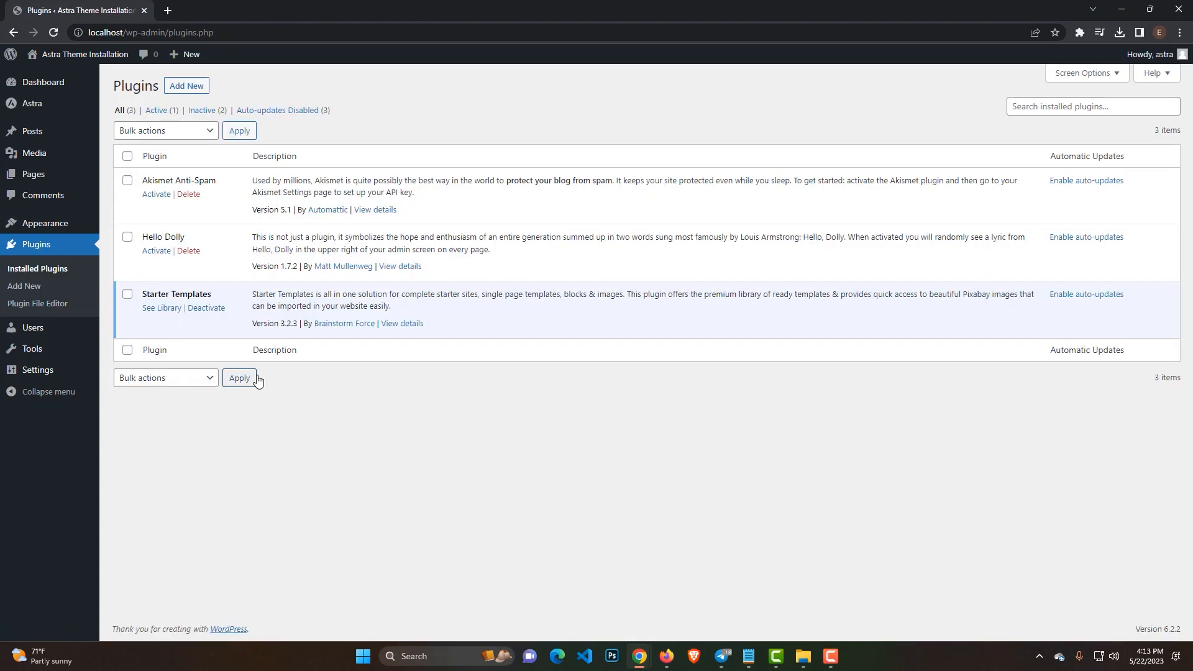
{"action": "mouse_move", "coordinate": [197, 342]}
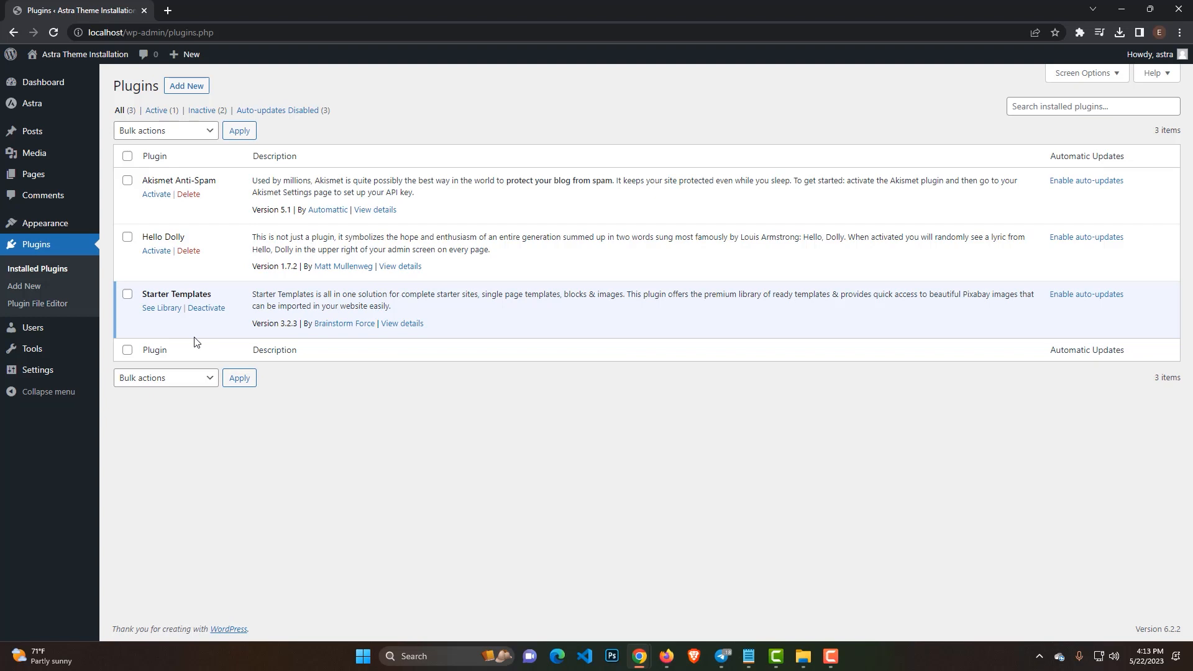
{"action": "mouse_move", "coordinate": [160, 308]}
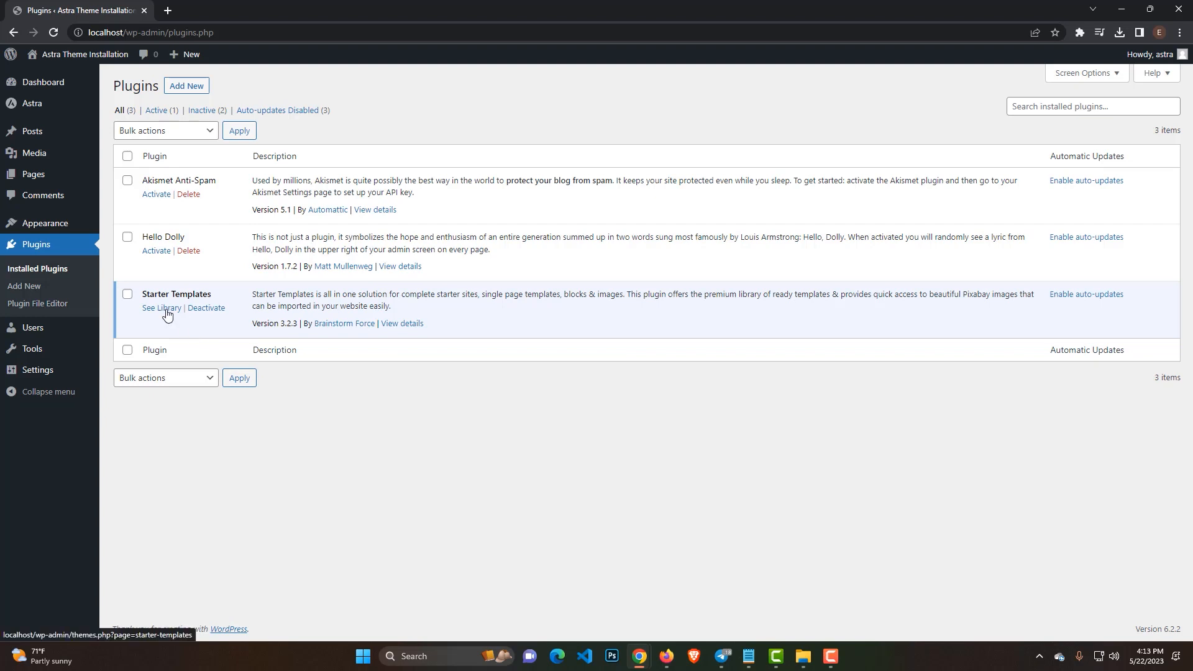
Launch Starter Templates, start building a website, and select Elementor as page builder
{"action": "left_click", "coordinate": [162, 307]}
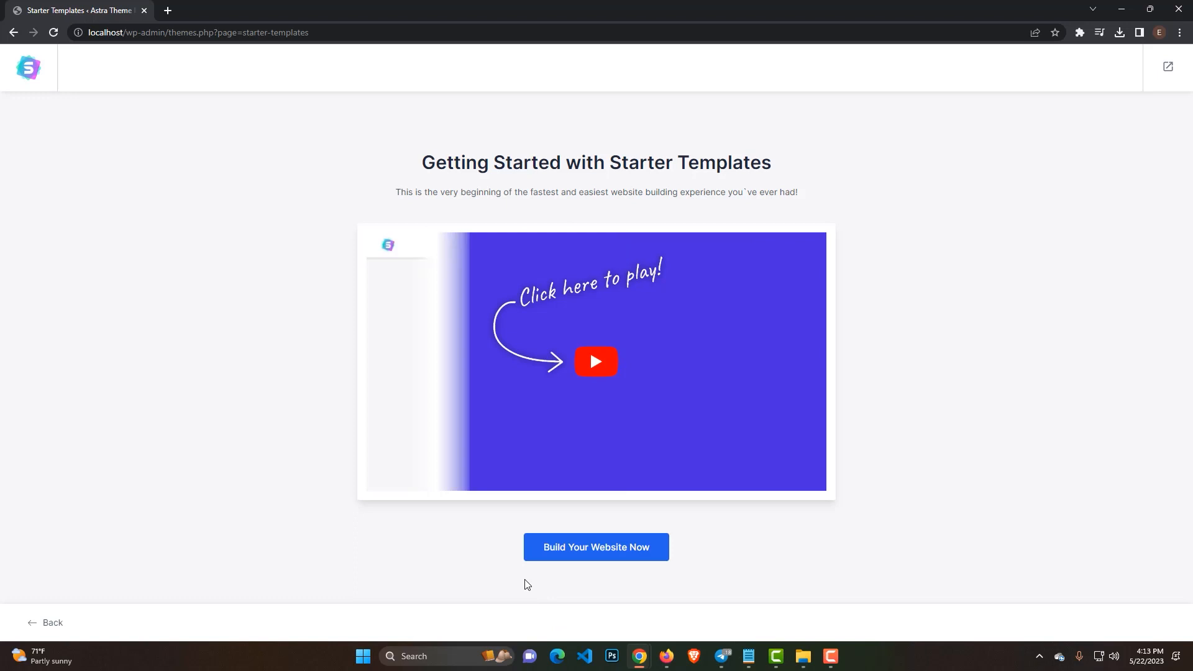
{"action": "left_click", "coordinate": [596, 547]}
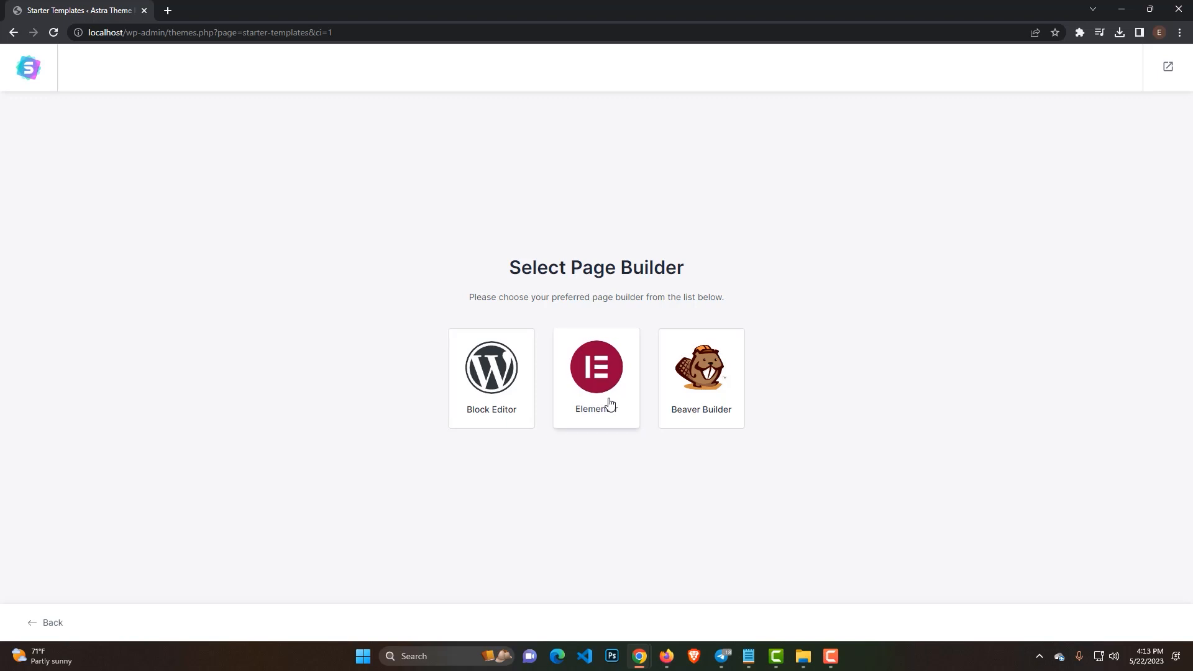
{"action": "left_click", "coordinate": [596, 367]}
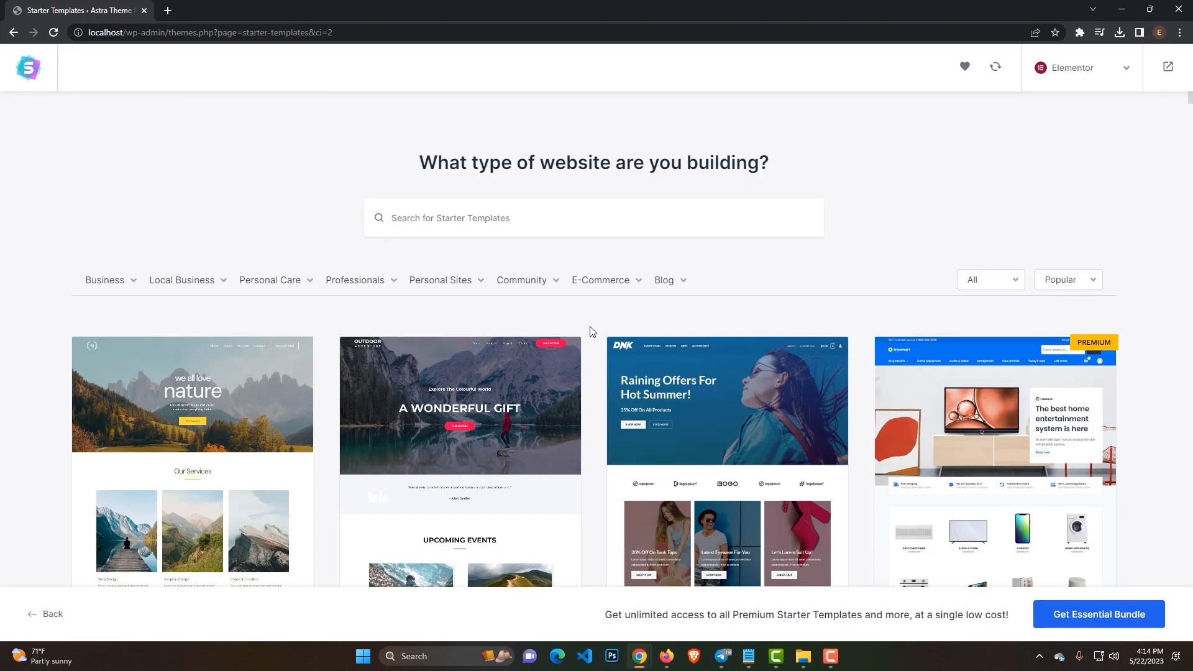
{"action": "mouse_move", "coordinate": [898, 159]}
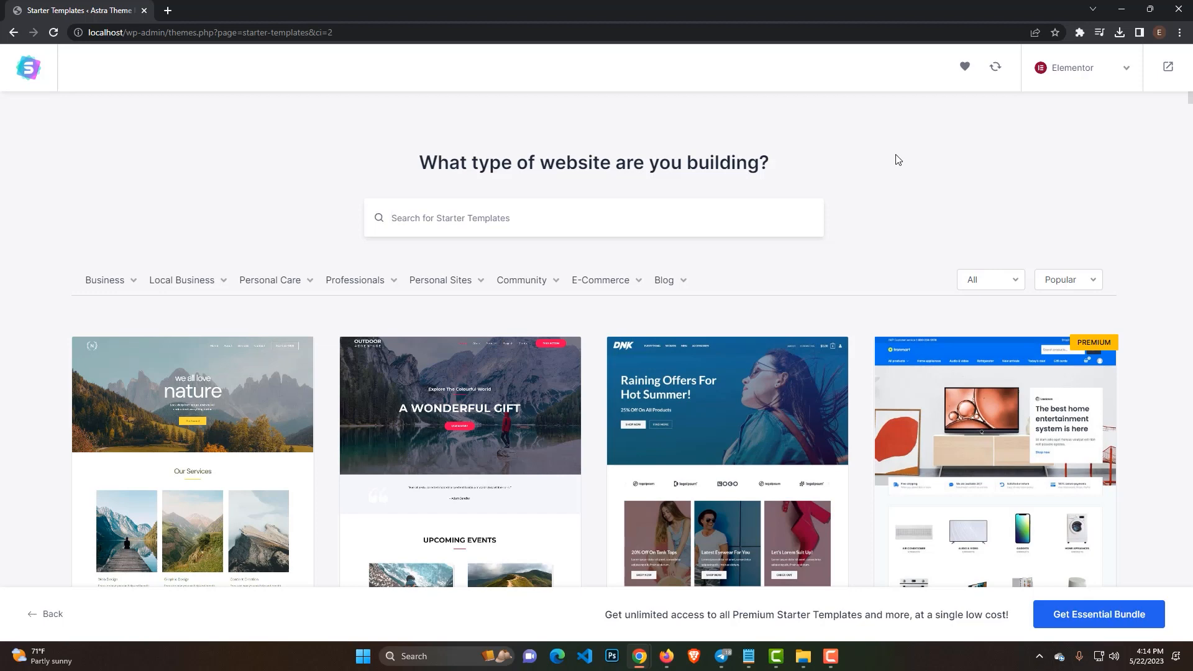
{"action": "mouse_move", "coordinate": [942, 231]}
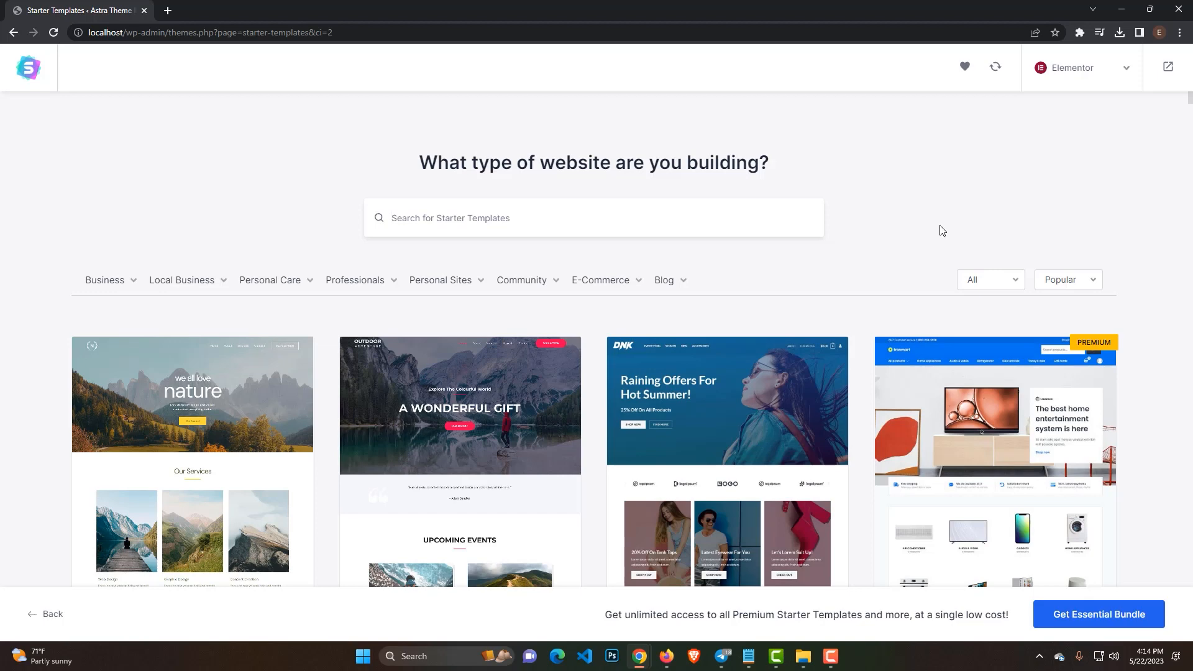
{"action": "mouse_move", "coordinate": [903, 247]}
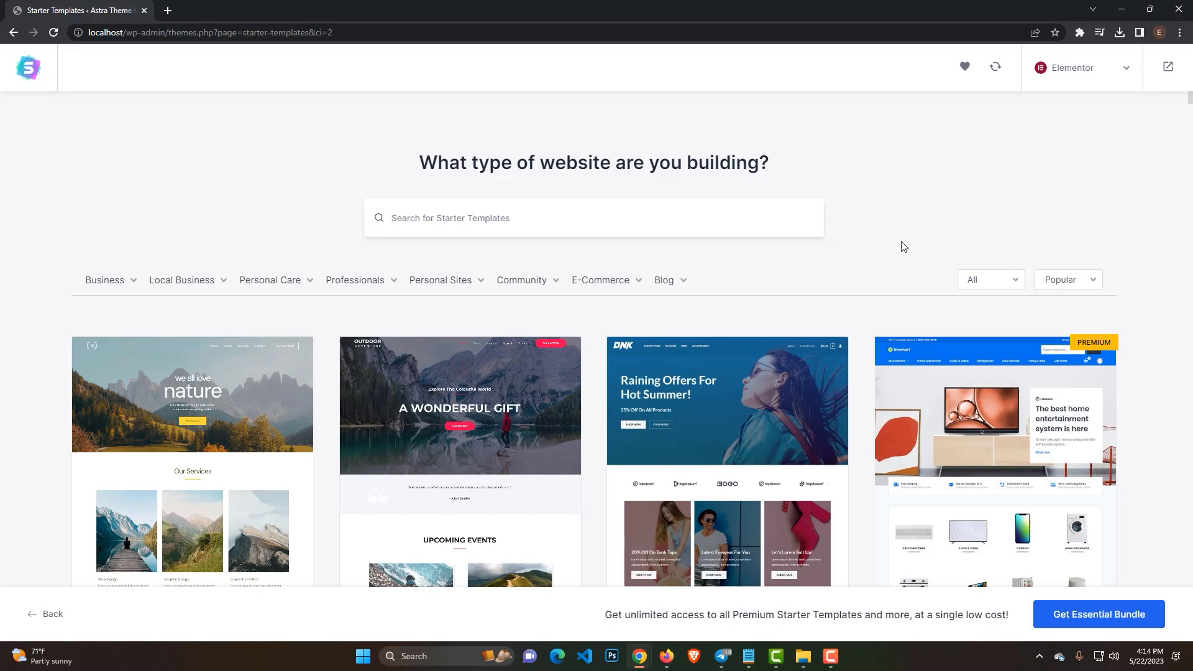
{"action": "mouse_move", "coordinate": [299, 275]}
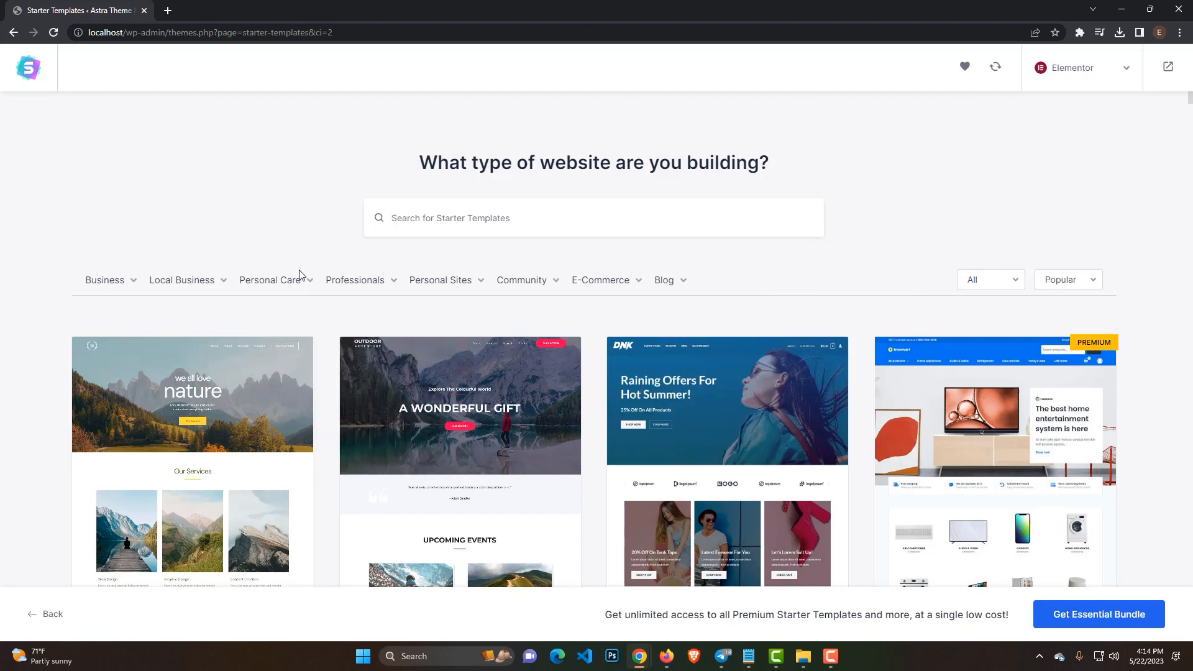
{"action": "mouse_move", "coordinate": [153, 234]}
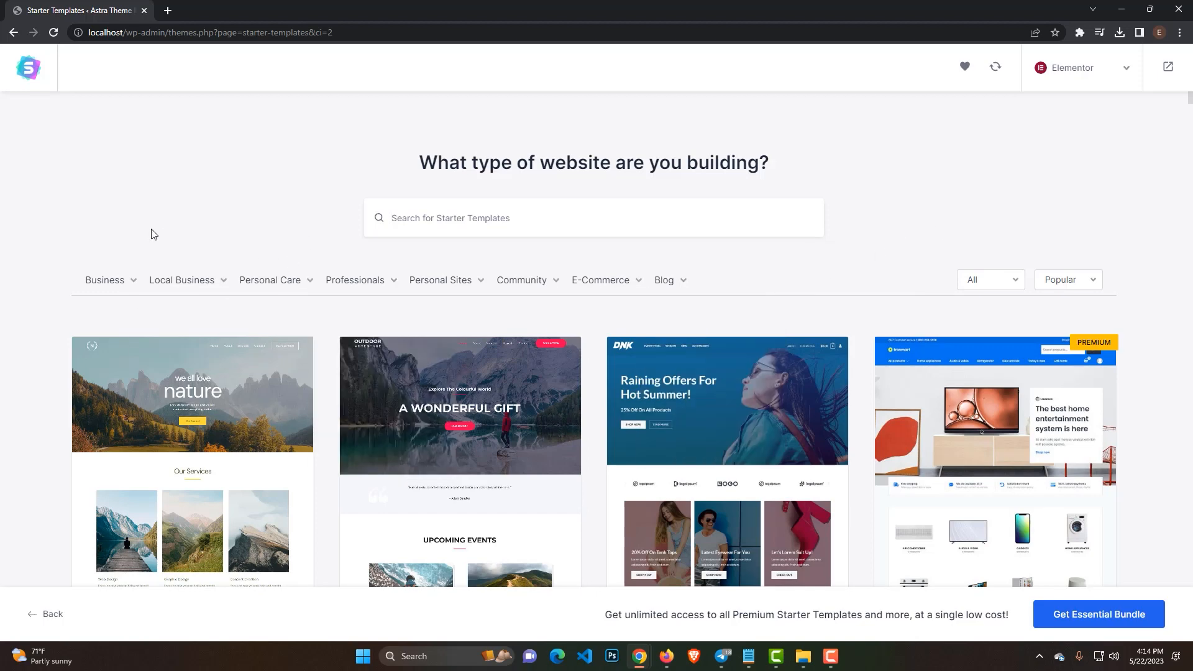
Filter templates to Personal Care > Beauty and scroll down to Barber Shop
{"action": "left_click", "coordinate": [270, 279]}
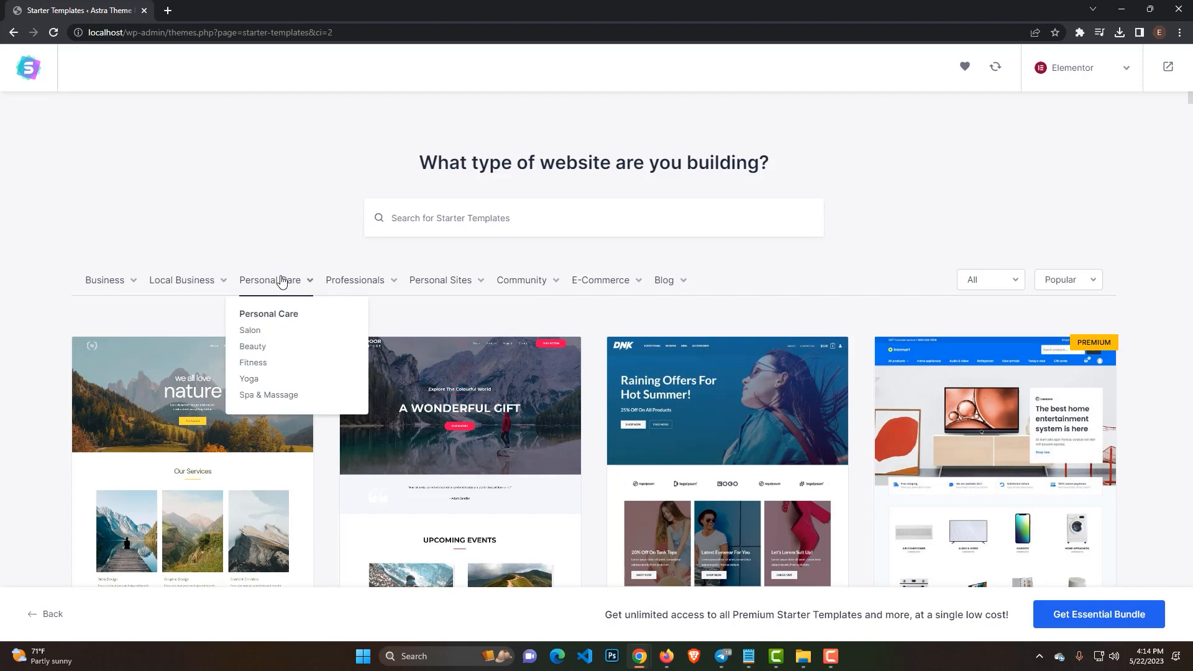
{"action": "mouse_move", "coordinate": [264, 351]}
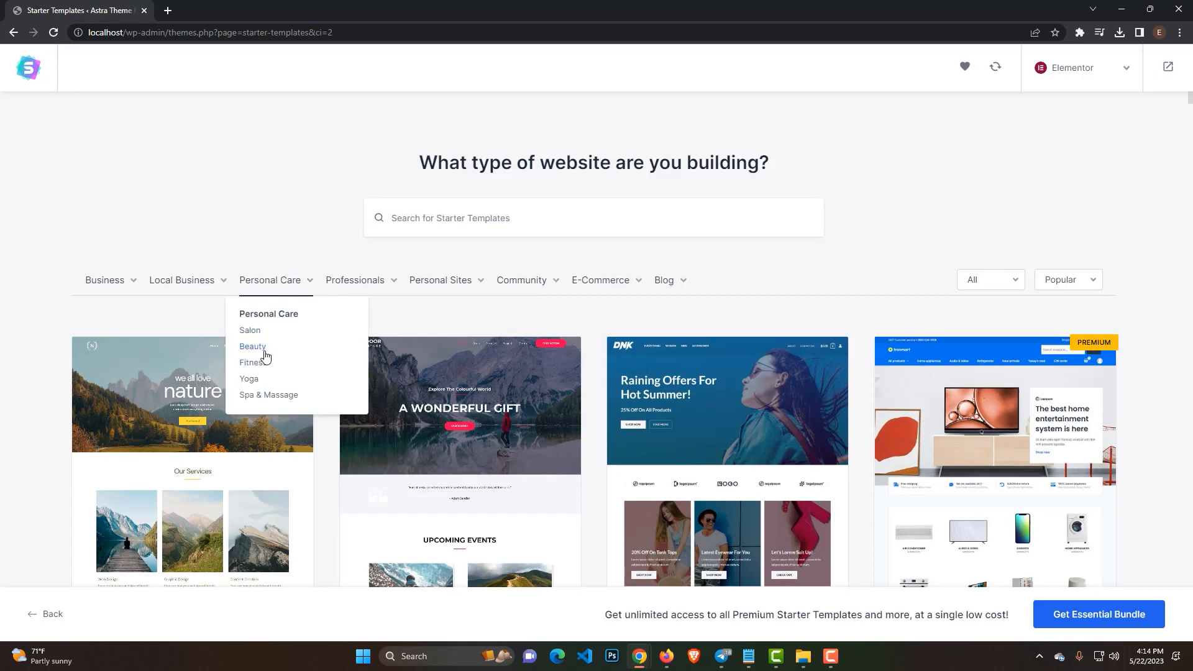
{"action": "left_click", "coordinate": [252, 347]}
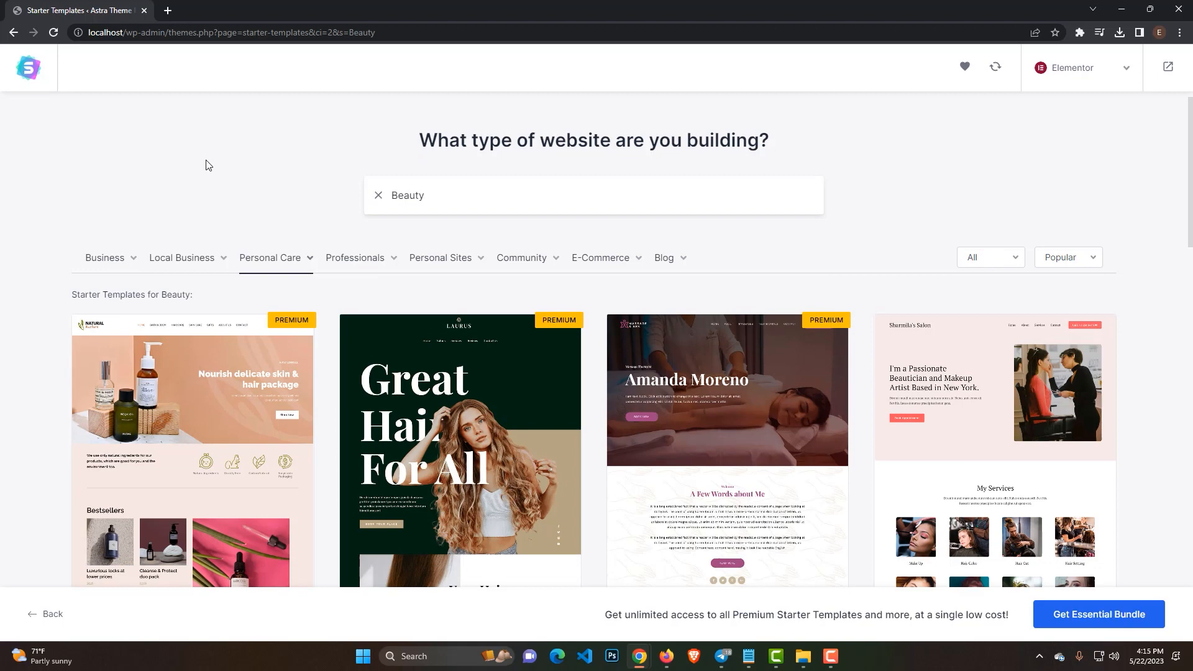
{"action": "scroll", "scroll_direction": "down", "scroll_amount": 3}
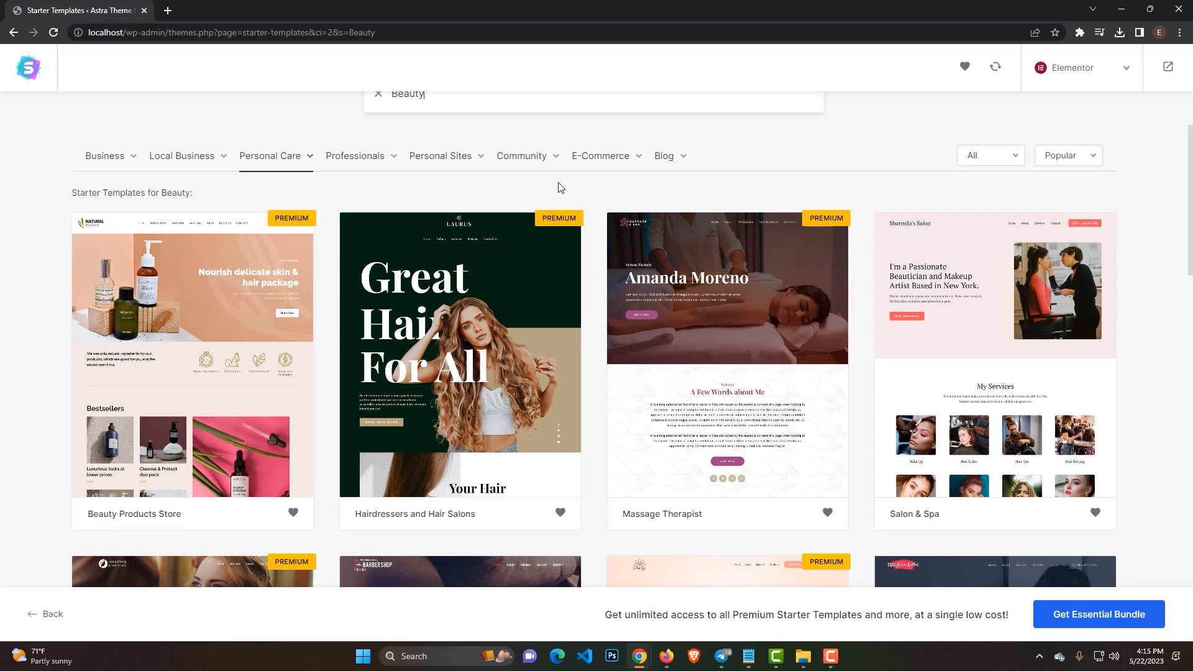
{"action": "mouse_move", "coordinate": [265, 210]}
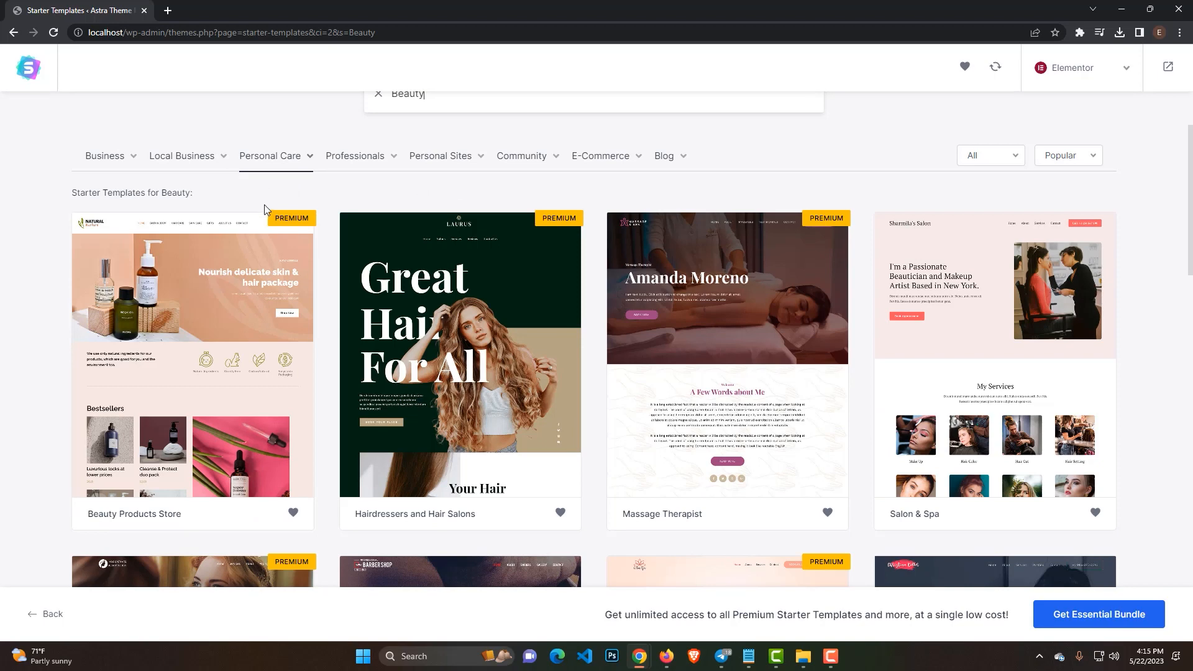
{"action": "mouse_move", "coordinate": [285, 226]}
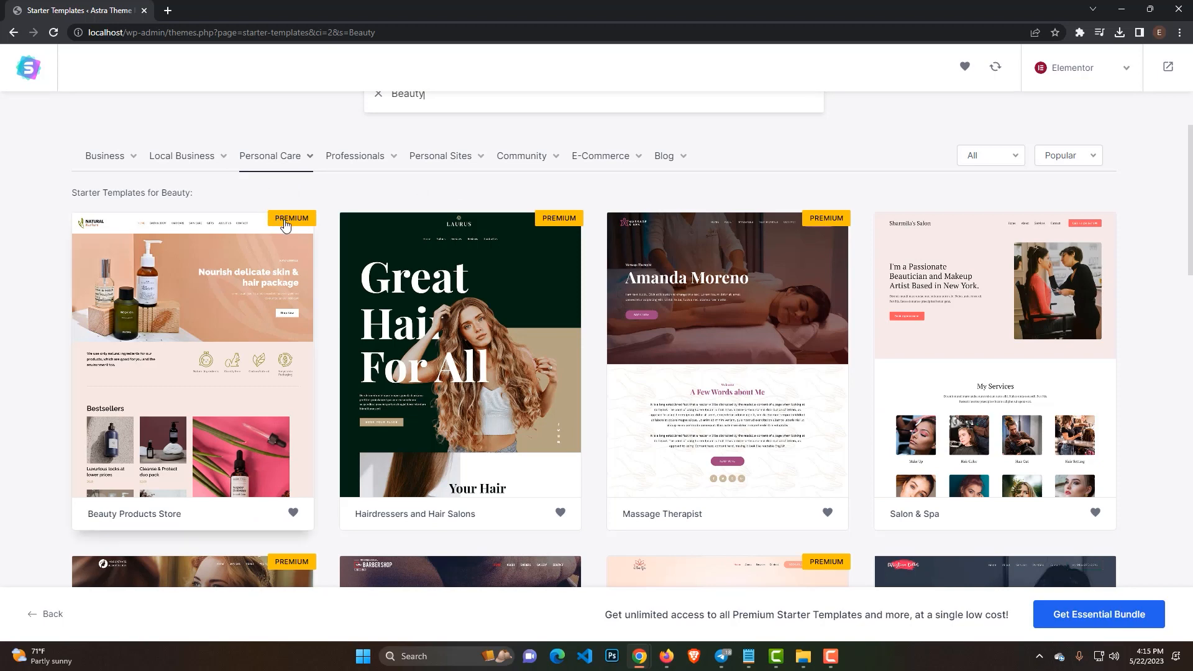
{"action": "mouse_move", "coordinate": [880, 204]}
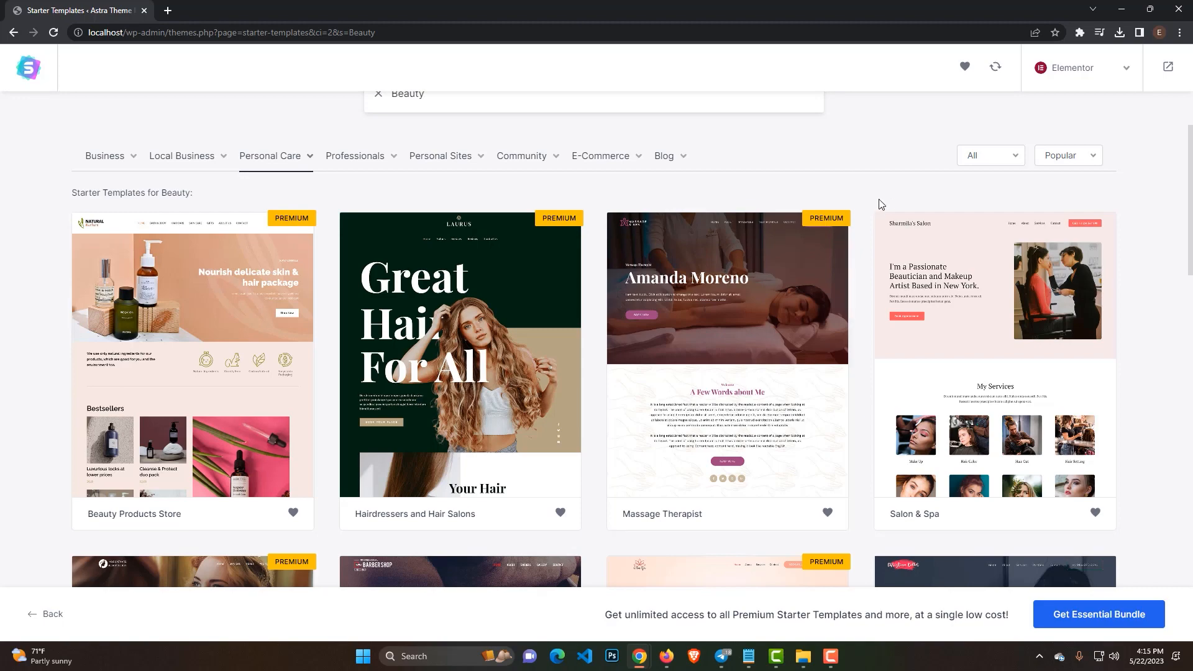
{"action": "scroll", "scroll_direction": "down", "scroll_amount": 3}
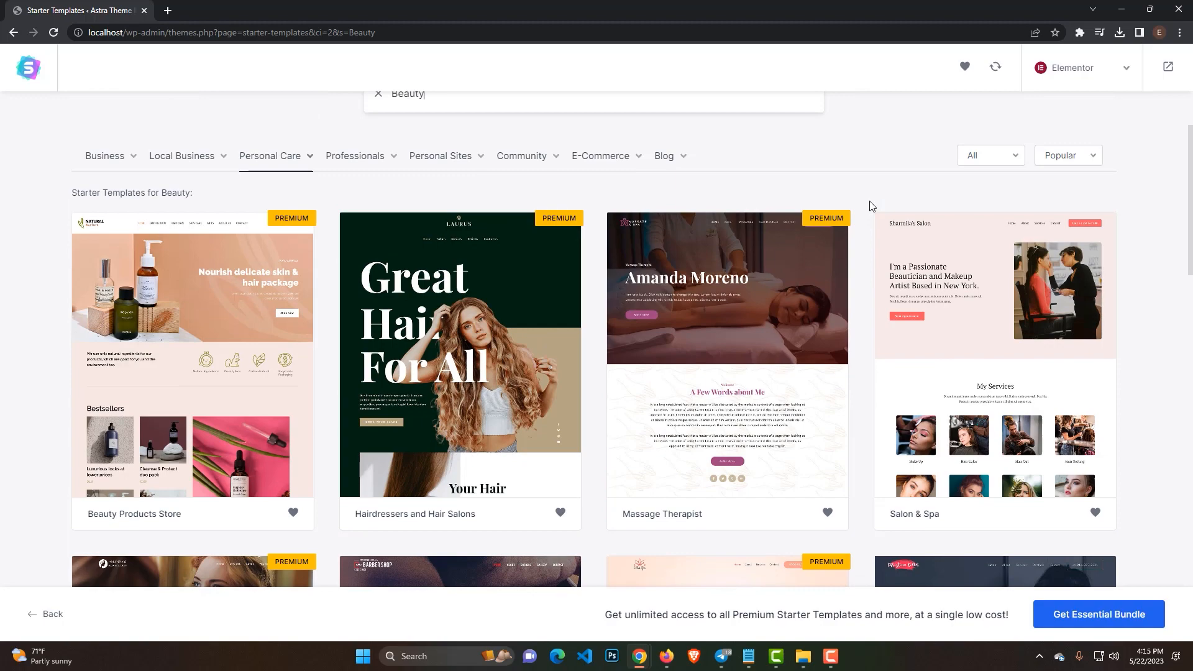
{"action": "scroll", "scroll_direction": "down", "scroll_amount": 3}
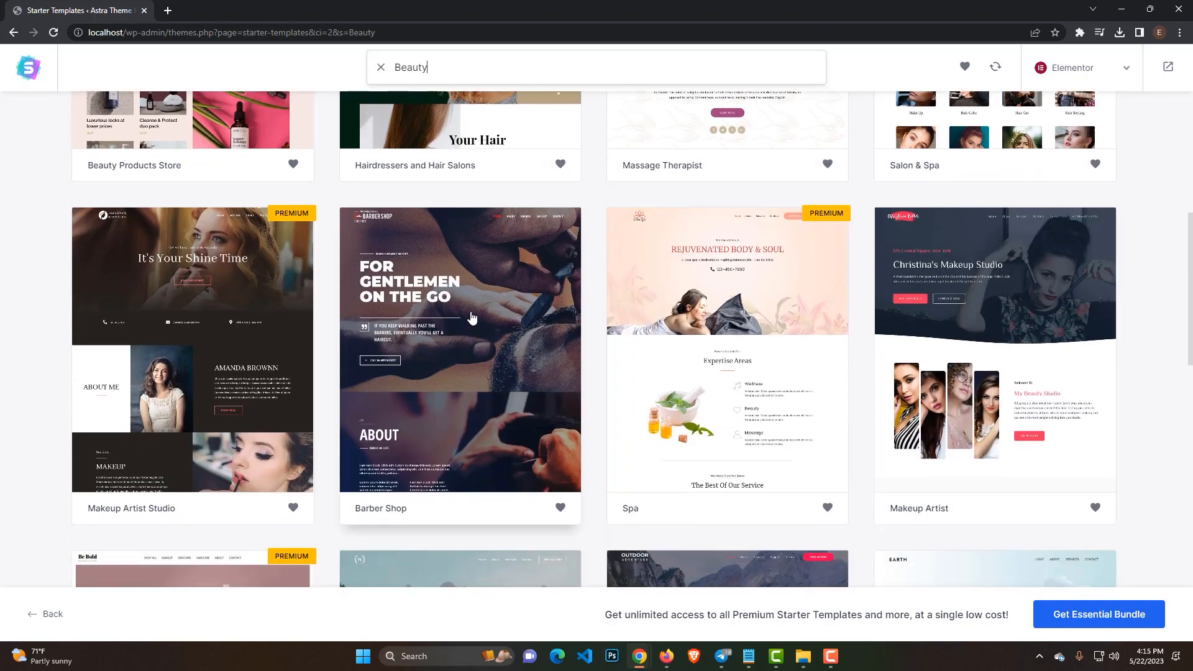
{"action": "mouse_move", "coordinate": [471, 293]}
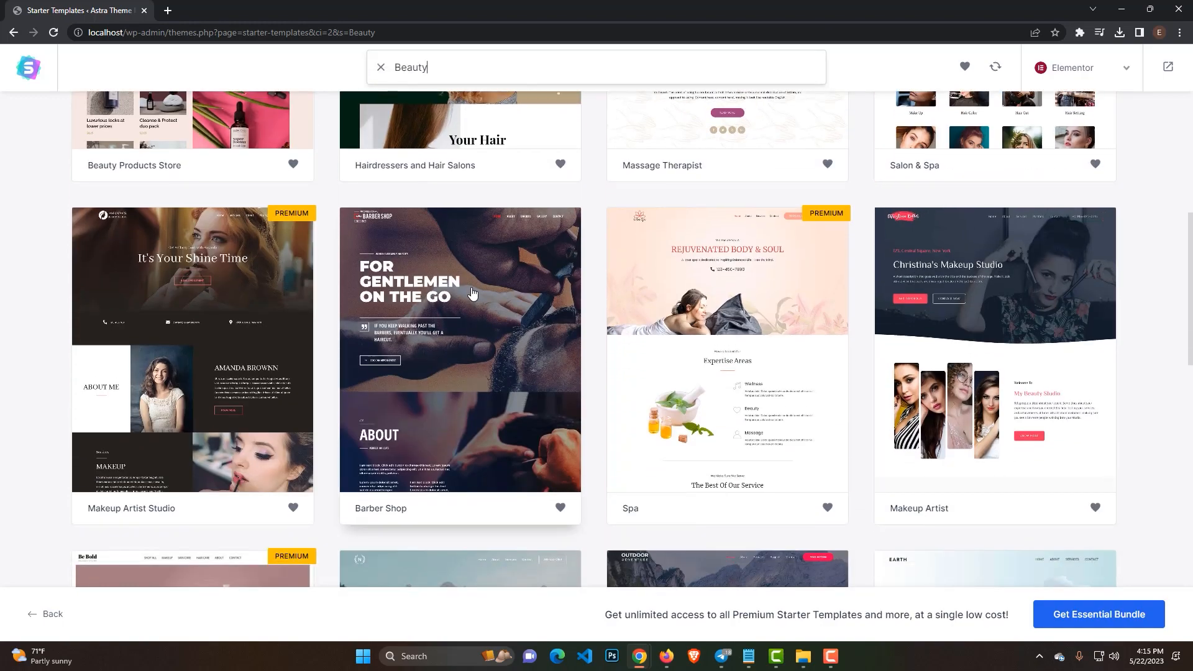
Select the Barber Shop template, scroll its live preview, and skip the logo step
{"action": "left_click", "coordinate": [459, 349]}
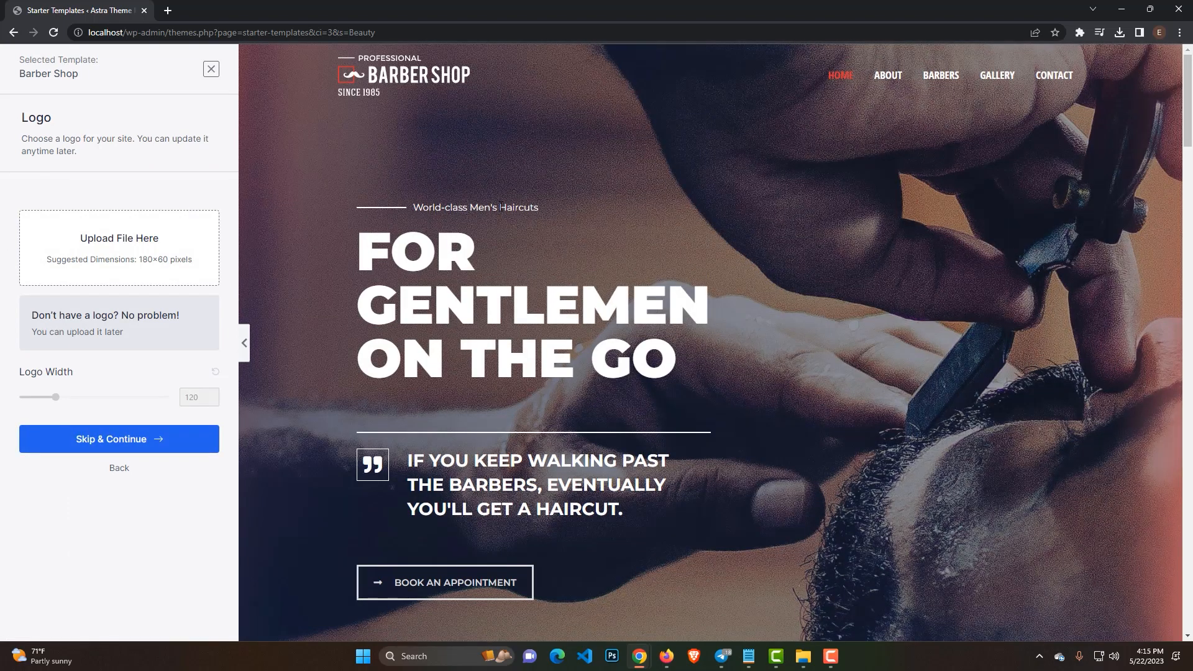
{"action": "scroll", "scroll_direction": "down", "scroll_amount": 3}
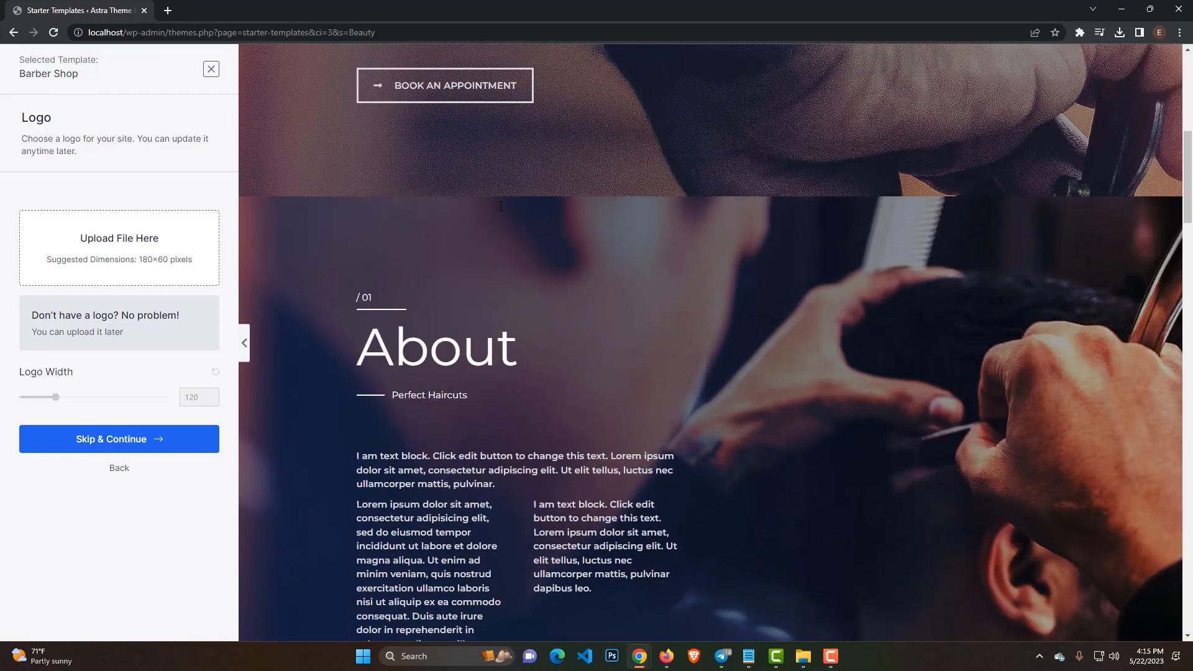
{"action": "scroll", "scroll_direction": "down", "scroll_amount": 3}
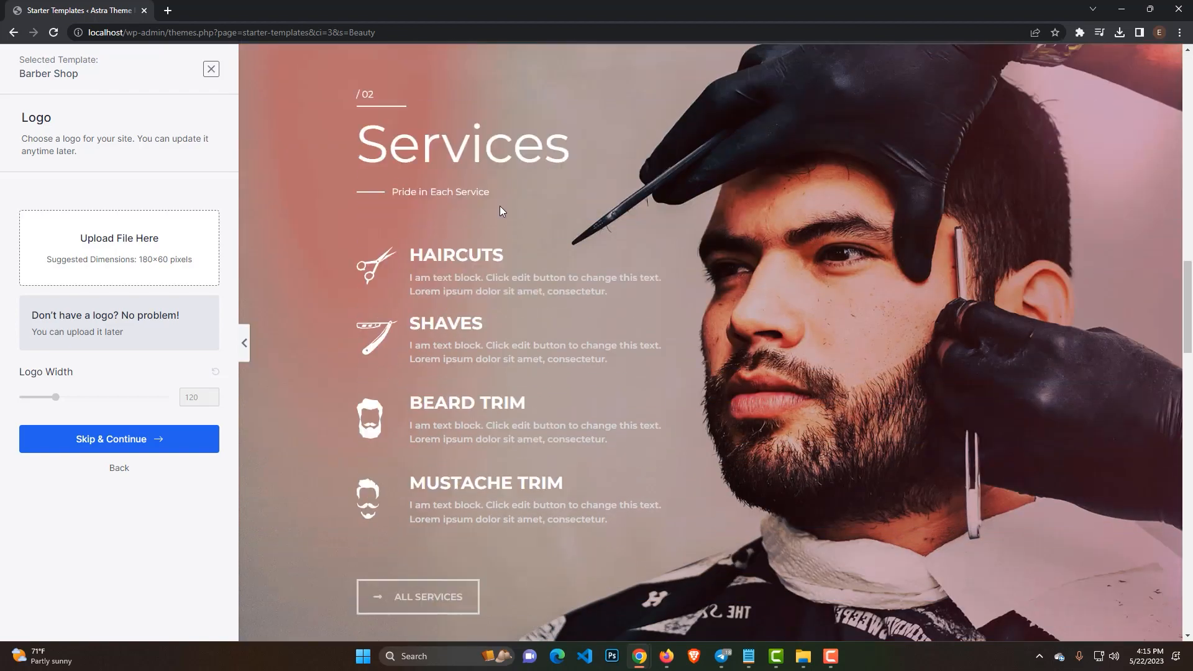
{"action": "scroll", "scroll_direction": "down", "scroll_amount": 3}
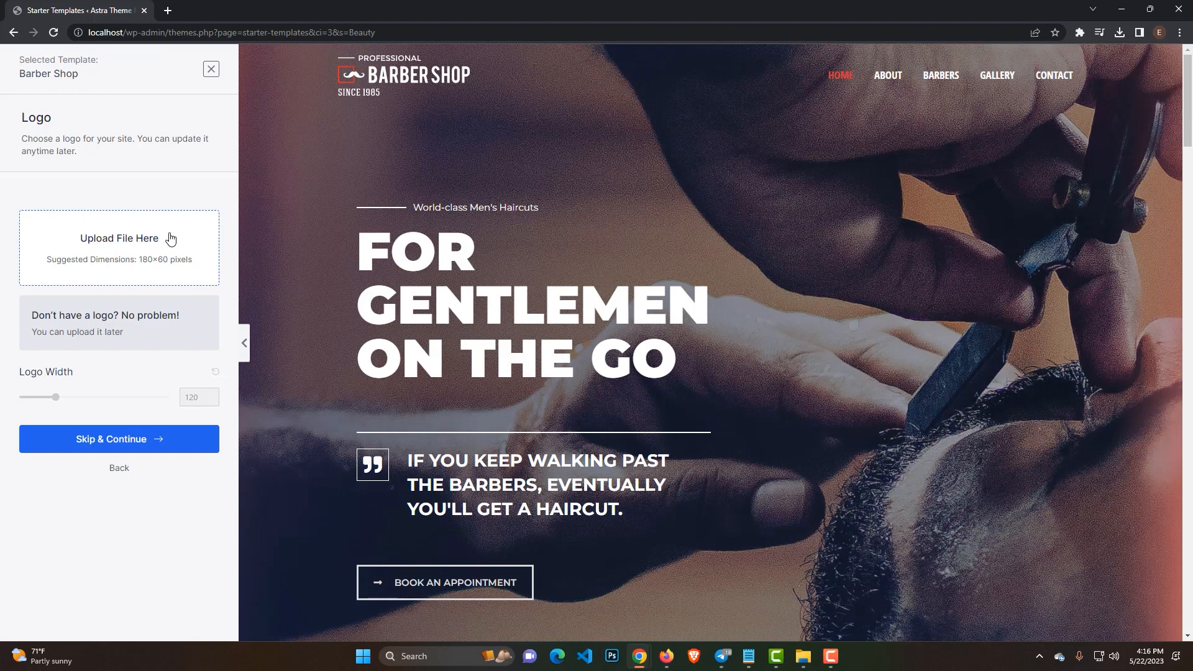
{"action": "mouse_move", "coordinate": [197, 441]}
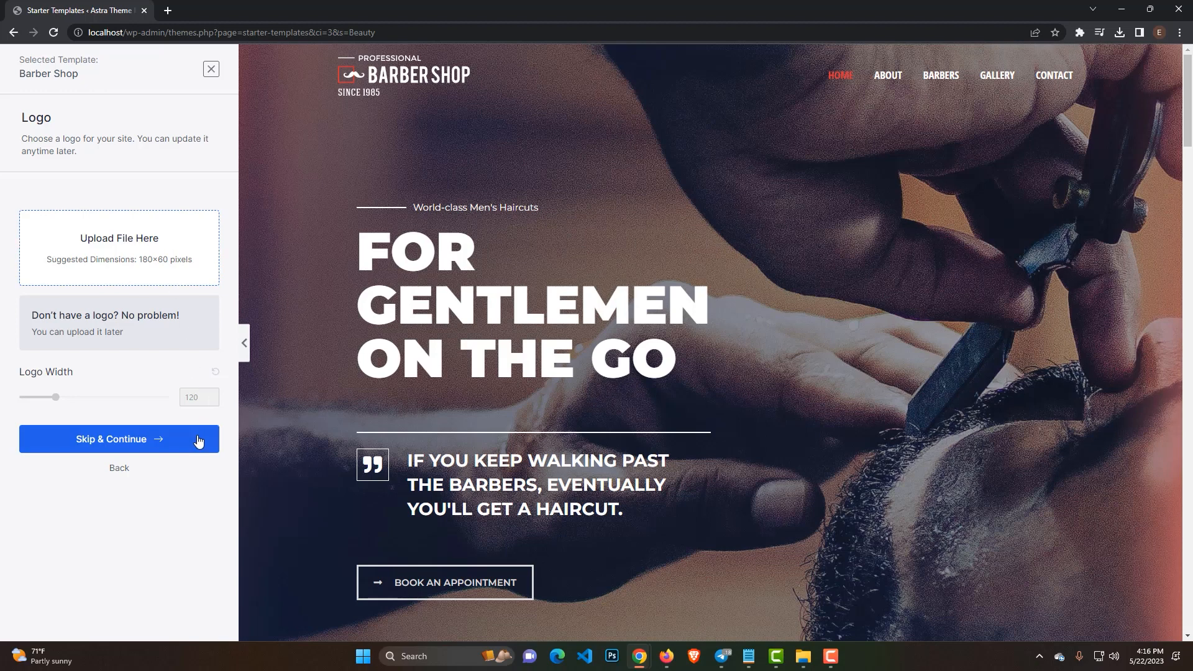
{"action": "left_click", "coordinate": [119, 439]}
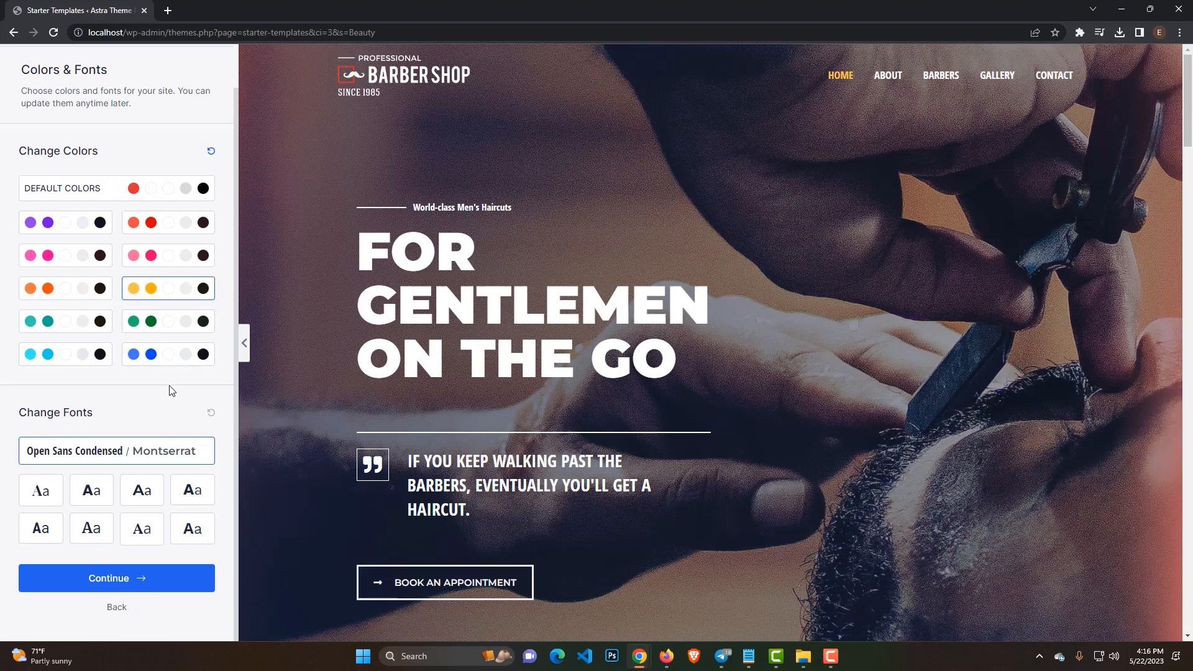
{"action": "mouse_move", "coordinate": [125, 227]}
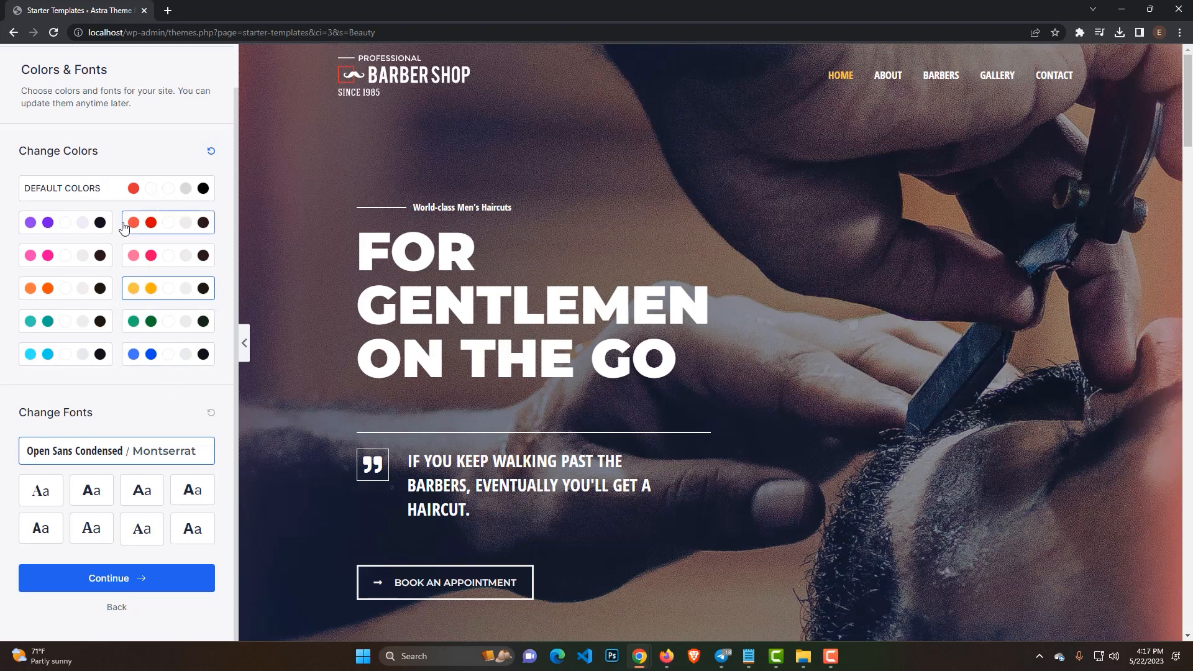
{"action": "mouse_move", "coordinate": [117, 254]}
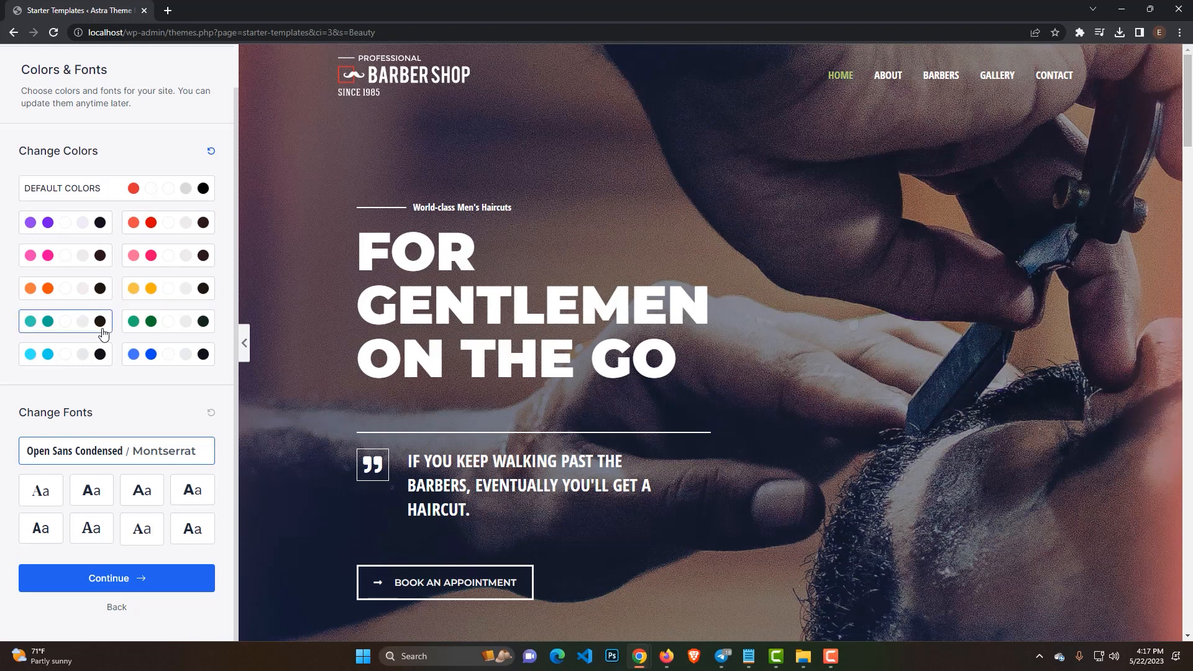
{"action": "mouse_move", "coordinate": [91, 489]}
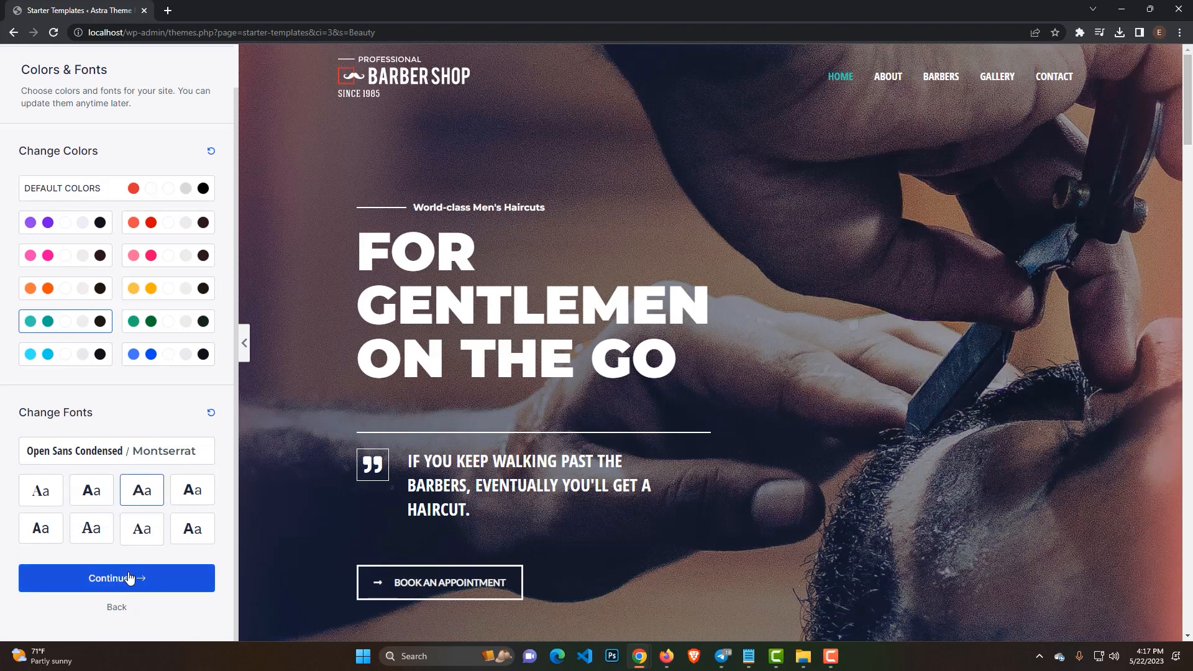
Keep the teal palette and chosen font pairing, moving to the final details form
{"action": "left_click", "coordinate": [116, 578]}
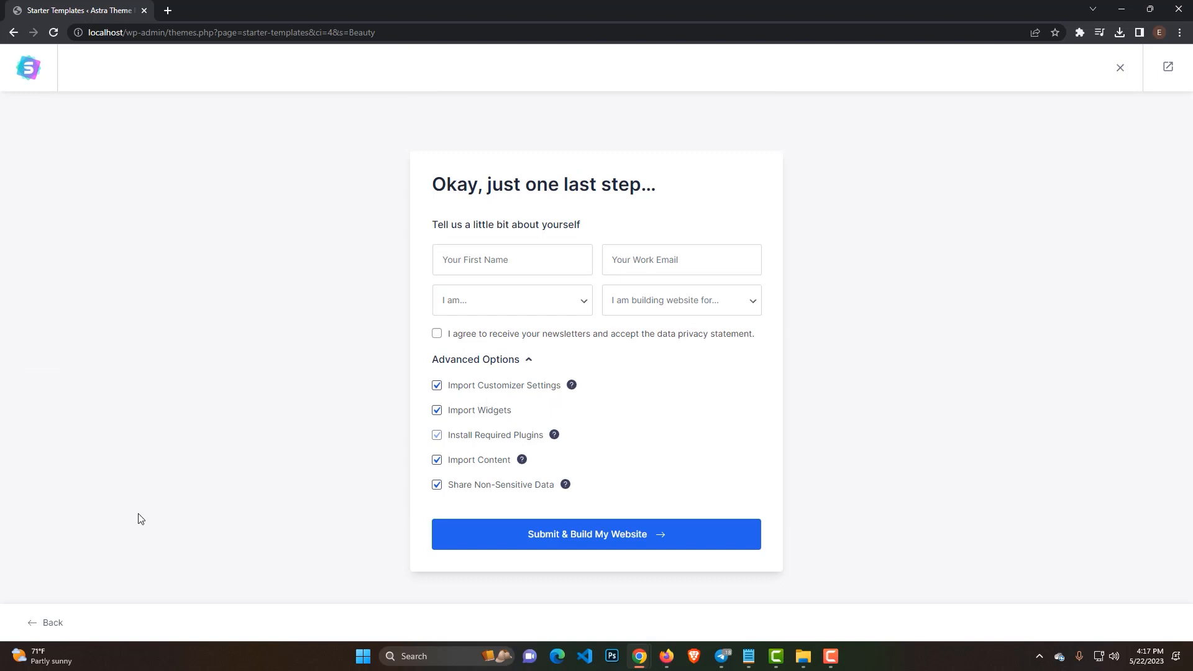
{"action": "mouse_move", "coordinate": [657, 552]}
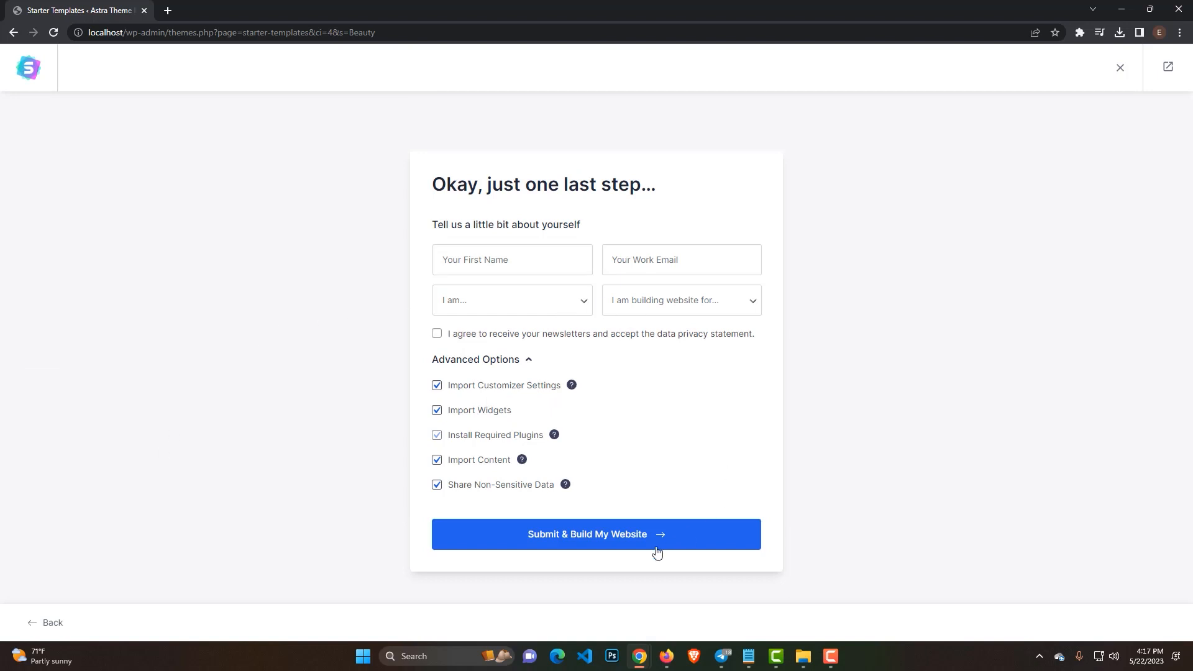
{"action": "mouse_move", "coordinate": [650, 542]}
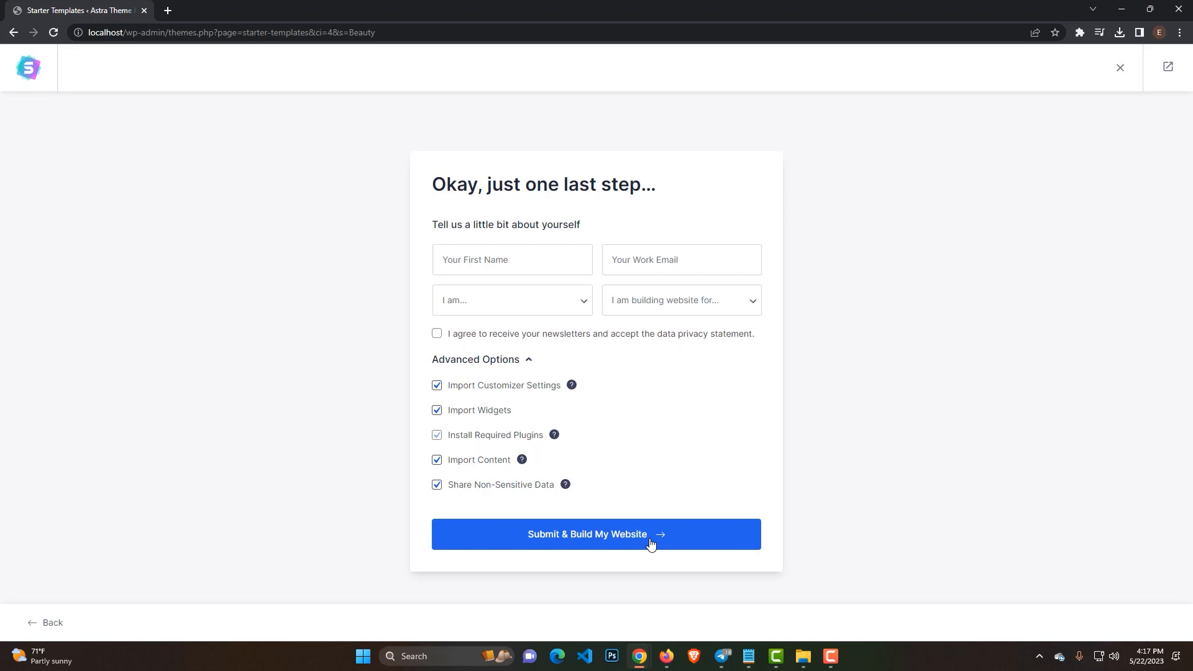
Submit the details form to build the Barber Shop website
{"action": "left_click", "coordinate": [596, 533]}
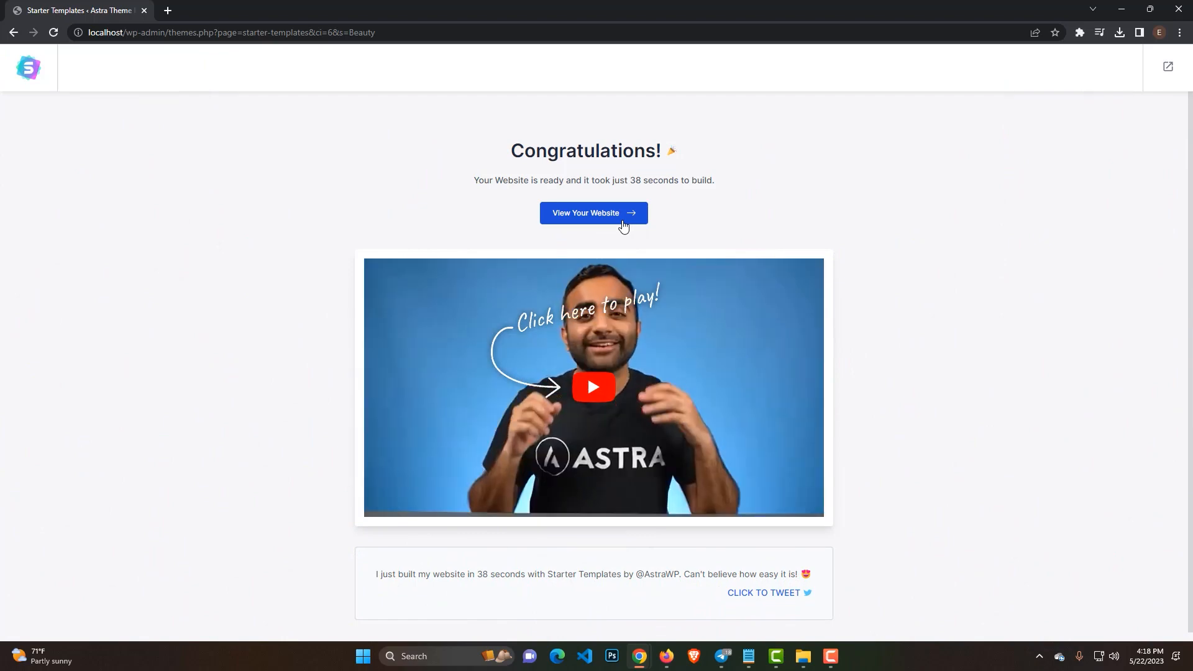
View the live Barber Shop homepage, scrolling past the hero and About sections and back up
{"action": "left_click", "coordinate": [593, 213]}
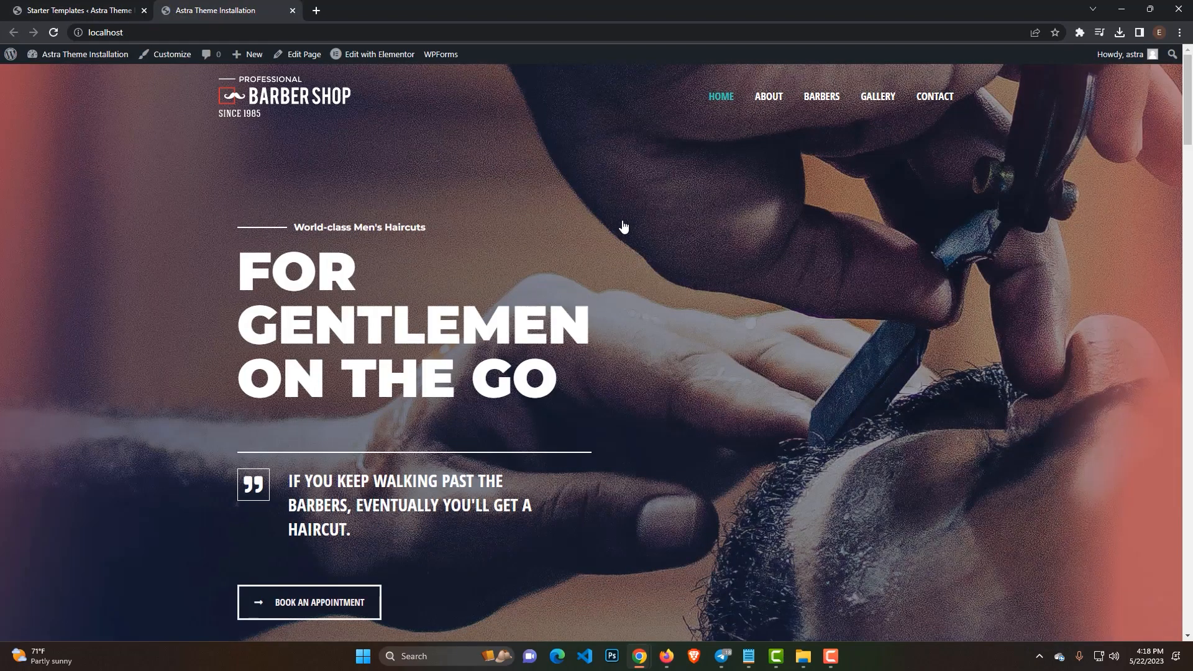
{"action": "scroll", "scroll_direction": "down", "scroll_amount": 3}
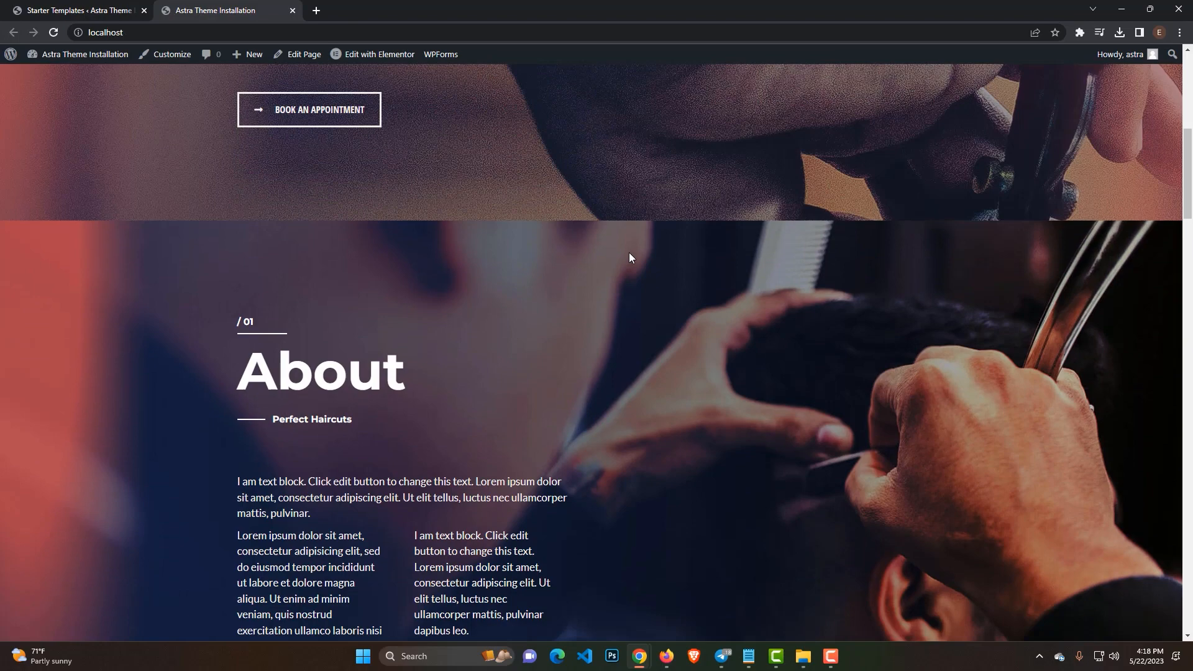
{"action": "scroll", "scroll_direction": "down", "scroll_amount": 3}
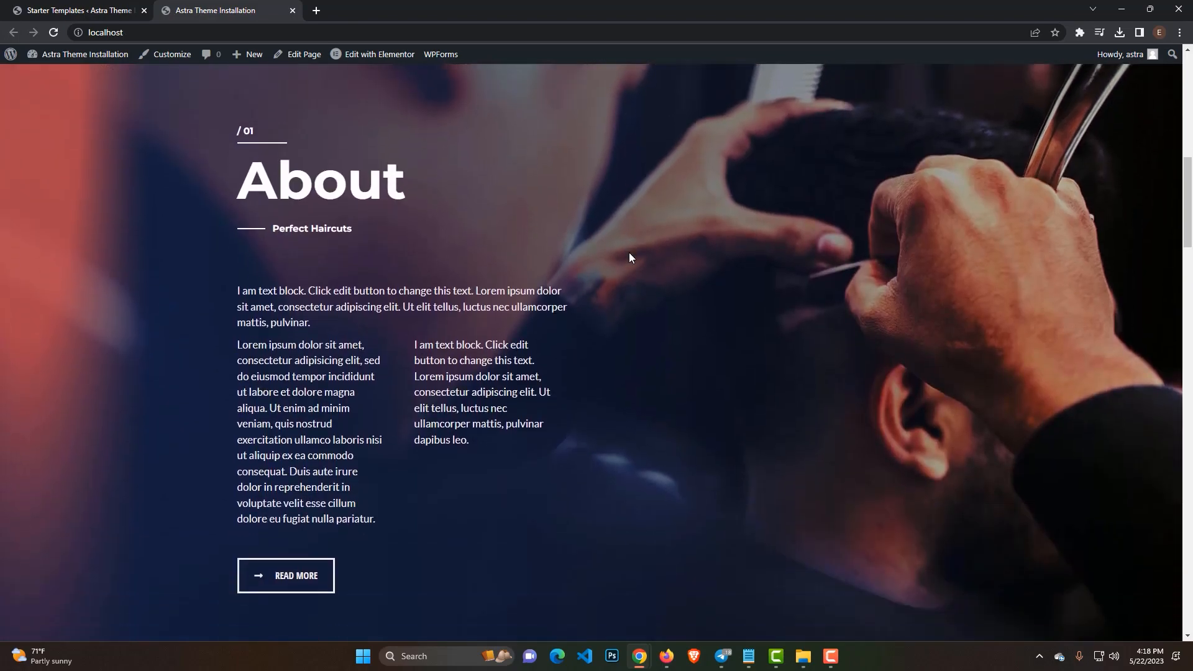
{"action": "scroll", "scroll_direction": "down", "scroll_amount": 3}
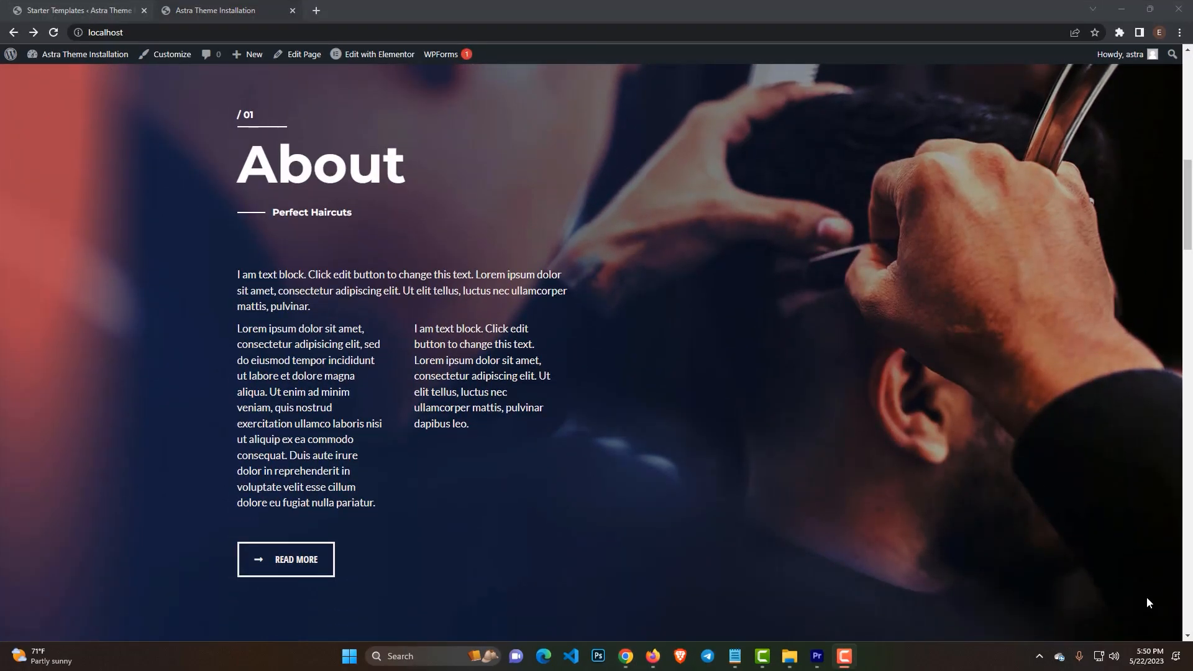
{"action": "scroll", "scroll_direction": "up", "scroll_amount": 3}
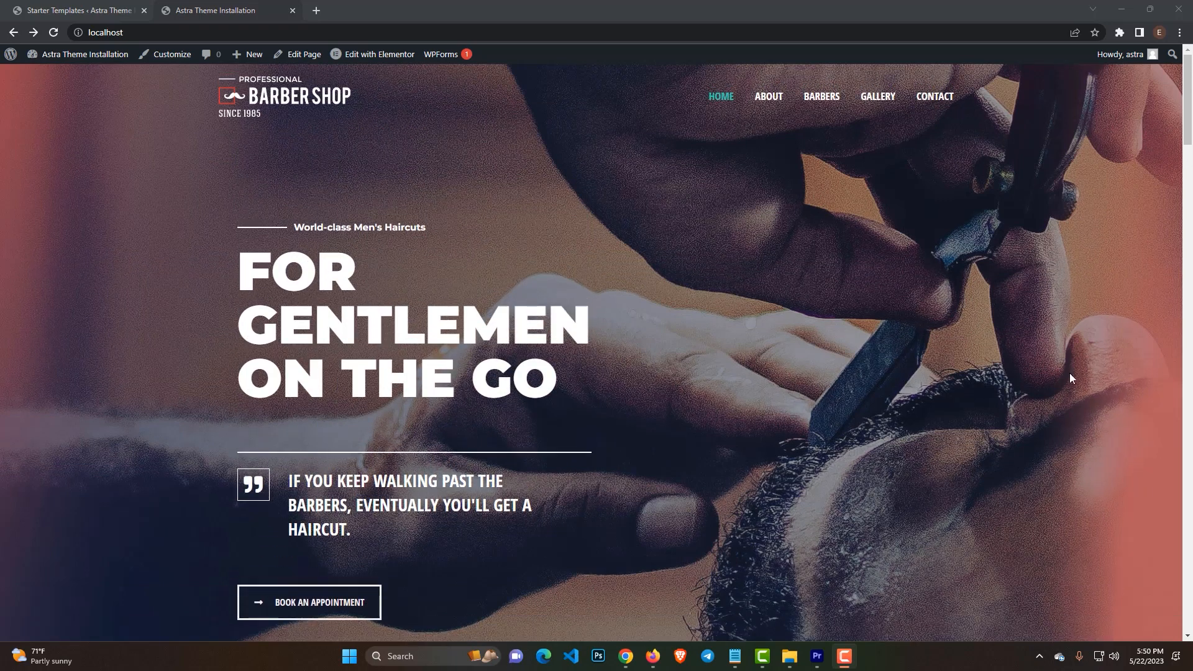
{"action": "mouse_move", "coordinate": [721, 97]}
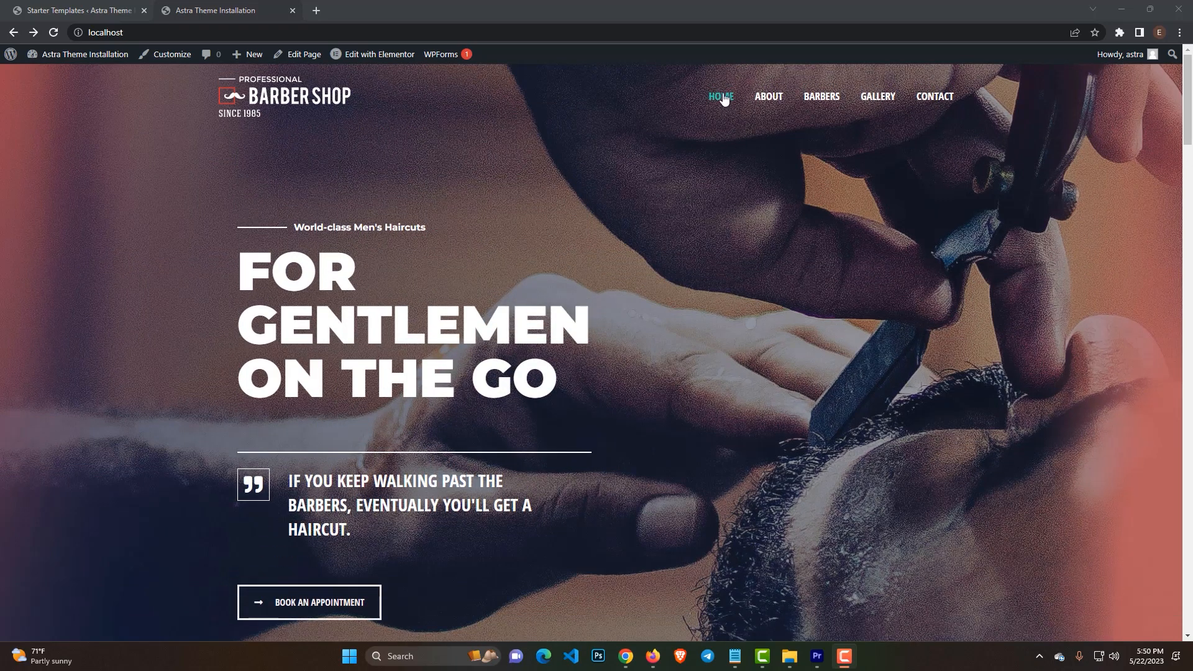
{"action": "mouse_move", "coordinate": [723, 105]}
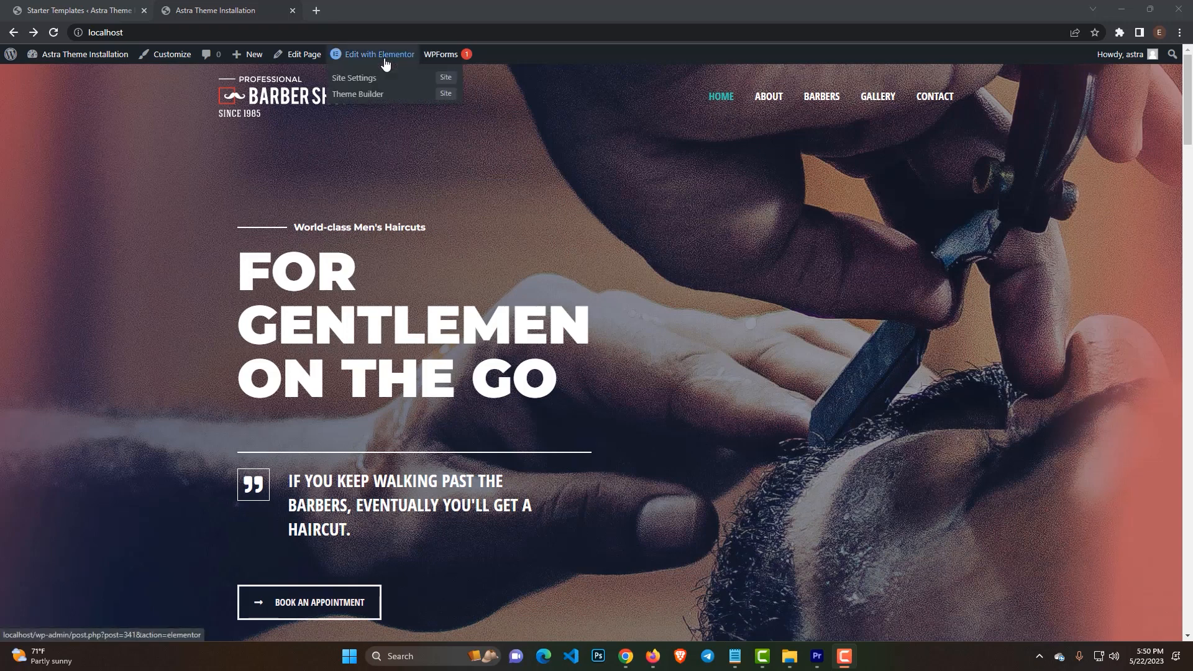
Open the homepage in Elementor and scroll to the 'For Gentlemen On the Go' heading
{"action": "left_click", "coordinate": [358, 94]}
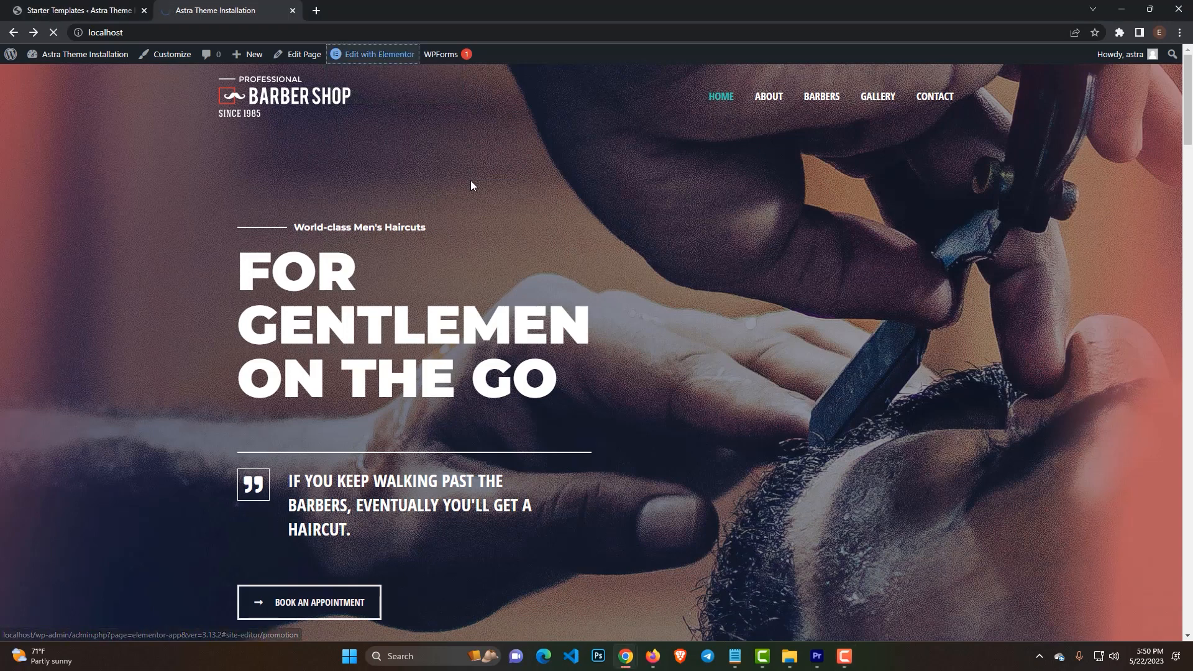
{"action": "left_click", "coordinate": [373, 54]}
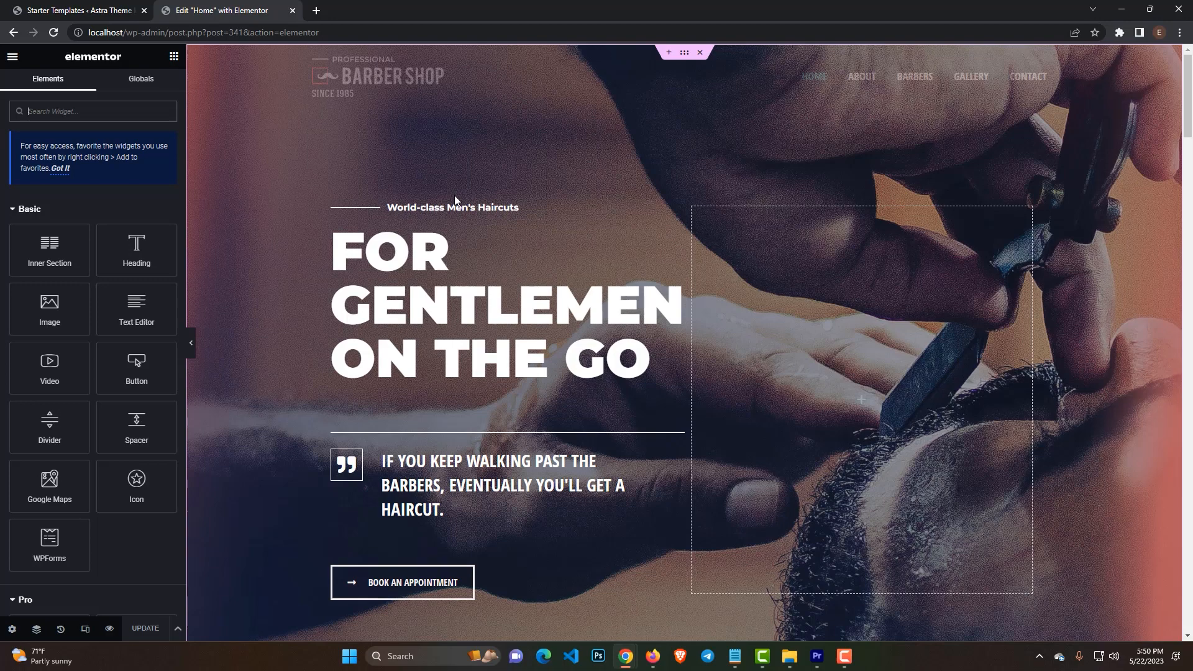
{"action": "scroll", "scroll_direction": "down", "scroll_amount": 3}
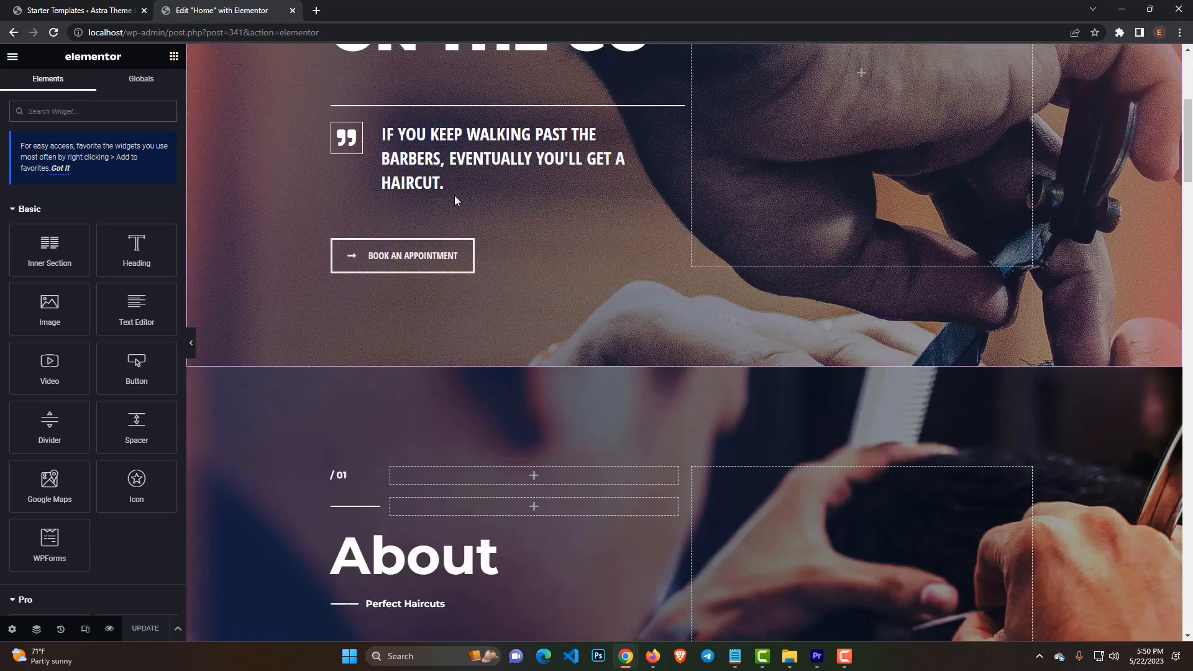
{"action": "scroll", "scroll_direction": "down", "scroll_amount": 3}
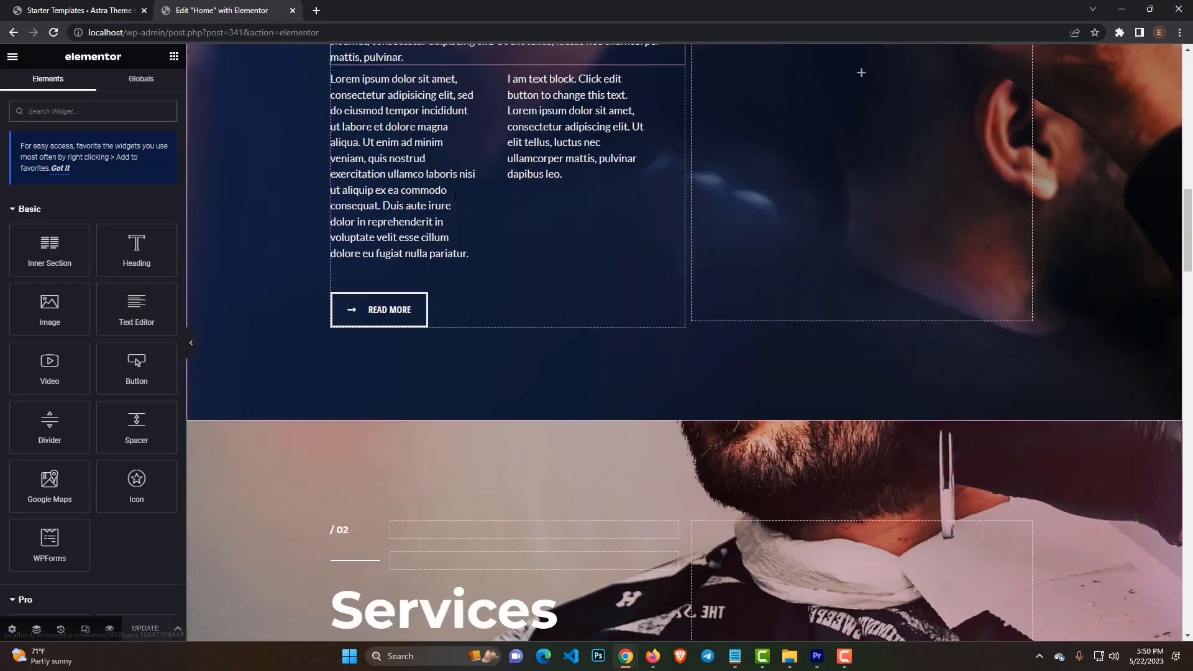
{"action": "scroll", "scroll_direction": "down", "scroll_amount": 3}
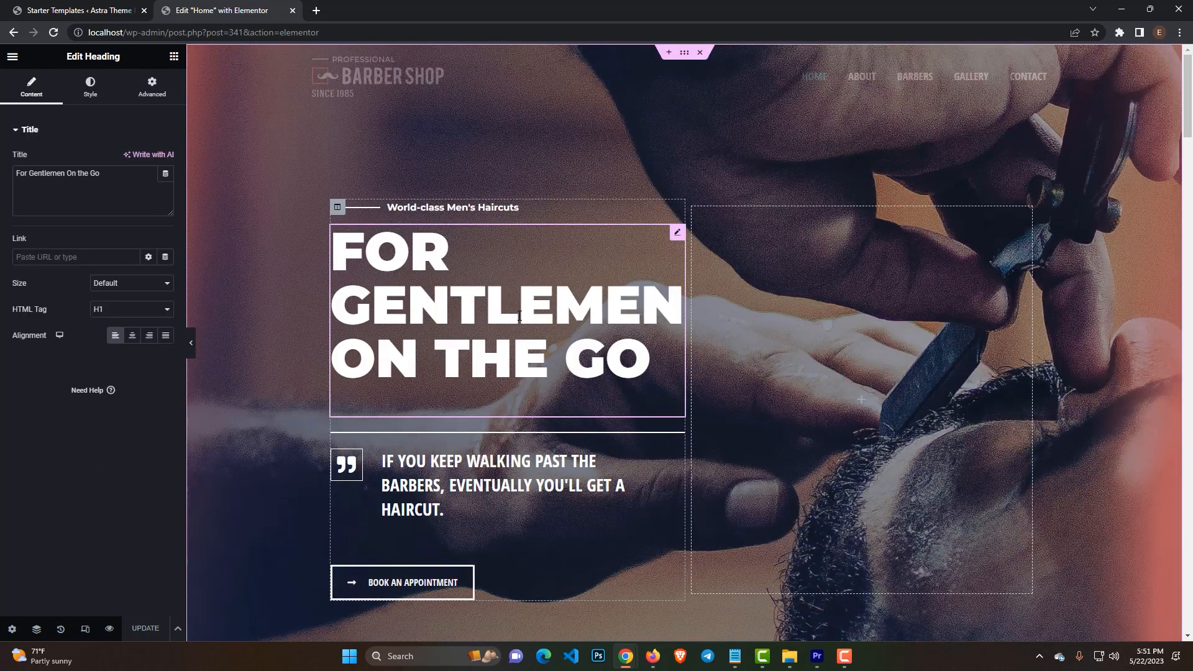
Replace the hero heading 'For Gentlemen On the Go' with 'Astra Development'
{"action": "double_click", "coordinate": [92, 174]}
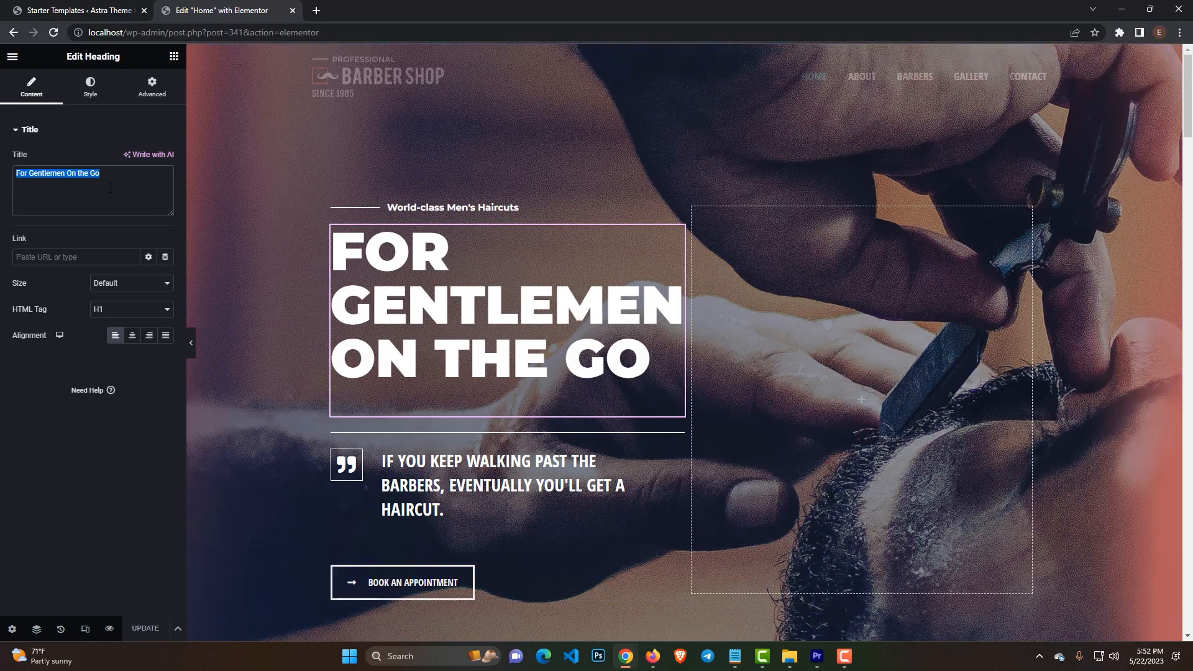
{"action": "type", "text": "A"}
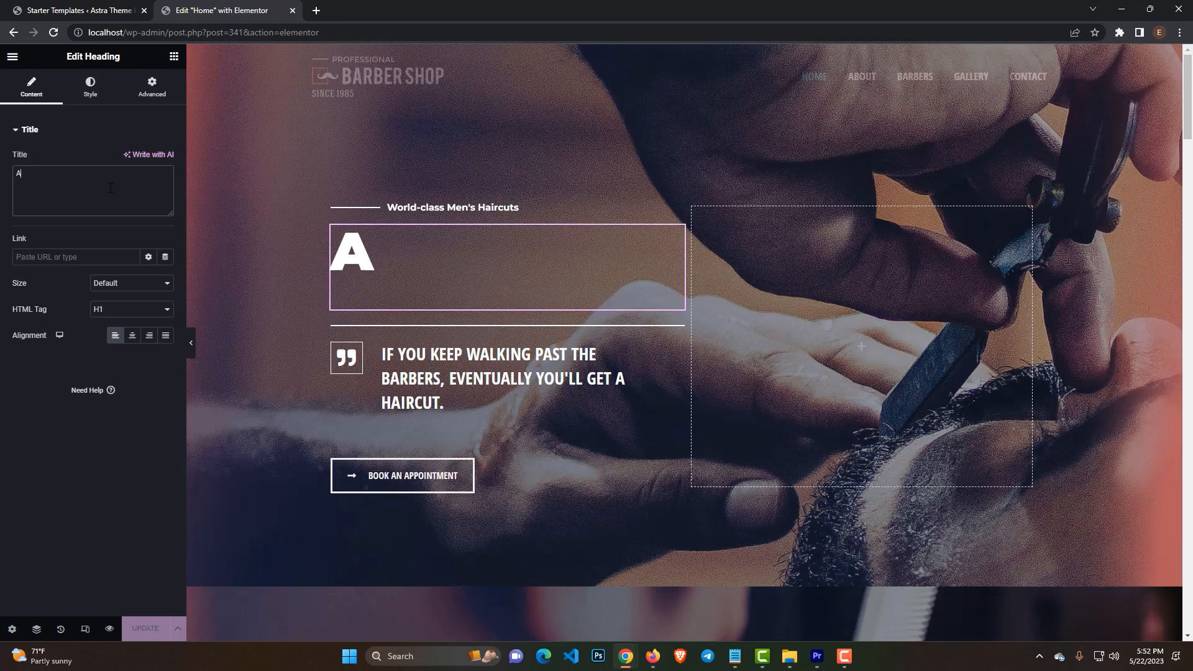
{"action": "type", "text": "stra De"}
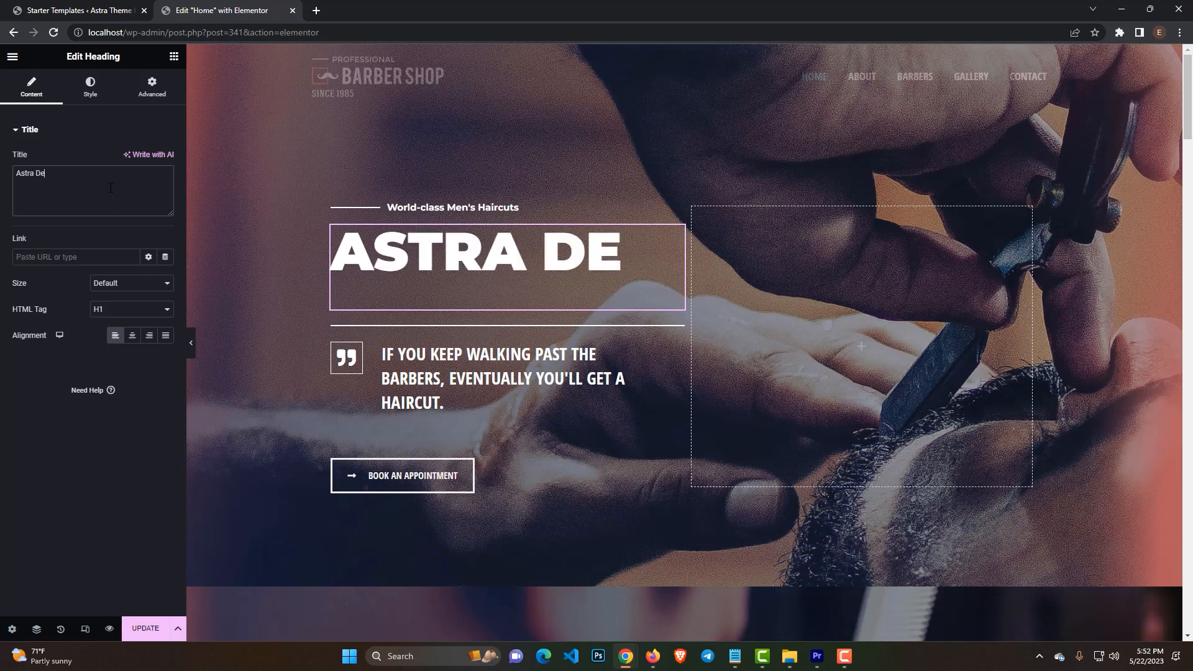
{"action": "type", "text": "velopme"}
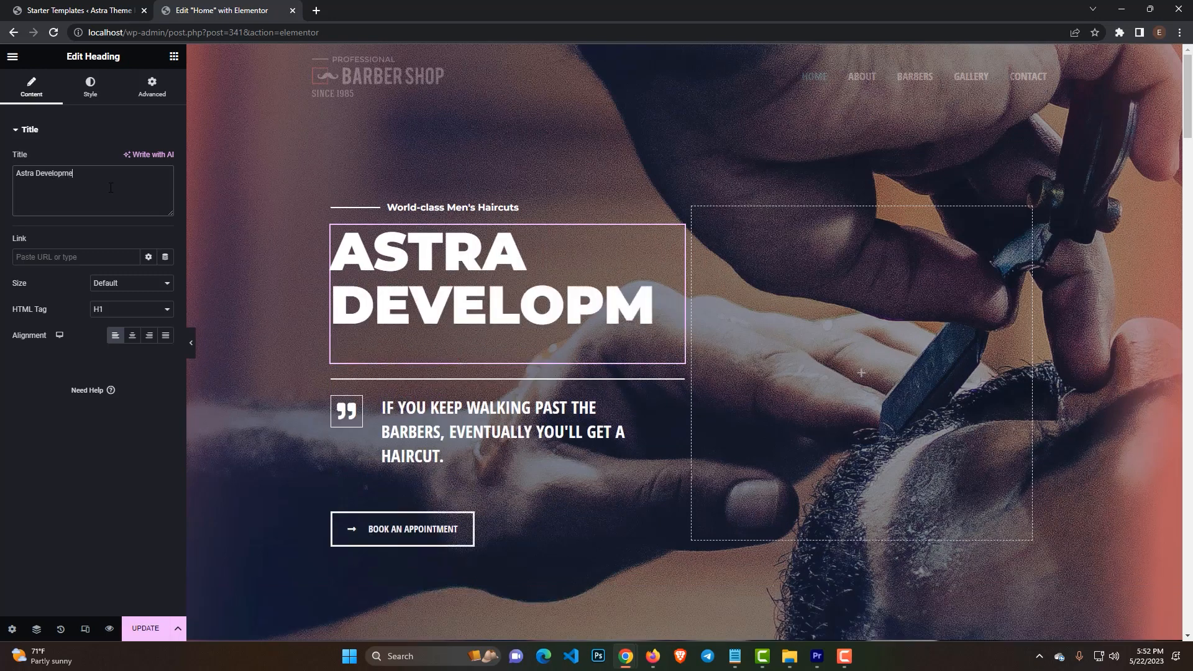
{"action": "type", "text": "ent"}
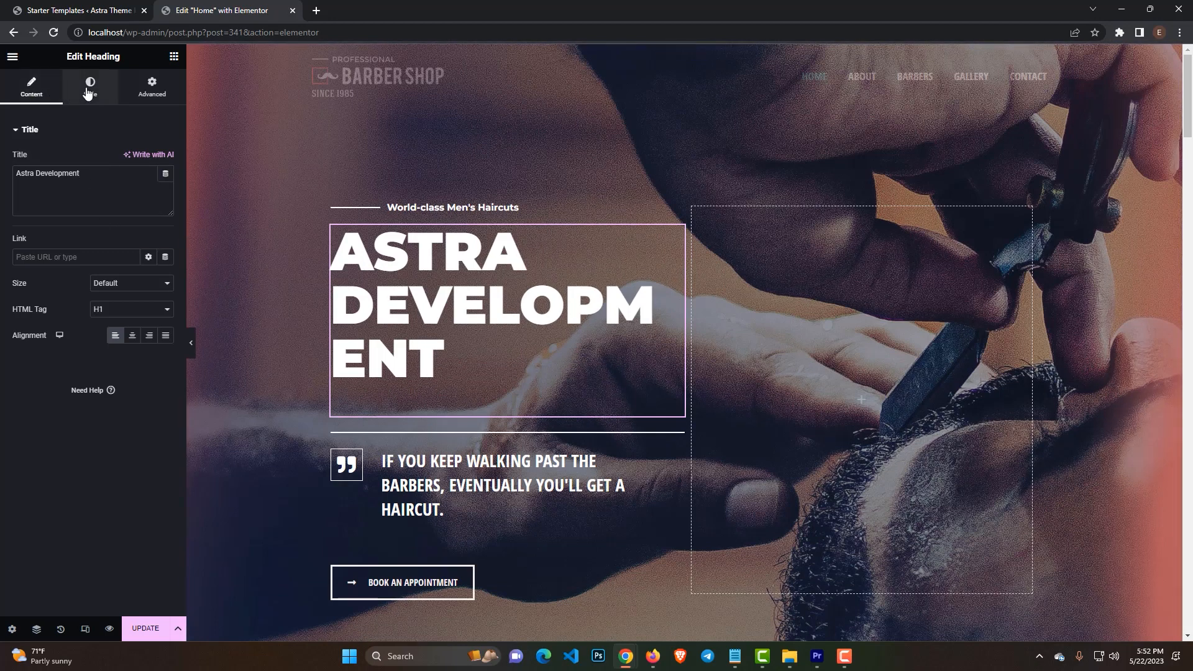
Reduce the heading's typography size so it wraps to two lines, and colour it white
{"action": "left_click", "coordinate": [89, 86]}
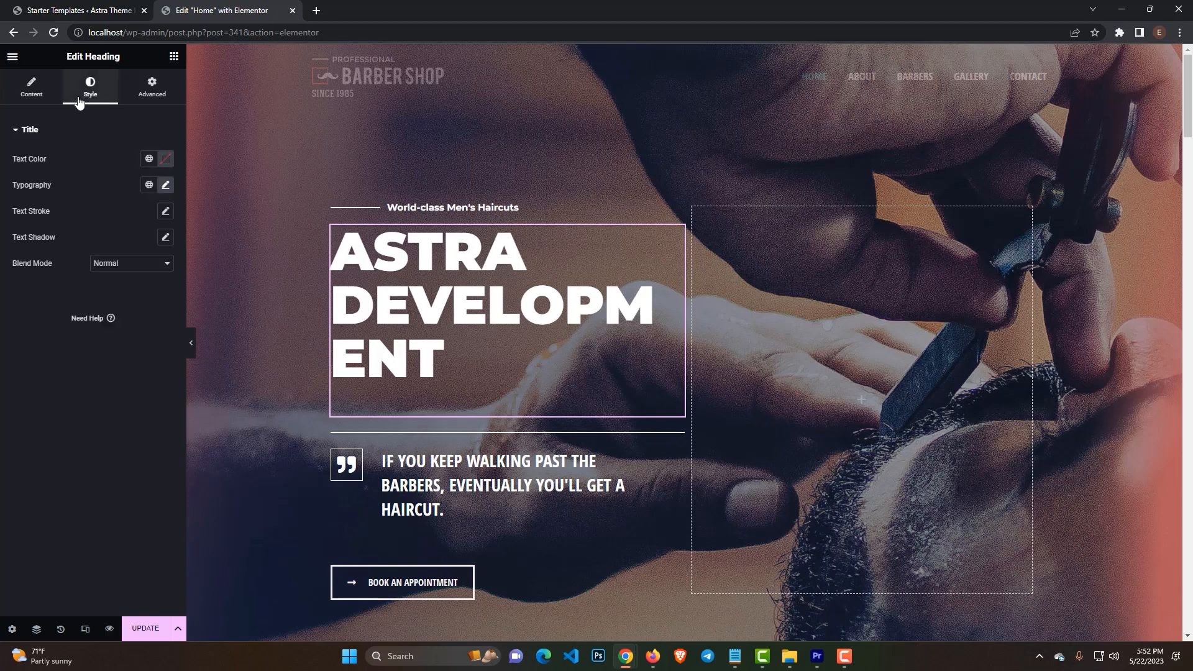
{"action": "mouse_move", "coordinate": [146, 206]}
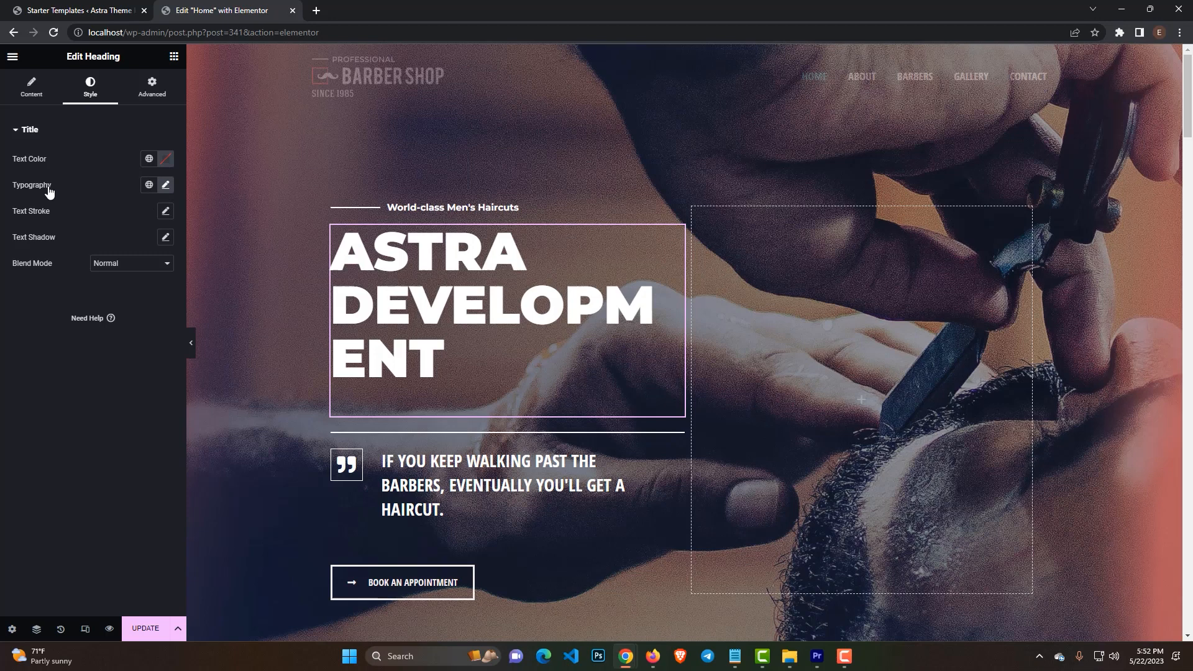
{"action": "mouse_move", "coordinate": [166, 188]}
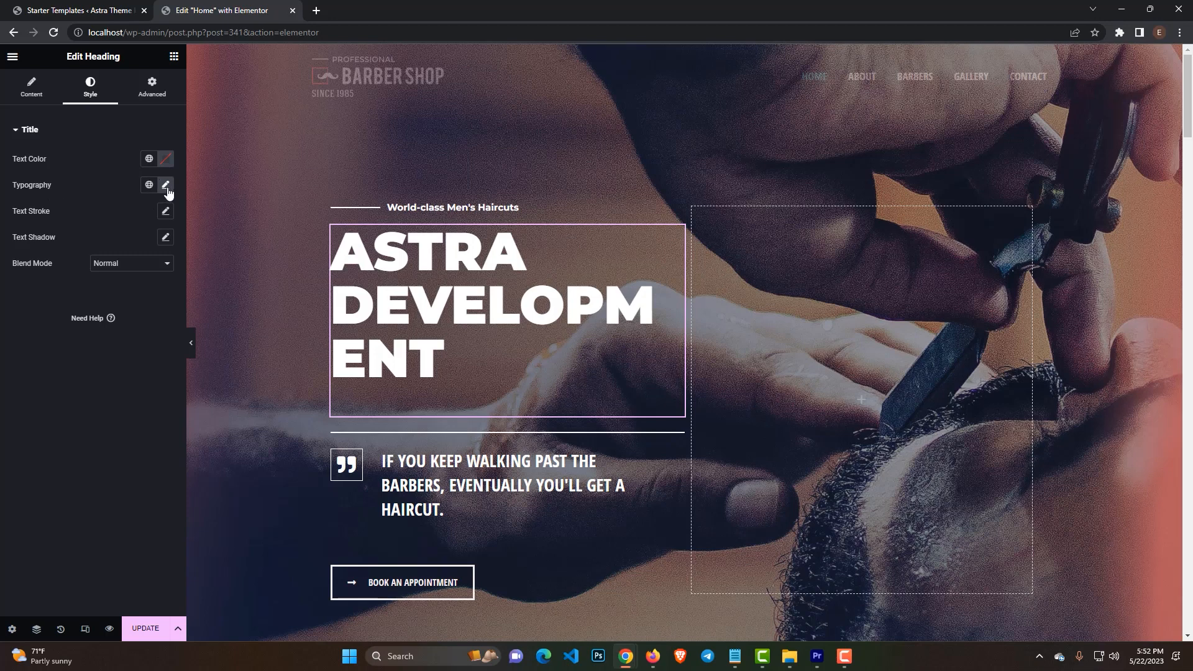
{"action": "left_click", "coordinate": [164, 185]}
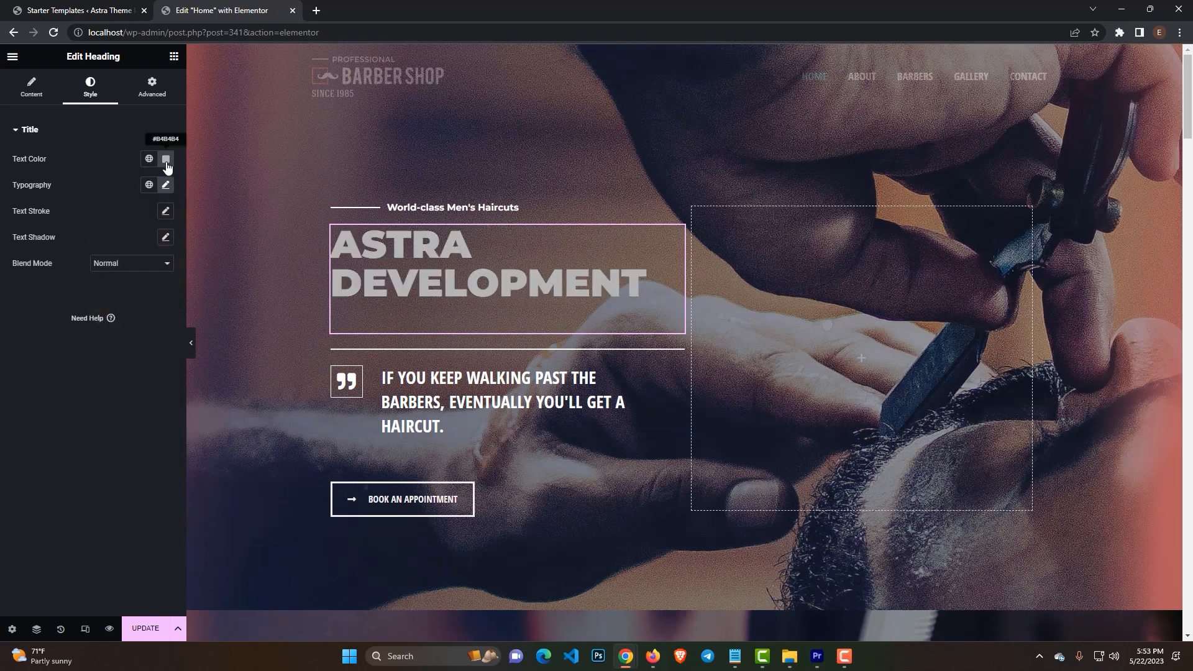
{"action": "left_click", "coordinate": [165, 159]}
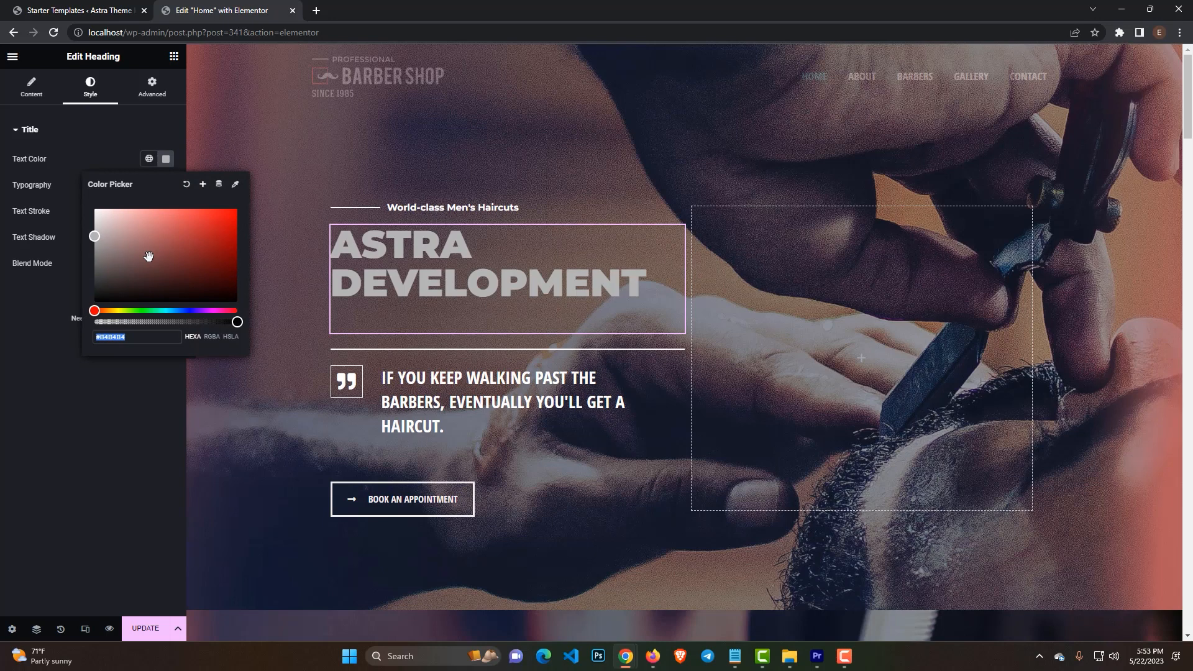
{"action": "left_click_drag", "start_coordinate": [149, 255], "coordinate": [93, 208]}
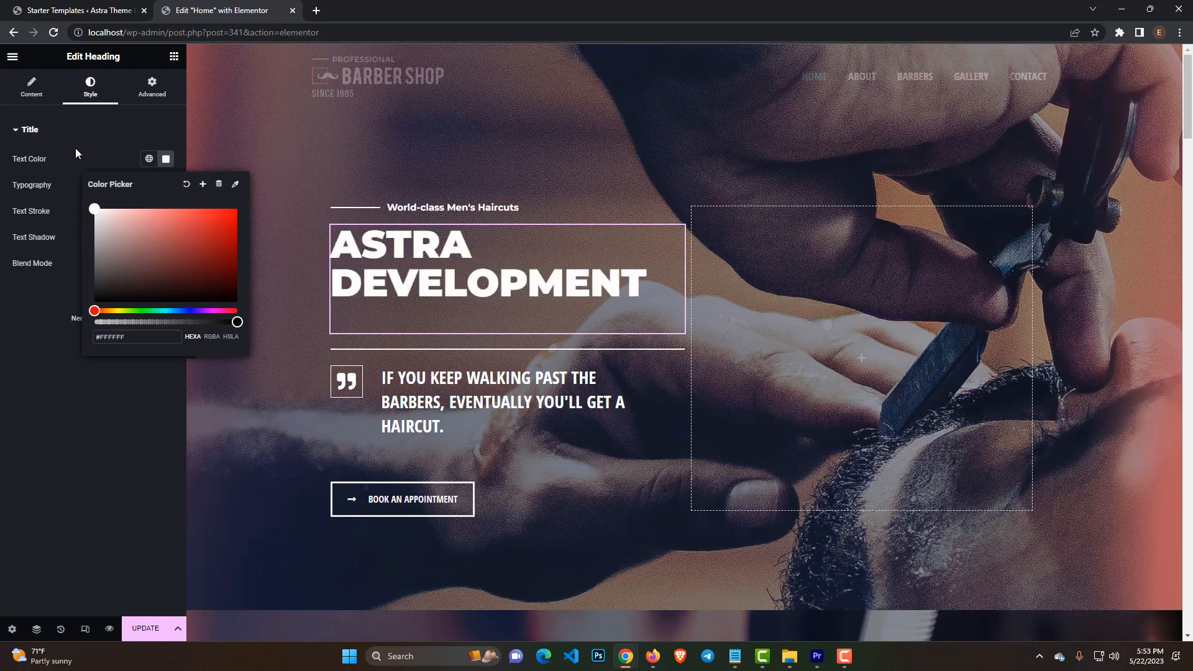
{"action": "left_click", "coordinate": [31, 87]}
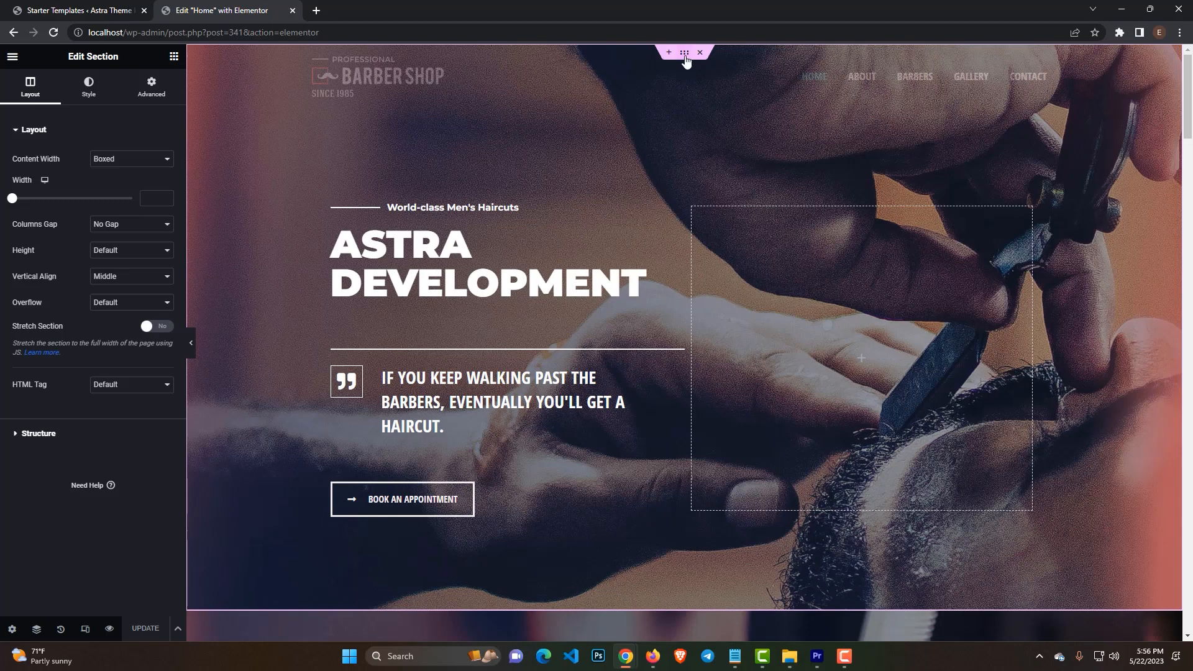
{"action": "mouse_move", "coordinate": [118, 92]}
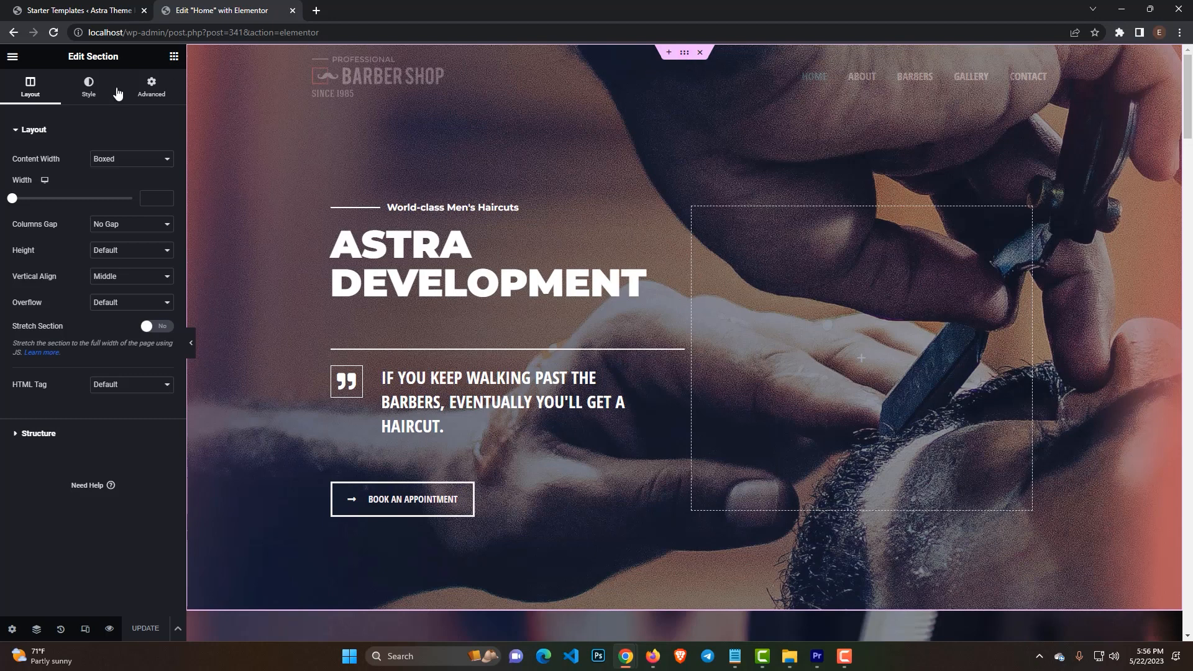
Open the media library from the hero section's Background Overlay image setting
{"action": "left_click", "coordinate": [88, 85]}
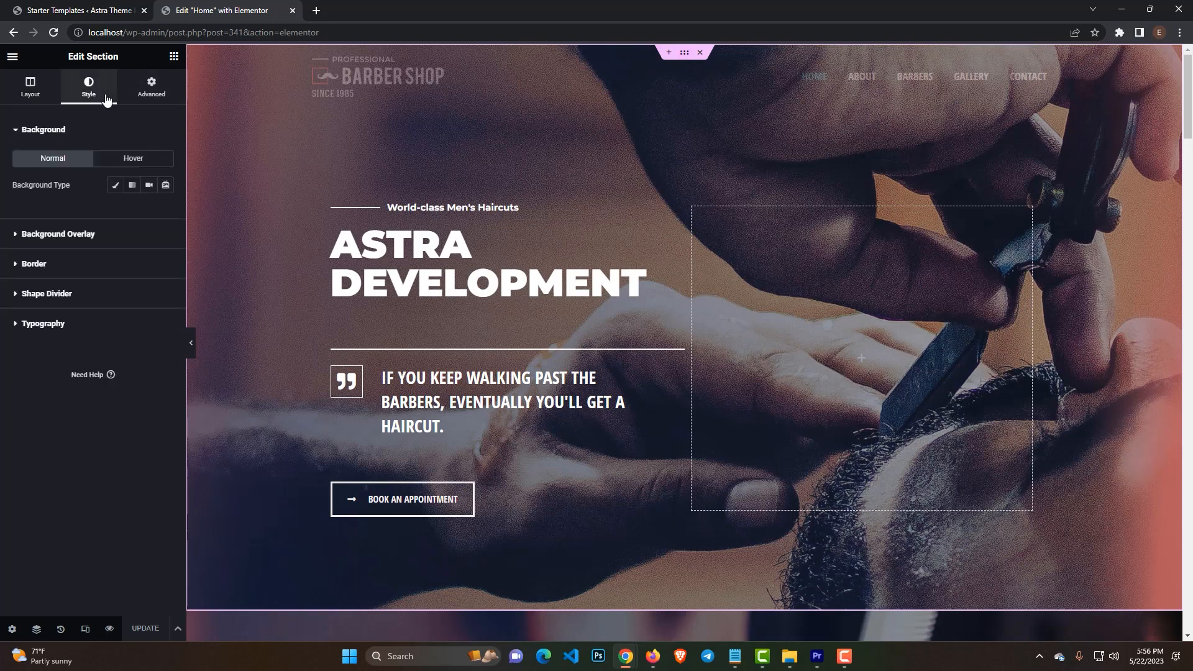
{"action": "left_click", "coordinate": [58, 236]}
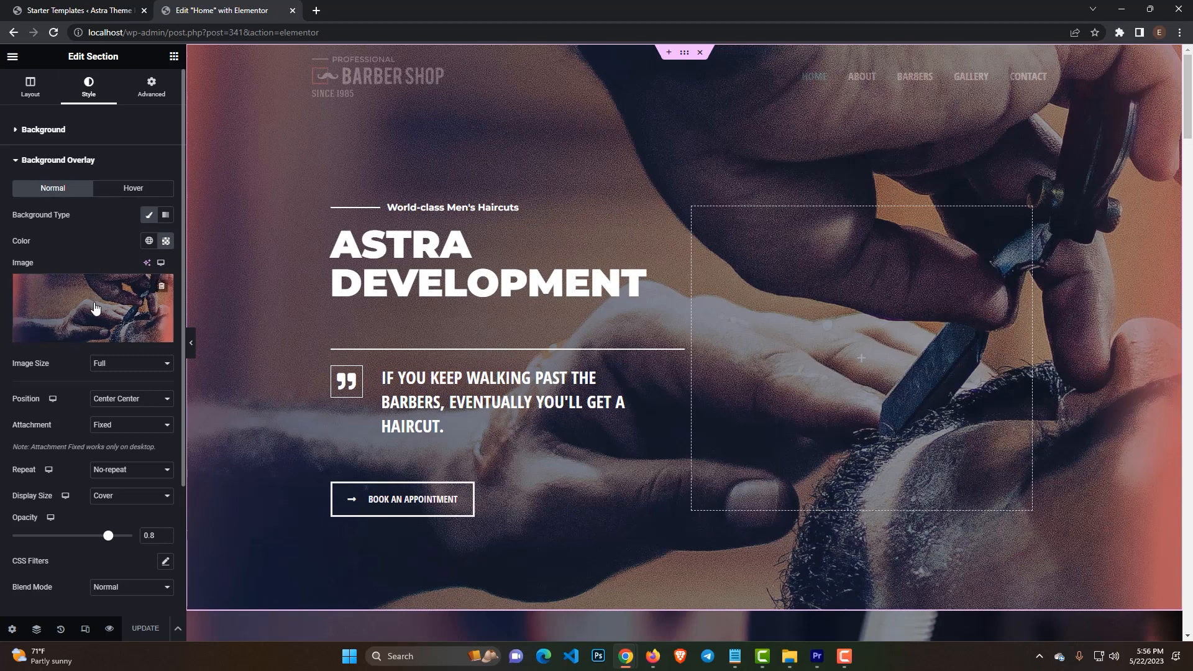
{"action": "left_click", "coordinate": [92, 308]}
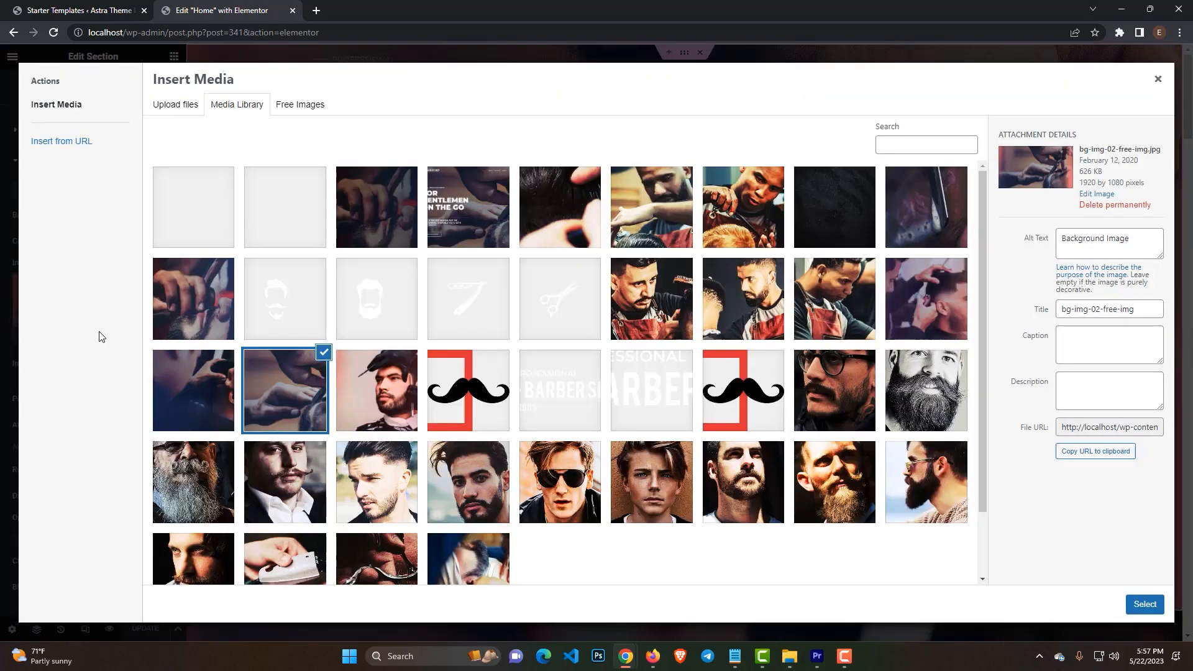
{"action": "mouse_move", "coordinate": [219, 380]}
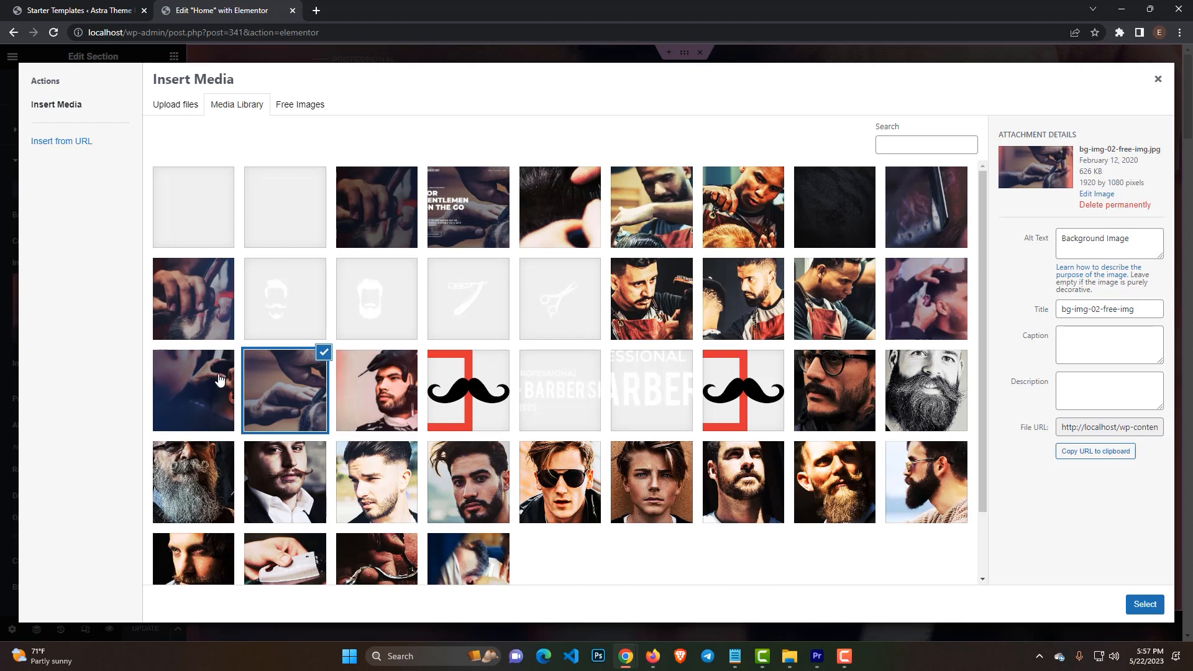
{"action": "mouse_move", "coordinate": [223, 395]}
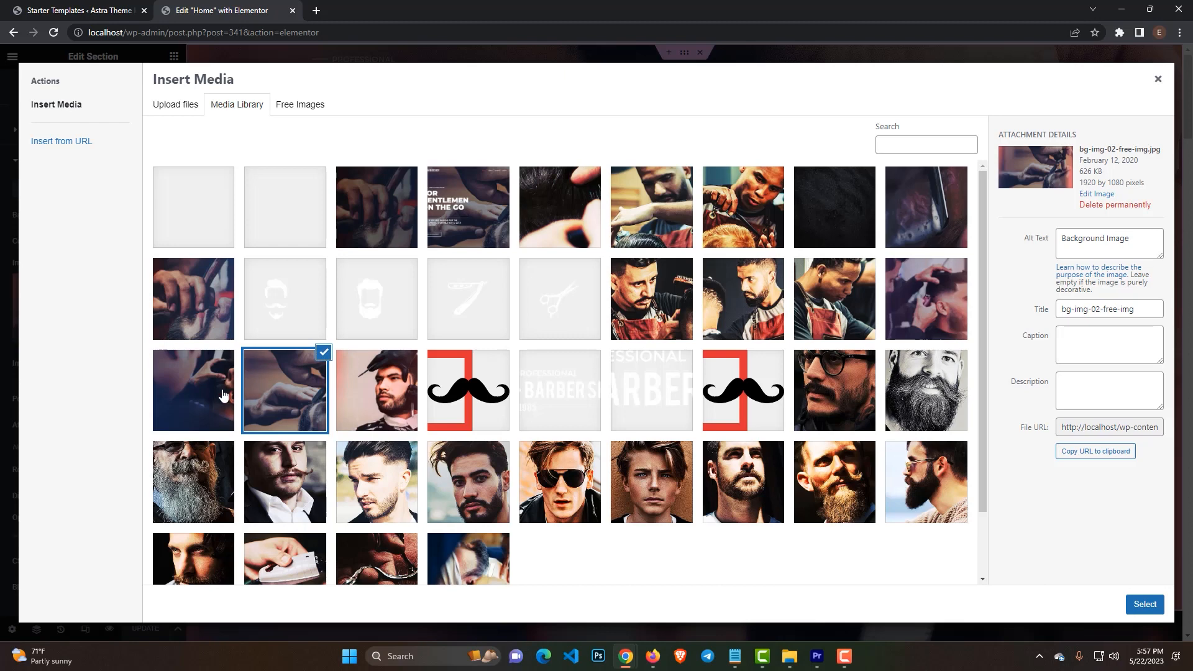
{"action": "mouse_move", "coordinate": [183, 388]}
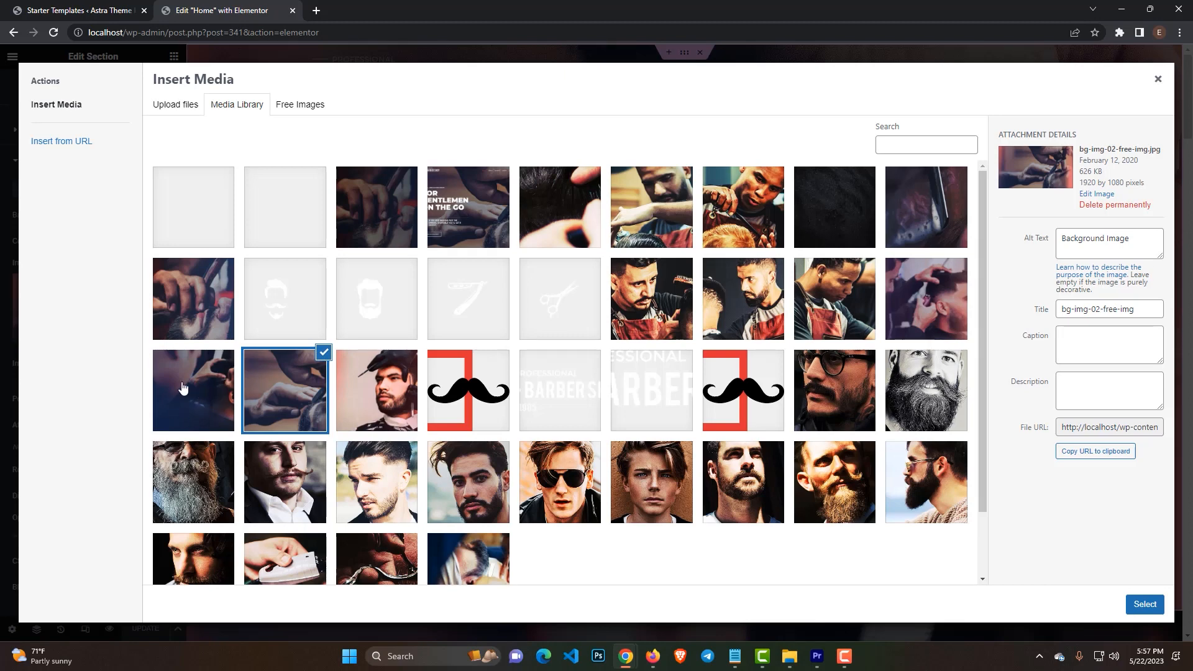
{"action": "mouse_move", "coordinate": [197, 403]}
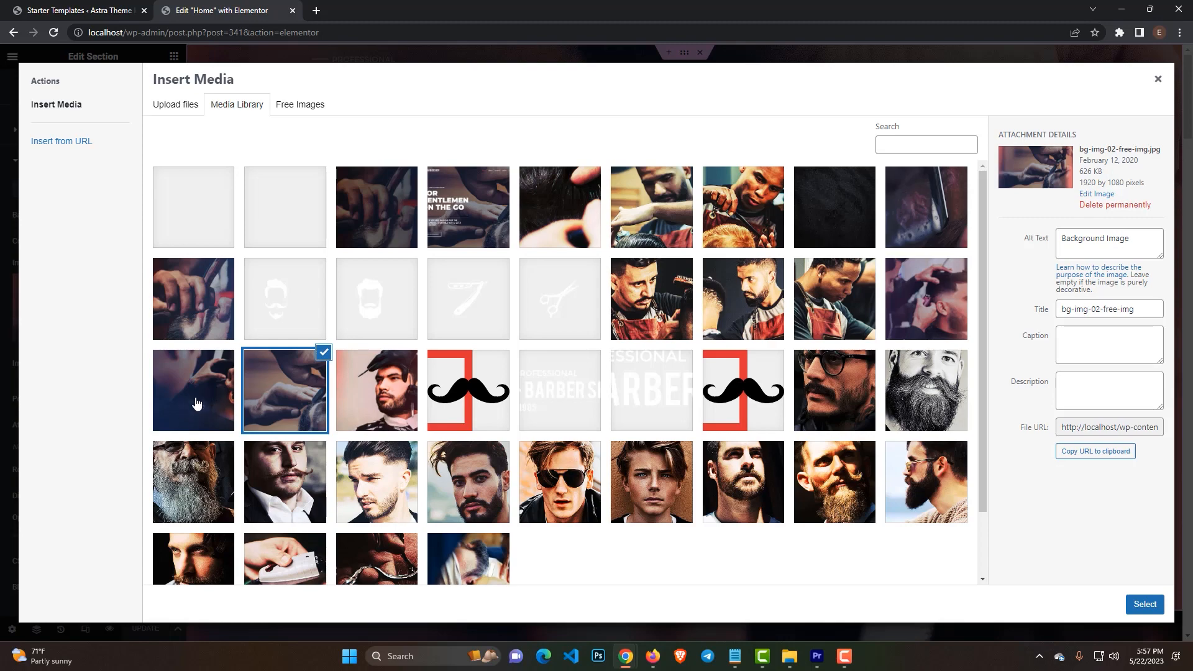
Insert bg-img-01-free-img as the hero section's overlay image
{"action": "left_click", "coordinate": [193, 390]}
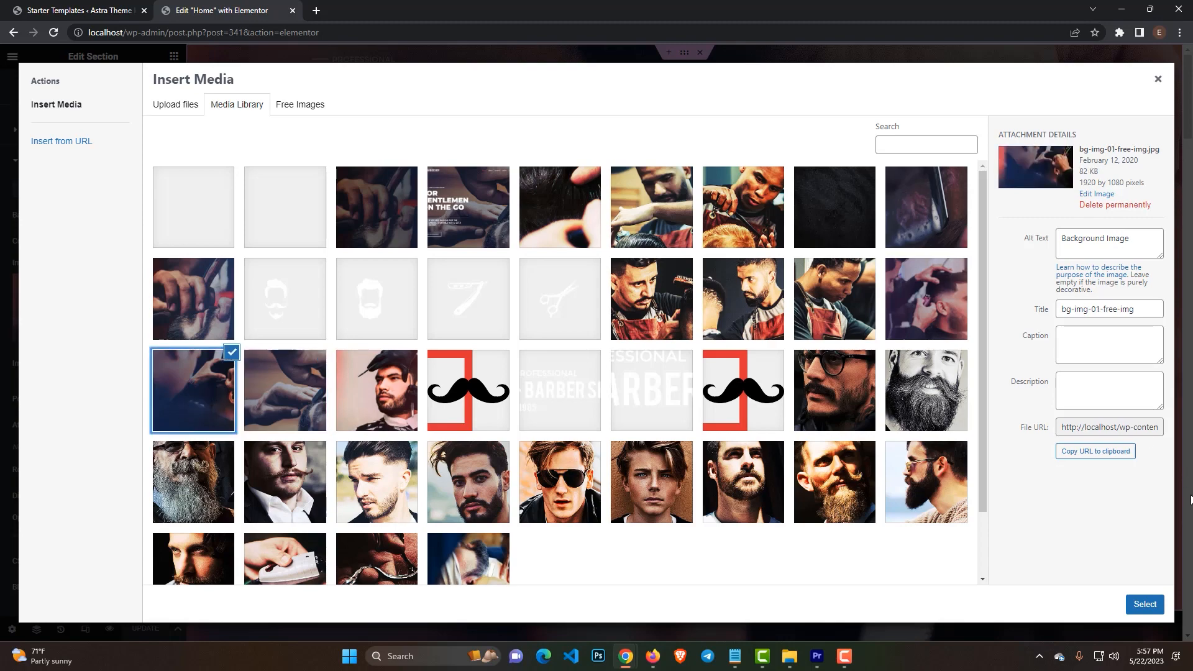
{"action": "left_click", "coordinate": [1145, 604]}
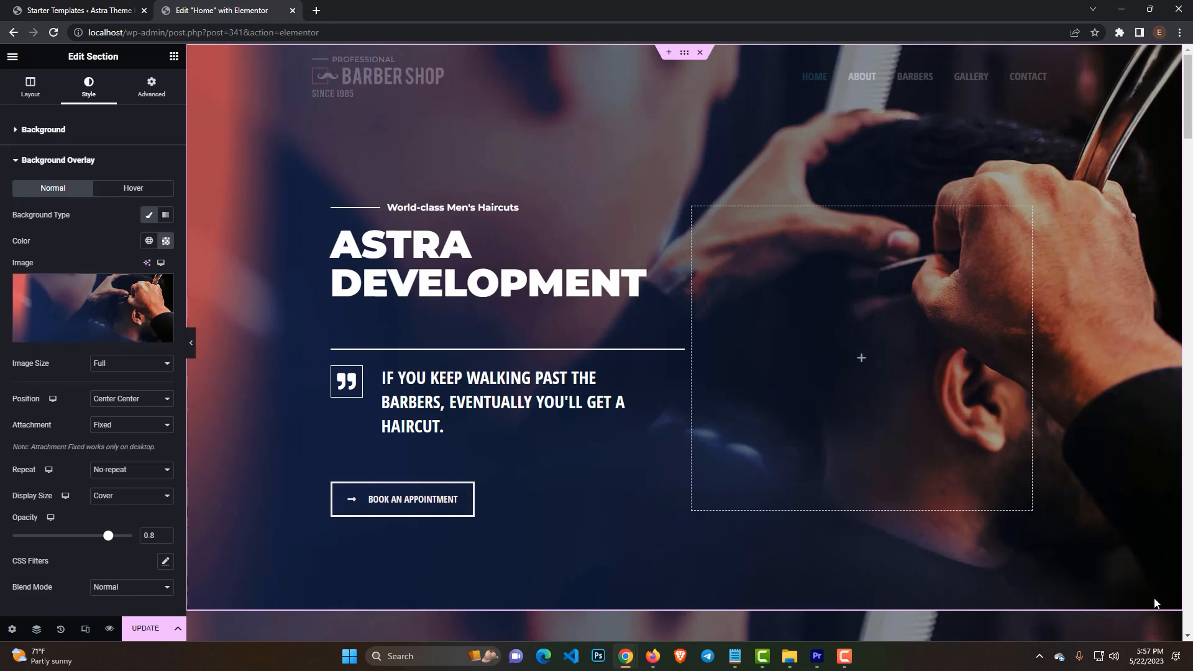
{"action": "mouse_move", "coordinate": [786, 528]}
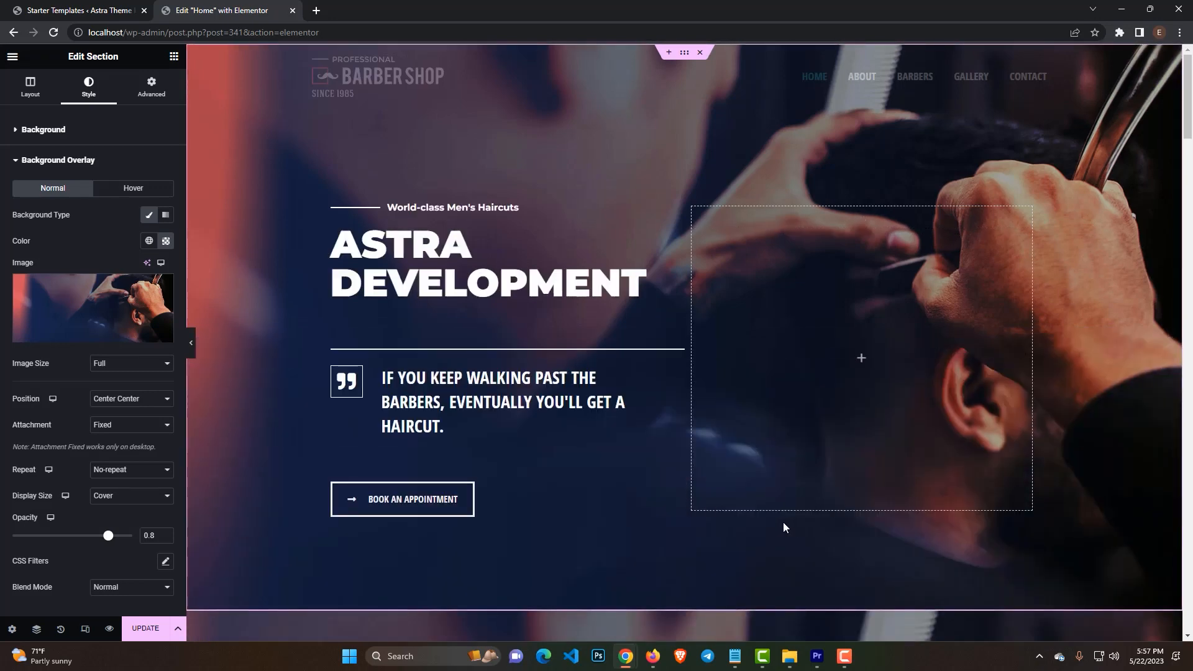
Give the Mustache Expert barber card a new photo and save the page with Update
{"action": "scroll", "scroll_direction": "down", "scroll_amount": 3}
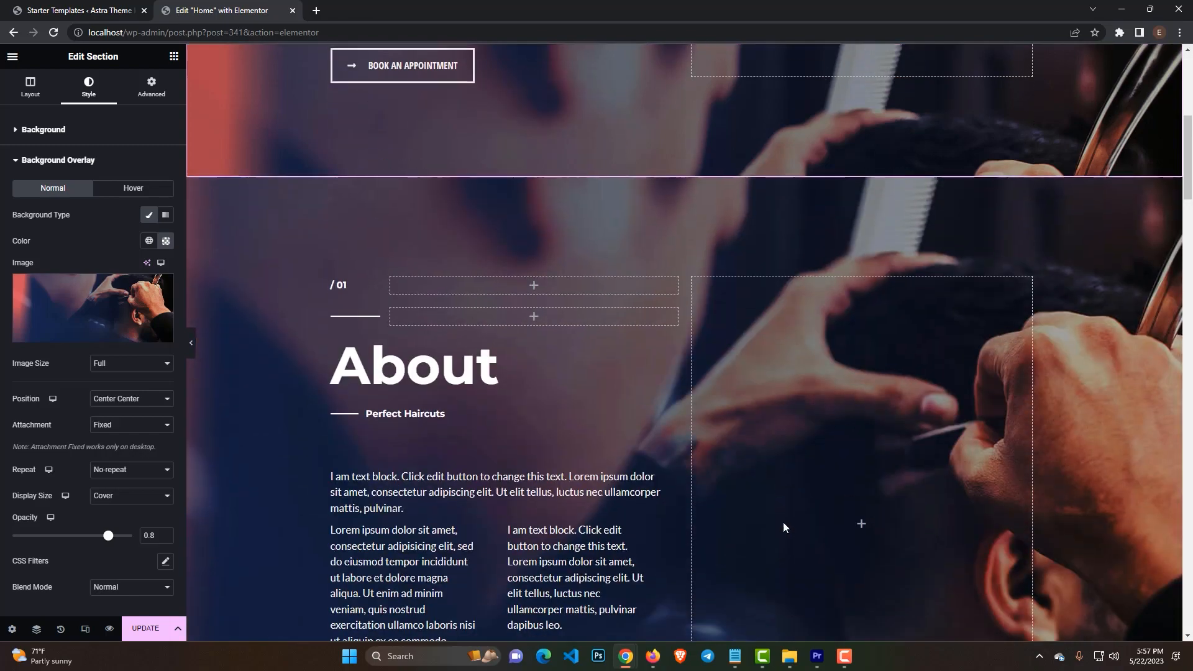
{"action": "scroll", "scroll_direction": "down", "scroll_amount": 3}
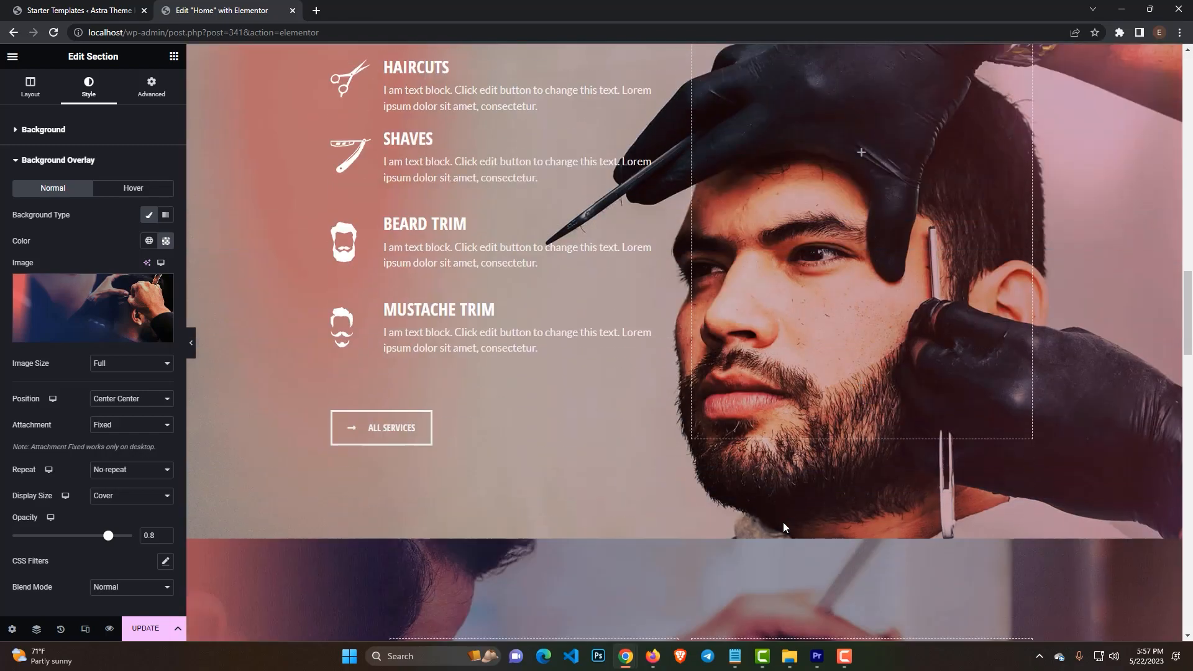
{"action": "scroll", "scroll_direction": "down", "scroll_amount": 3}
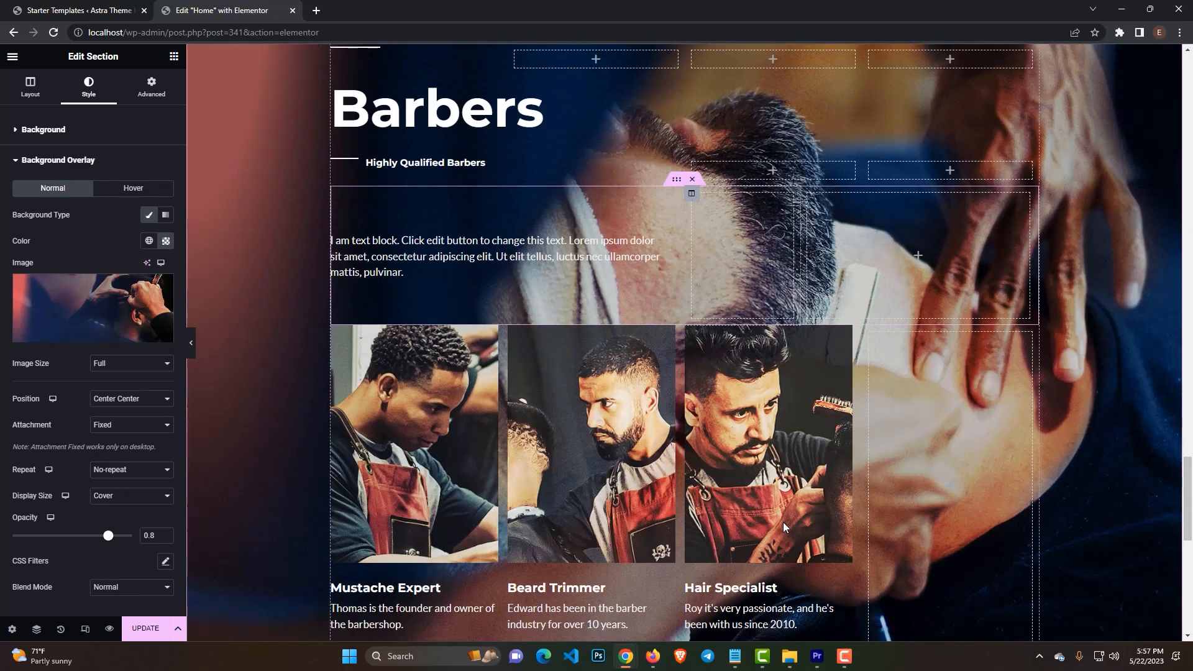
{"action": "scroll", "scroll_direction": "down", "scroll_amount": 3}
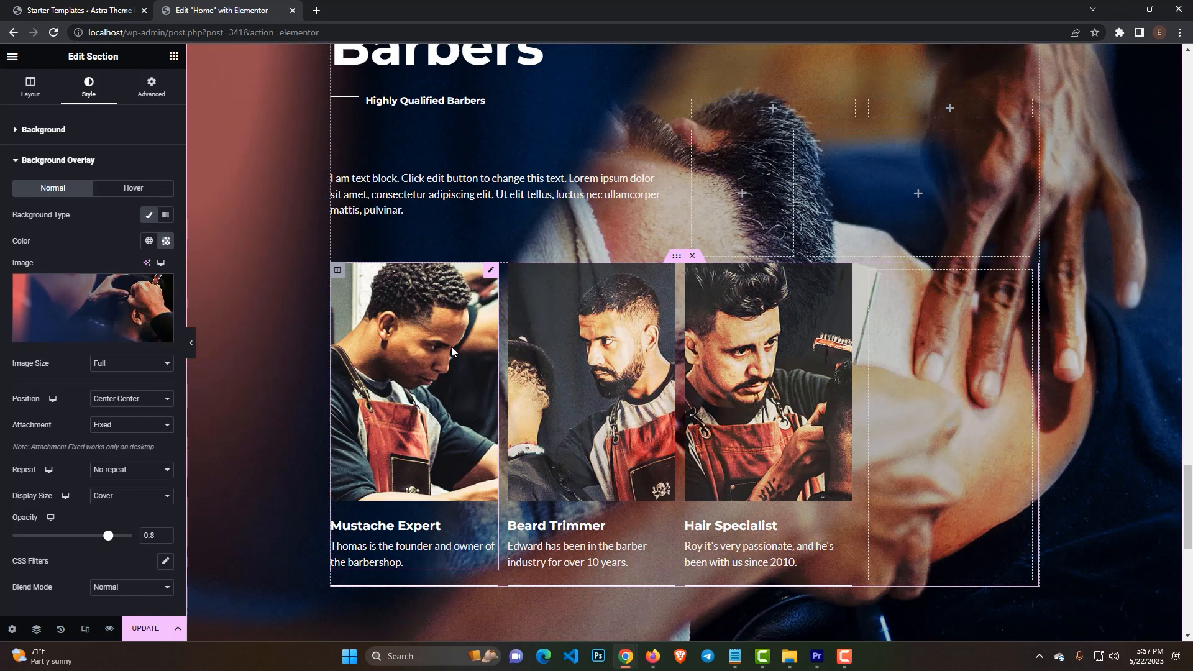
{"action": "left_click", "coordinate": [414, 380]}
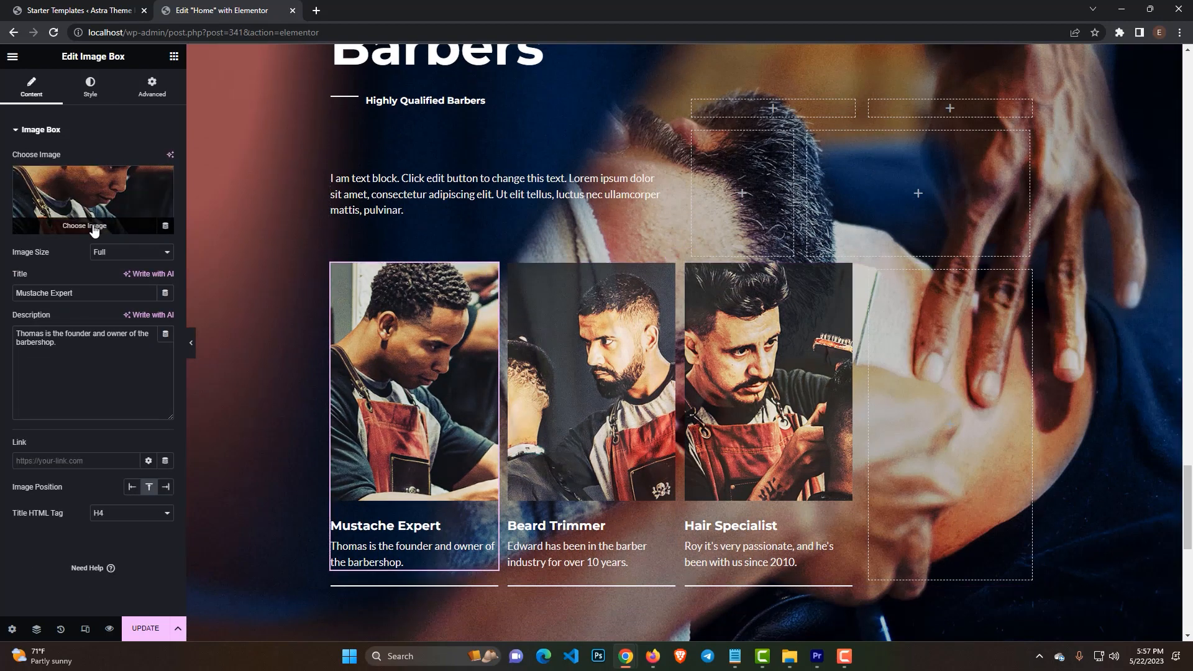
{"action": "left_click", "coordinate": [93, 225]}
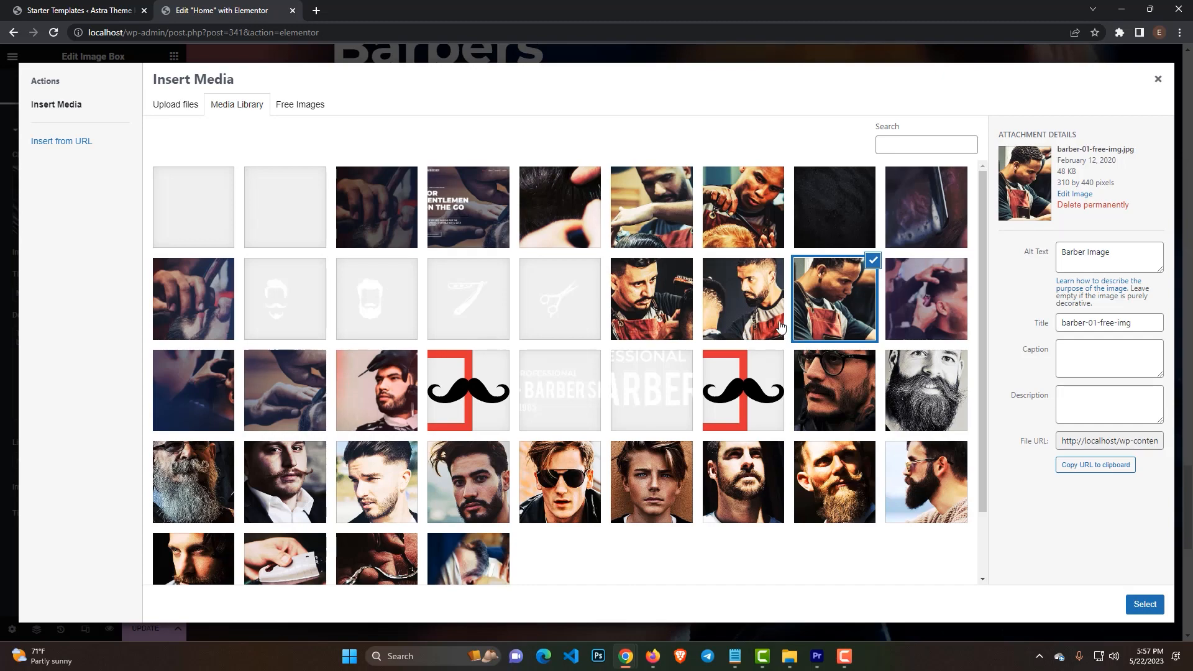
{"action": "mouse_move", "coordinate": [743, 226]}
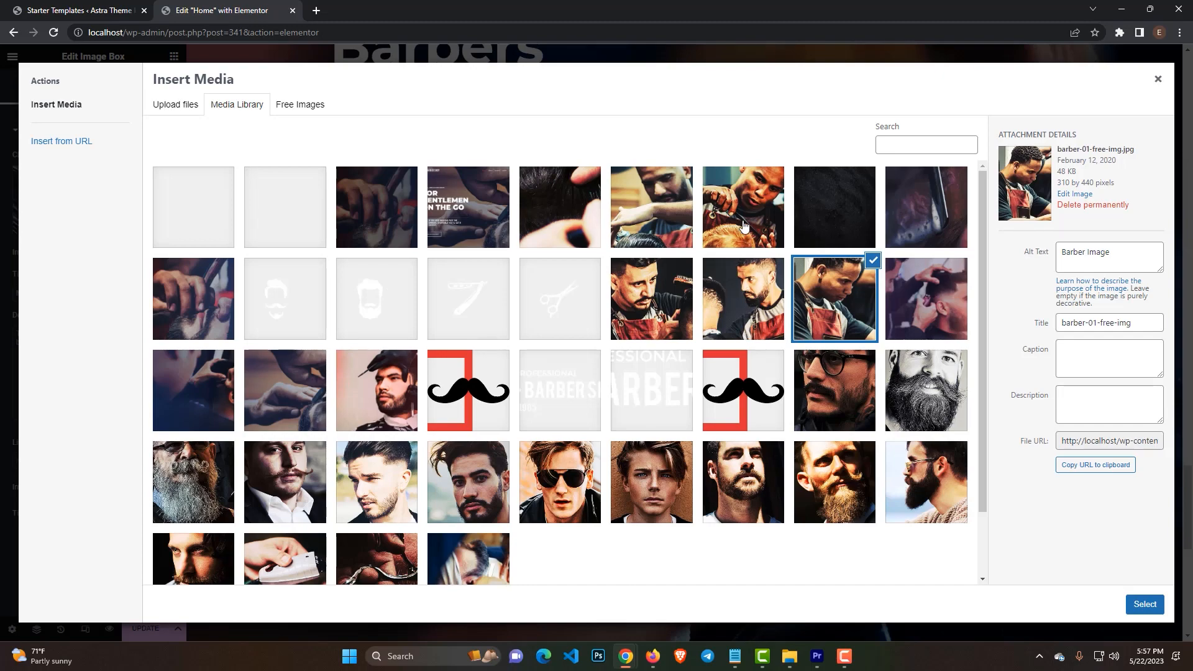
{"action": "left_click", "coordinate": [1144, 604]}
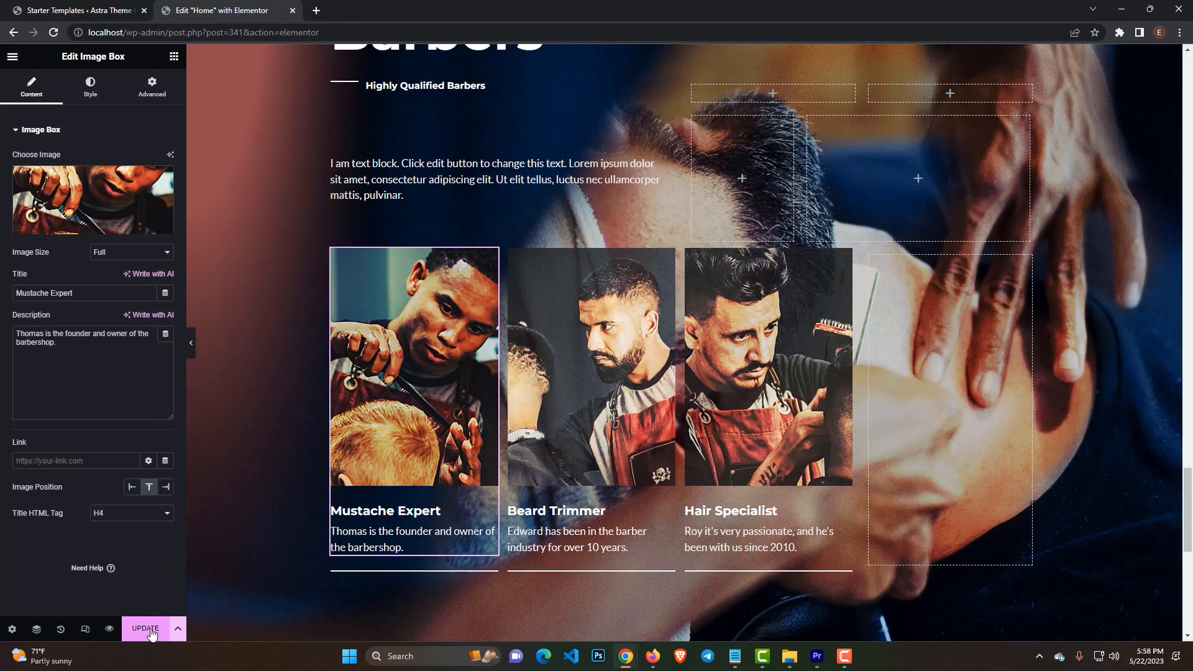
{"action": "left_click", "coordinate": [144, 635]}
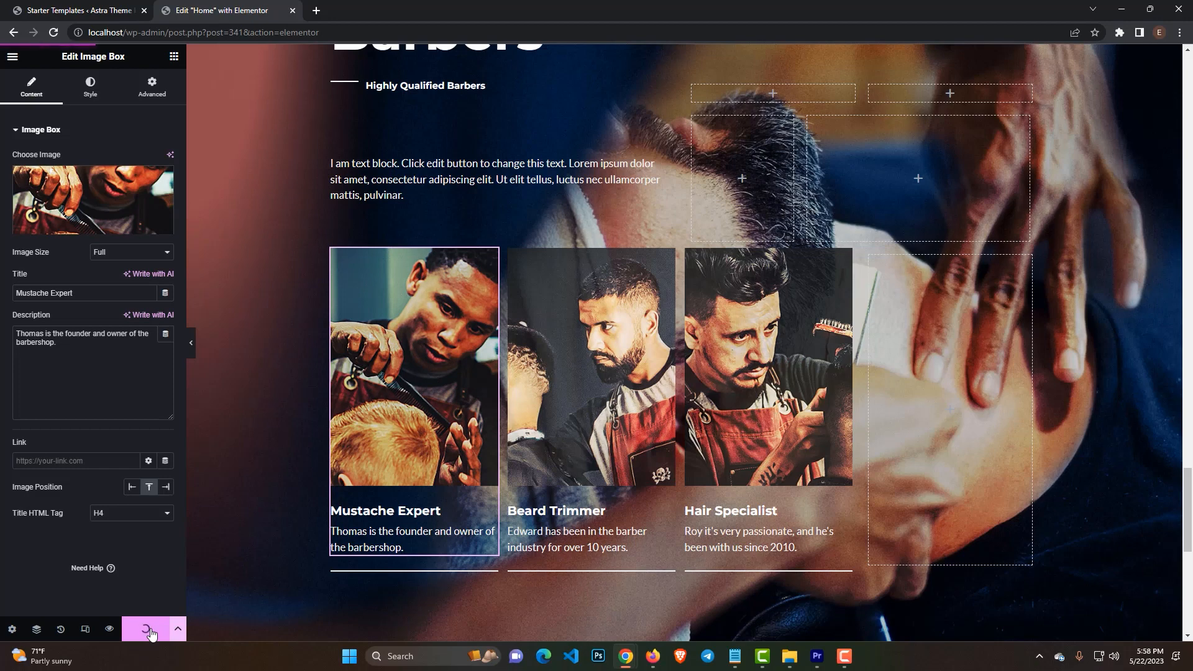
{"action": "left_click", "coordinate": [149, 632]}
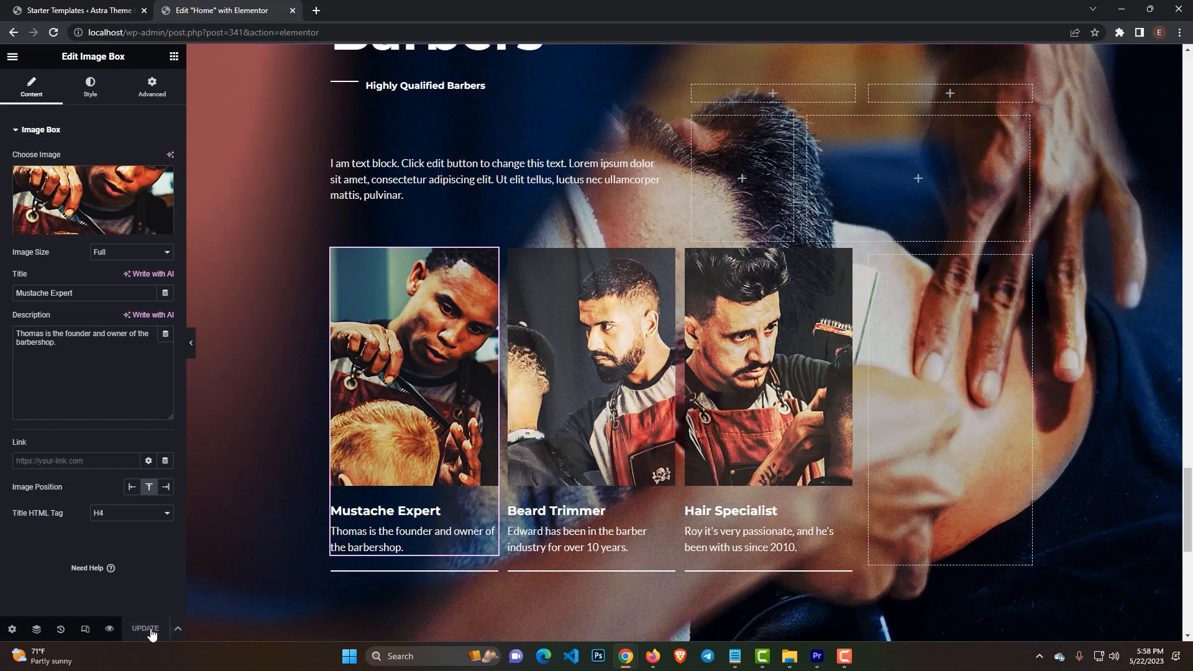
{"action": "scroll", "scroll_direction": "up", "scroll_amount": 3}
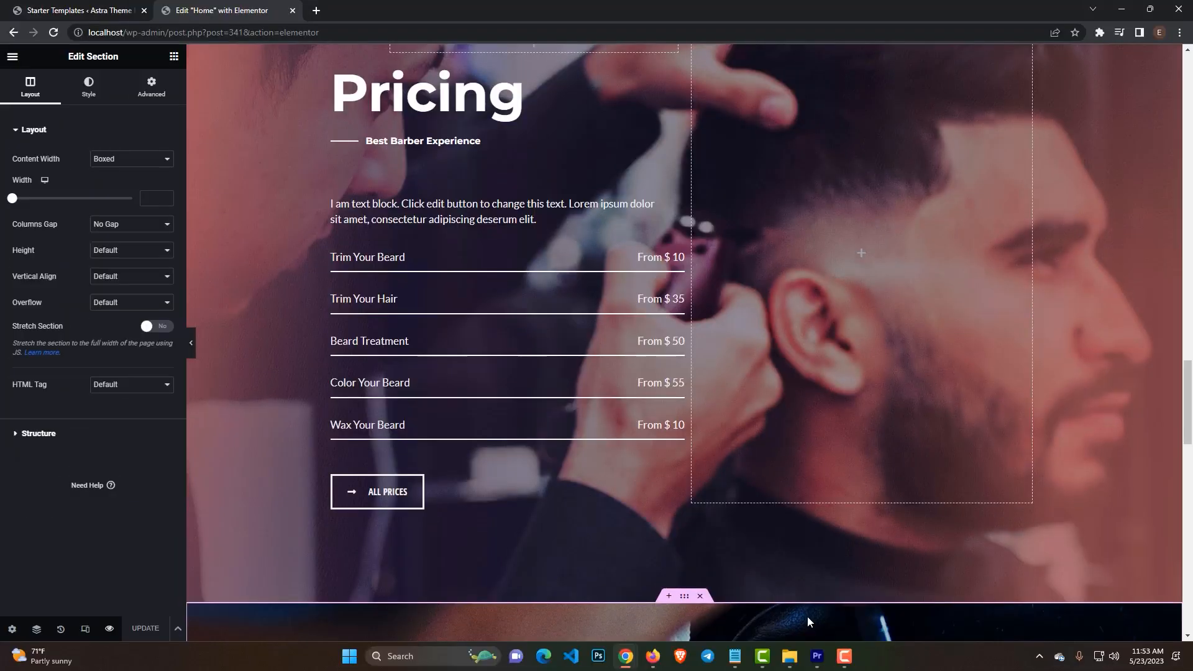
{"action": "mouse_move", "coordinate": [109, 633]}
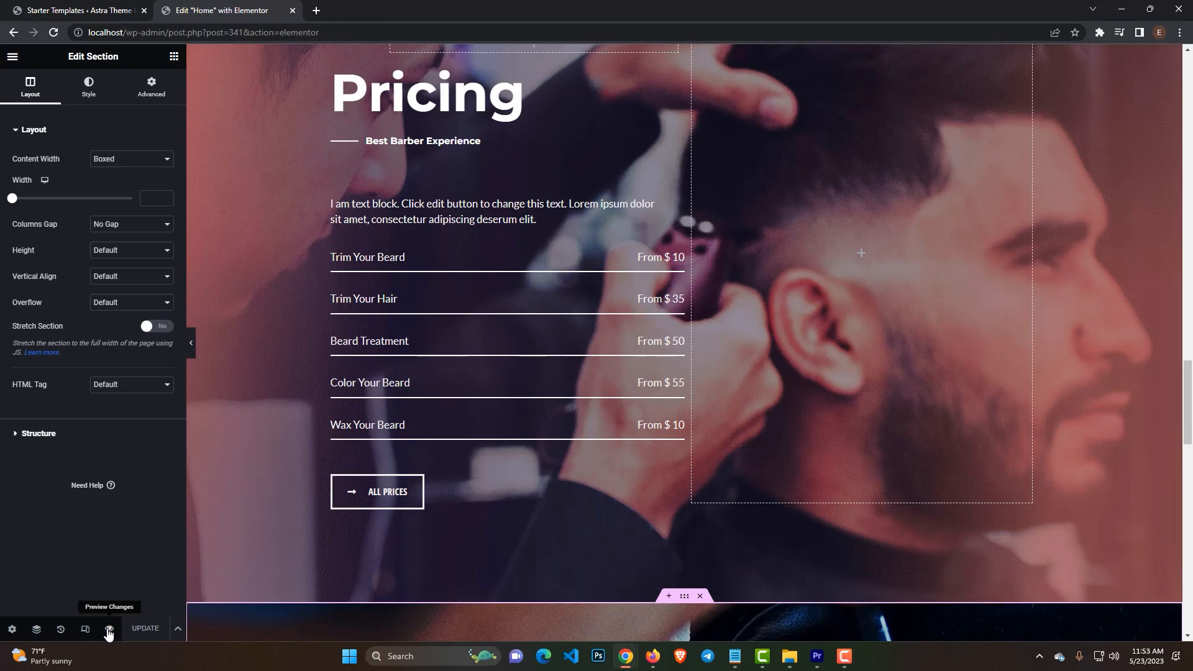
{"action": "left_click", "coordinate": [107, 628]}
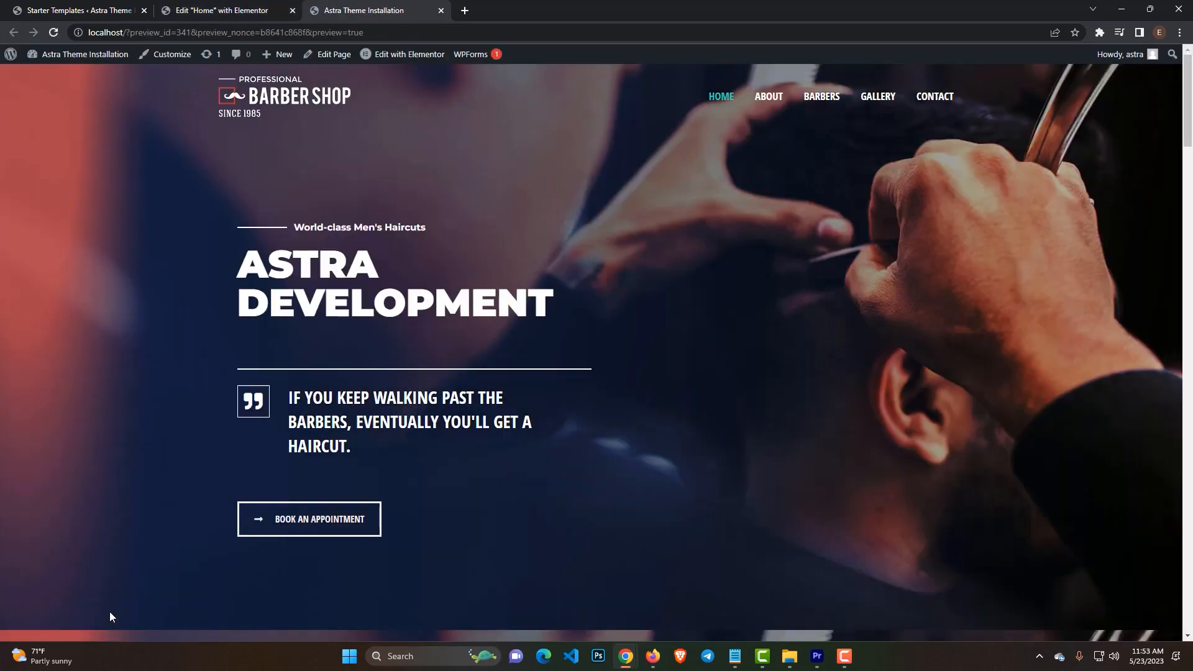
{"action": "mouse_move", "coordinate": [112, 444]}
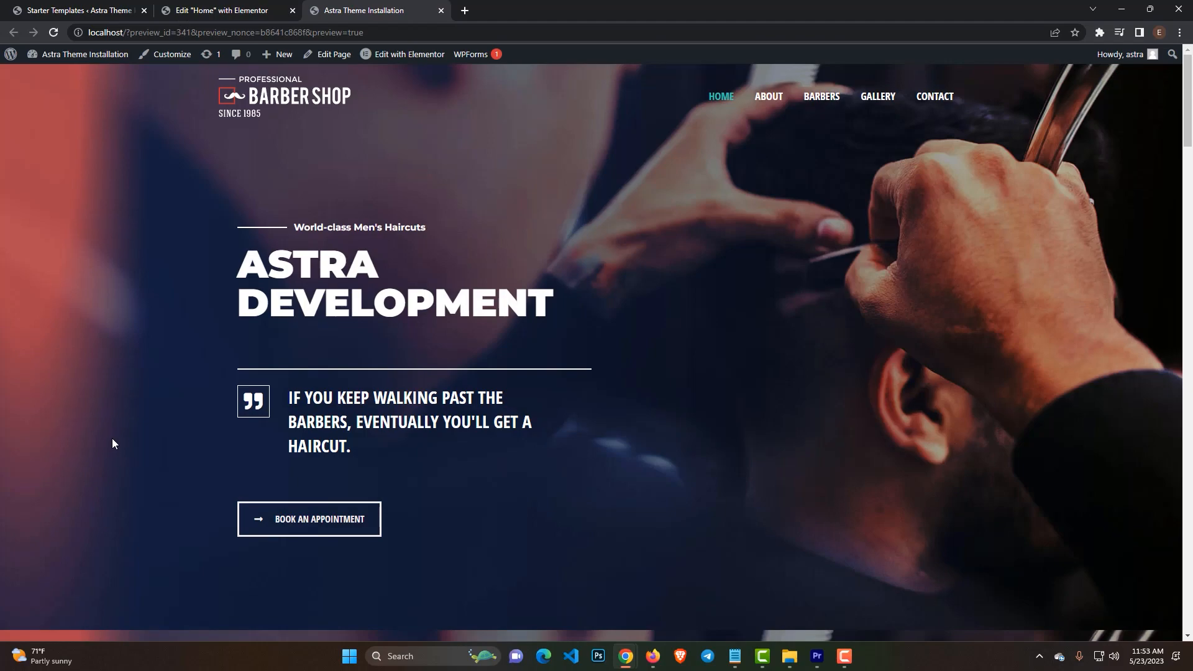
{"action": "scroll", "scroll_direction": "down", "scroll_amount": 3}
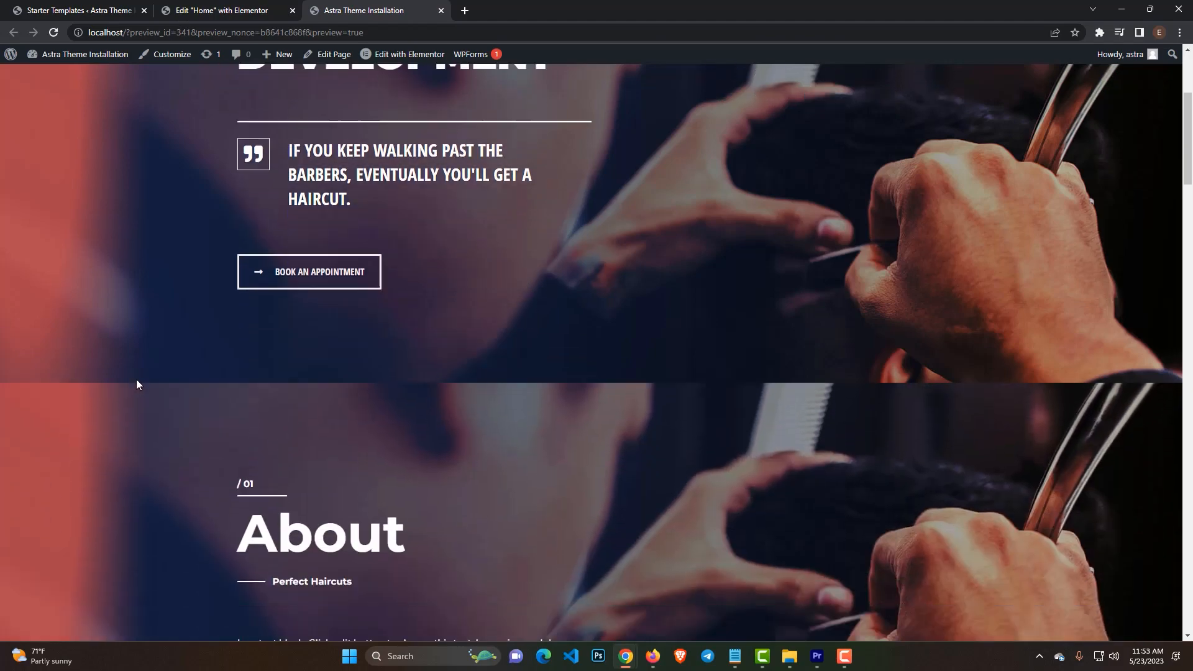
{"action": "scroll", "scroll_direction": "down", "scroll_amount": 3}
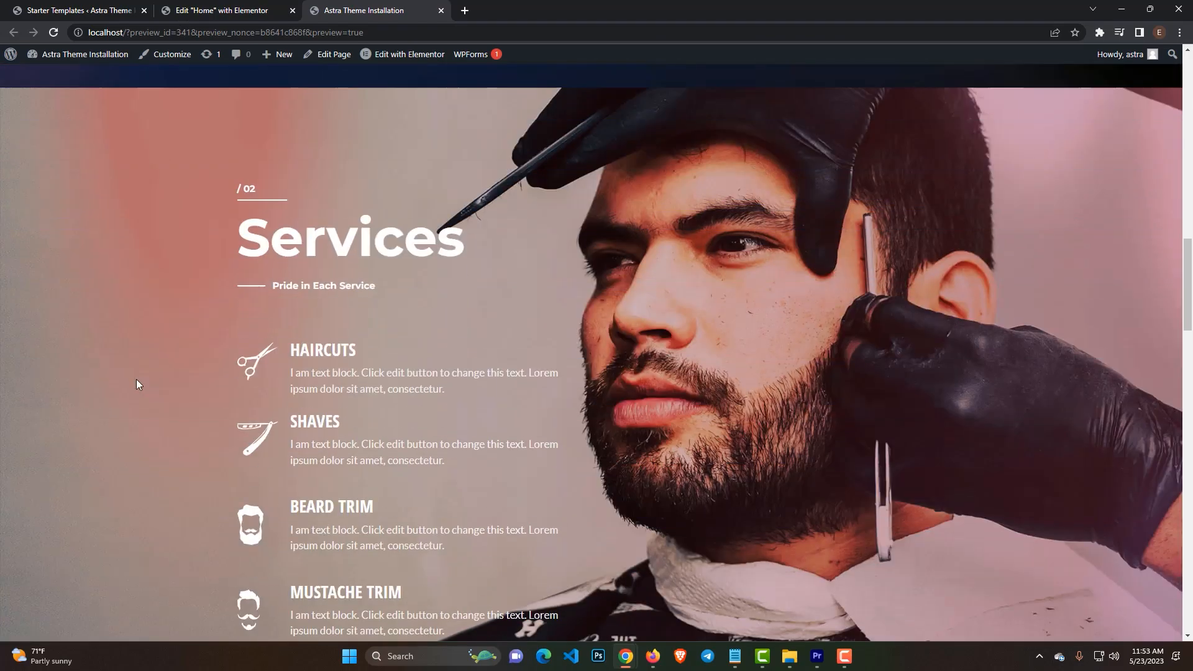
{"action": "scroll", "scroll_direction": "down", "scroll_amount": 3}
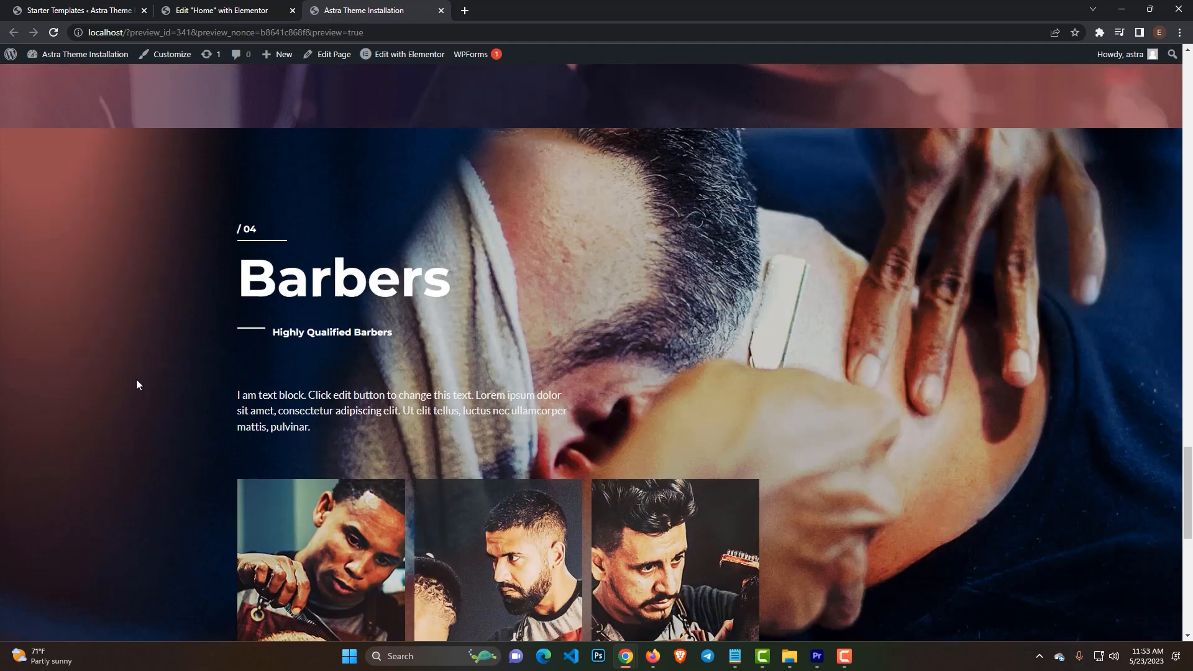
{"action": "scroll", "scroll_direction": "up", "scroll_amount": 3}
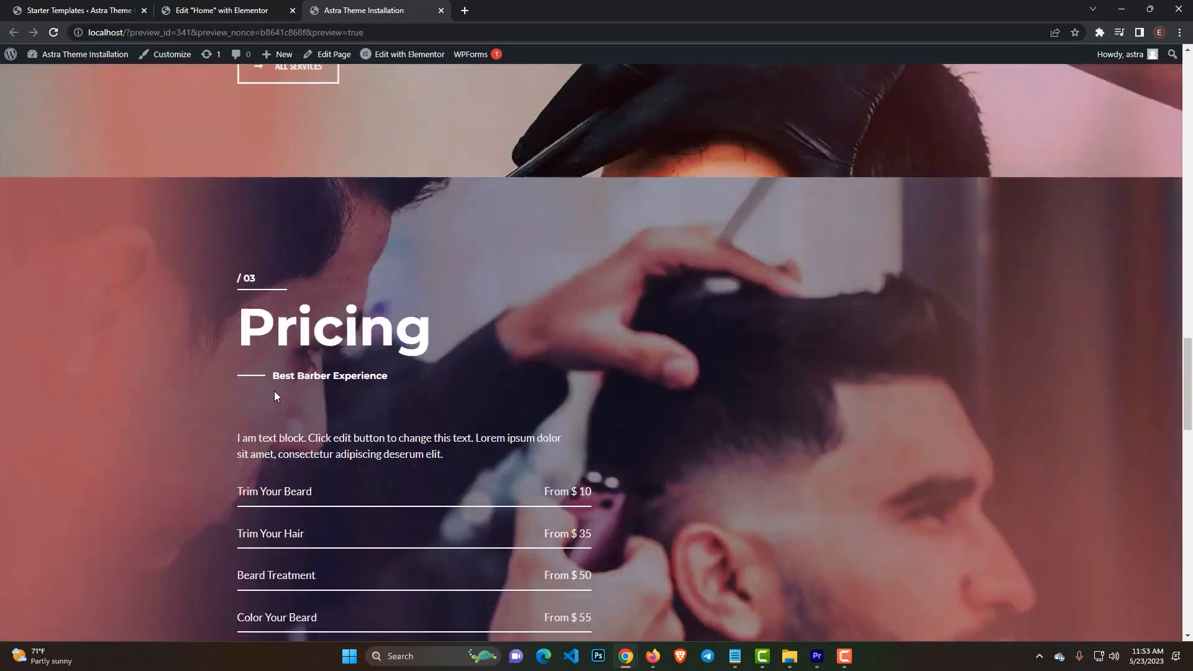
{"action": "scroll", "scroll_direction": "up", "scroll_amount": 3}
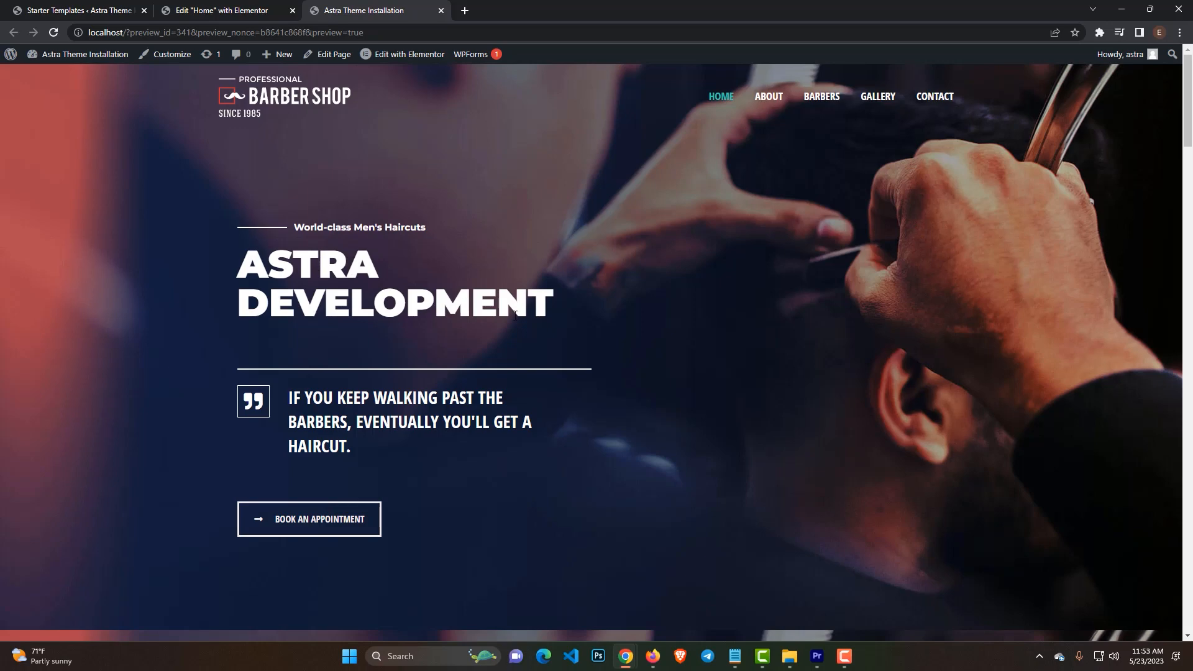
{"action": "mouse_move", "coordinate": [821, 302]}
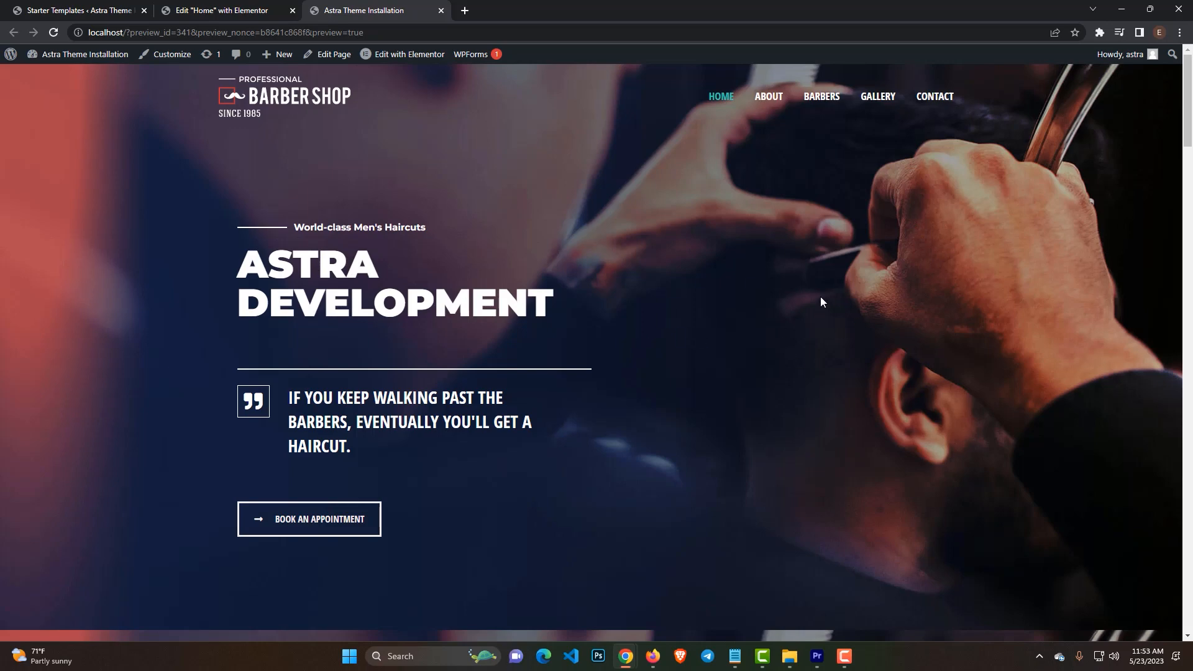
{"action": "mouse_move", "coordinate": [748, 459]}
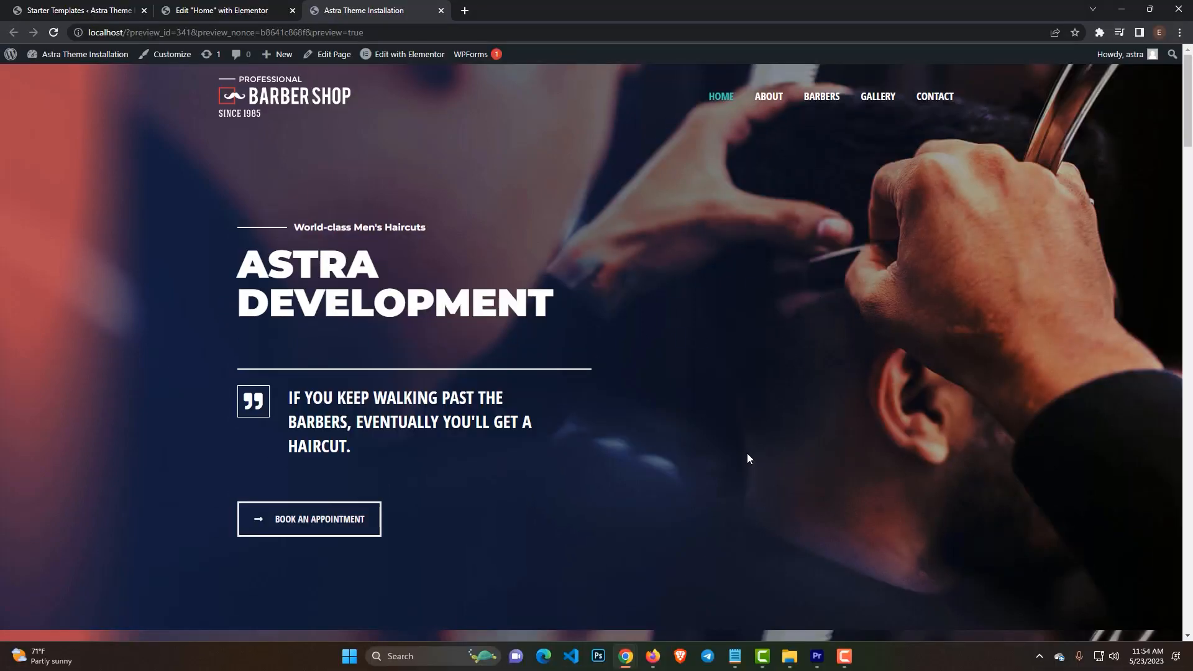
{"action": "mouse_move", "coordinate": [743, 329]}
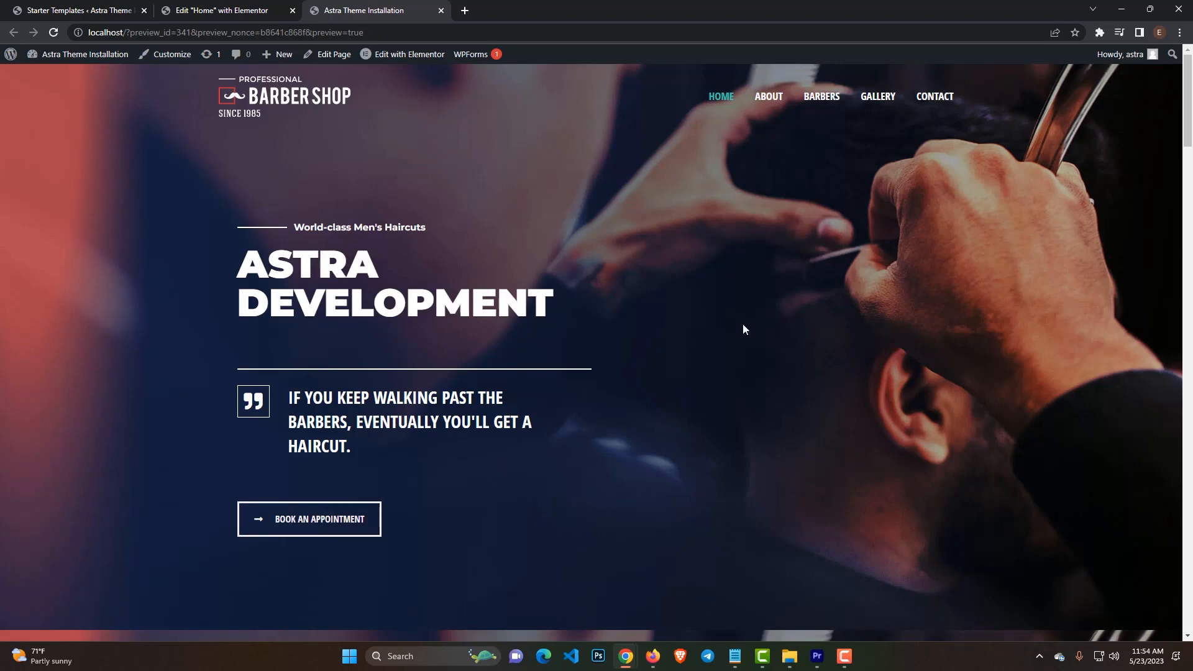
{"action": "scroll", "scroll_direction": "down", "scroll_amount": 3}
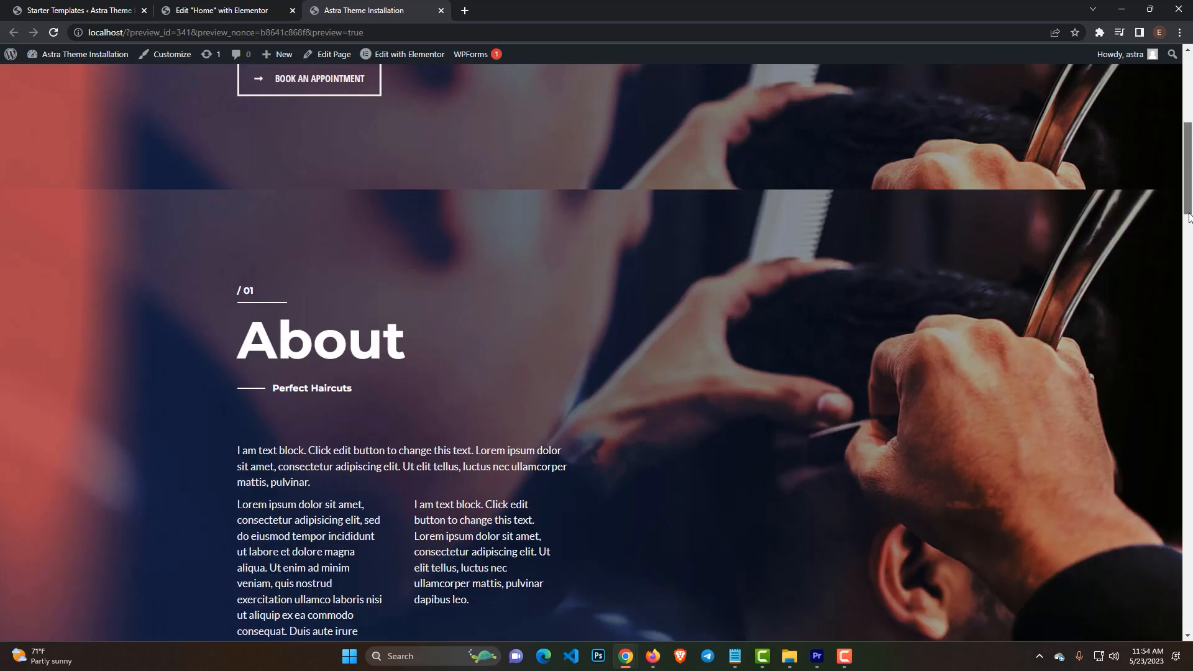
{"action": "scroll", "scroll_direction": "down", "scroll_amount": 3}
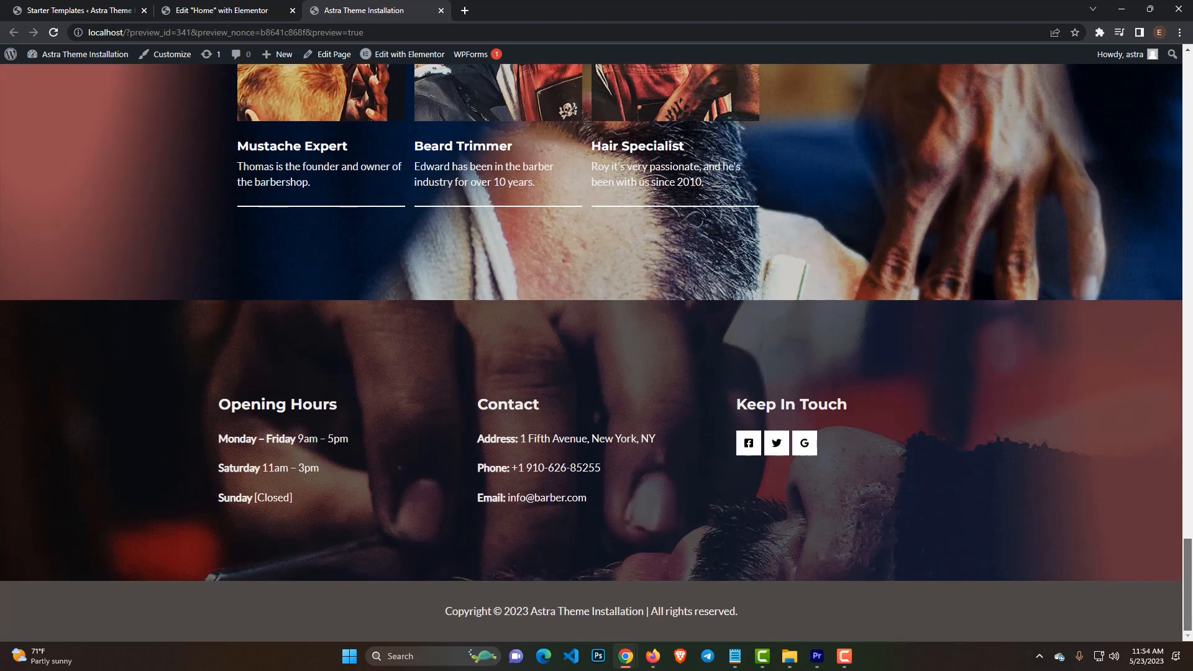
{"action": "scroll", "scroll_direction": "up", "scroll_amount": 3}
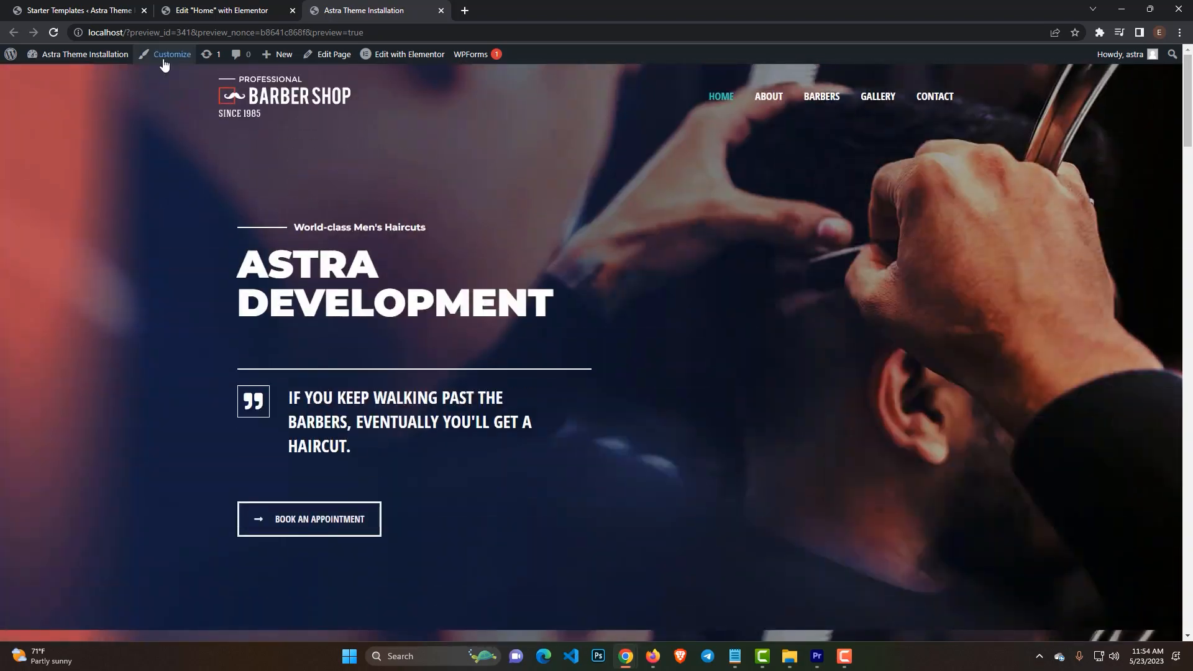
Open the Customizer and show the header Logo settings via the logo's edit shortcut
{"action": "left_click", "coordinate": [172, 54]}
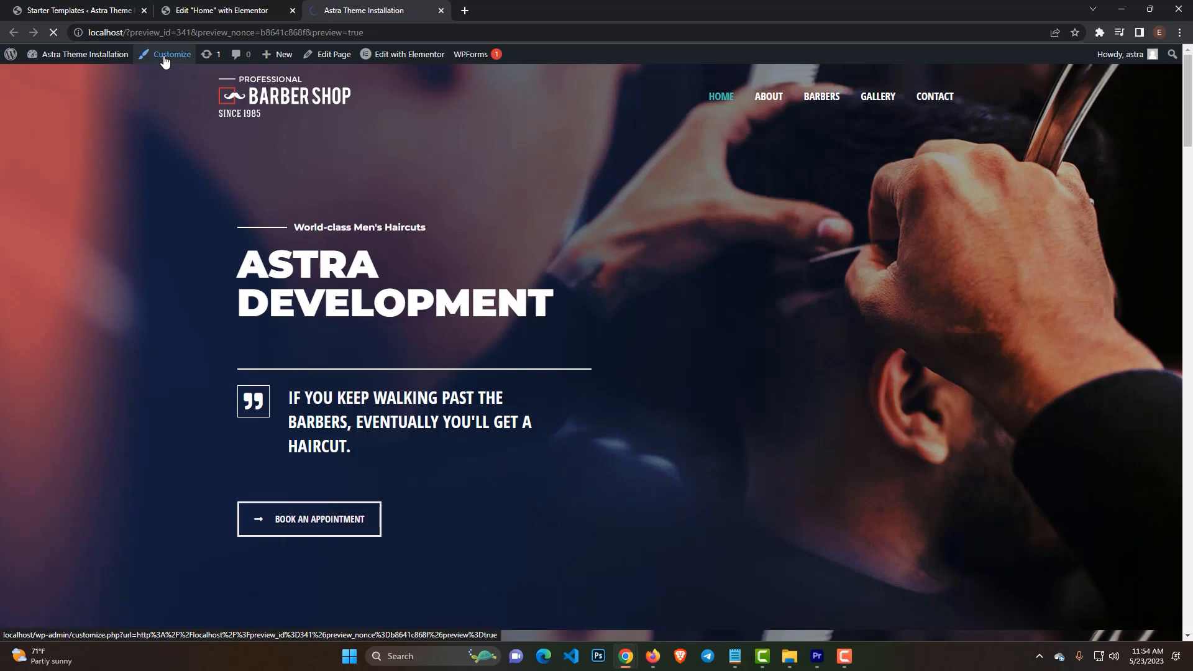
{"action": "left_click", "coordinate": [170, 54]}
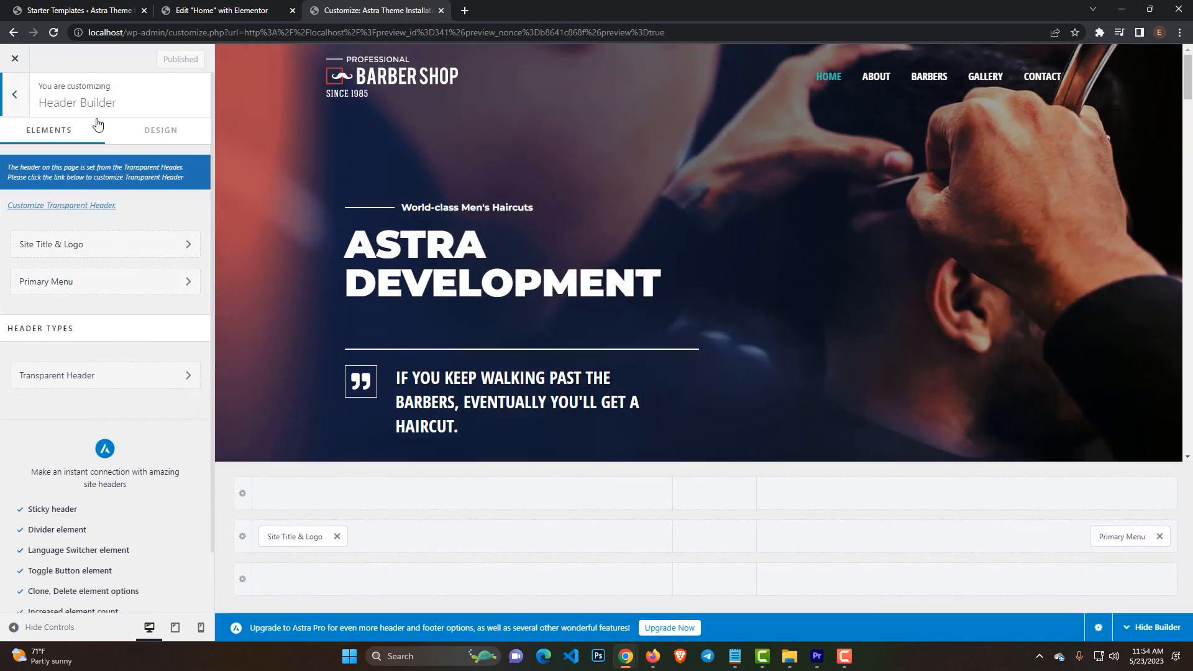
{"action": "mouse_move", "coordinate": [118, 107]}
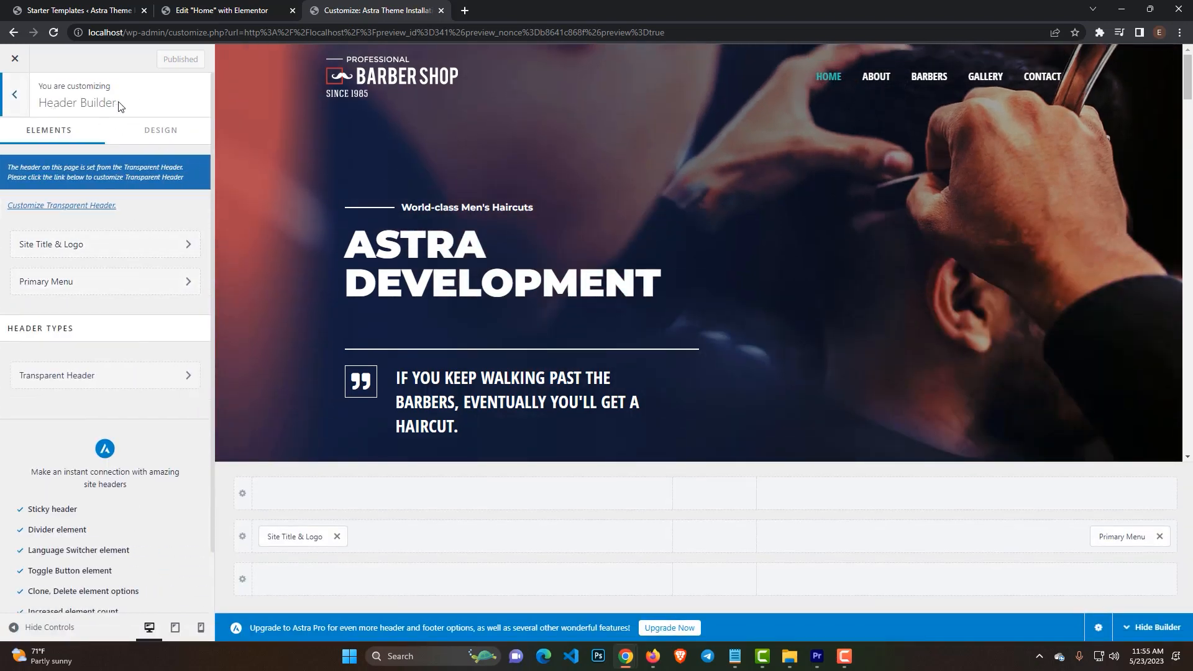
{"action": "mouse_move", "coordinate": [406, 169]}
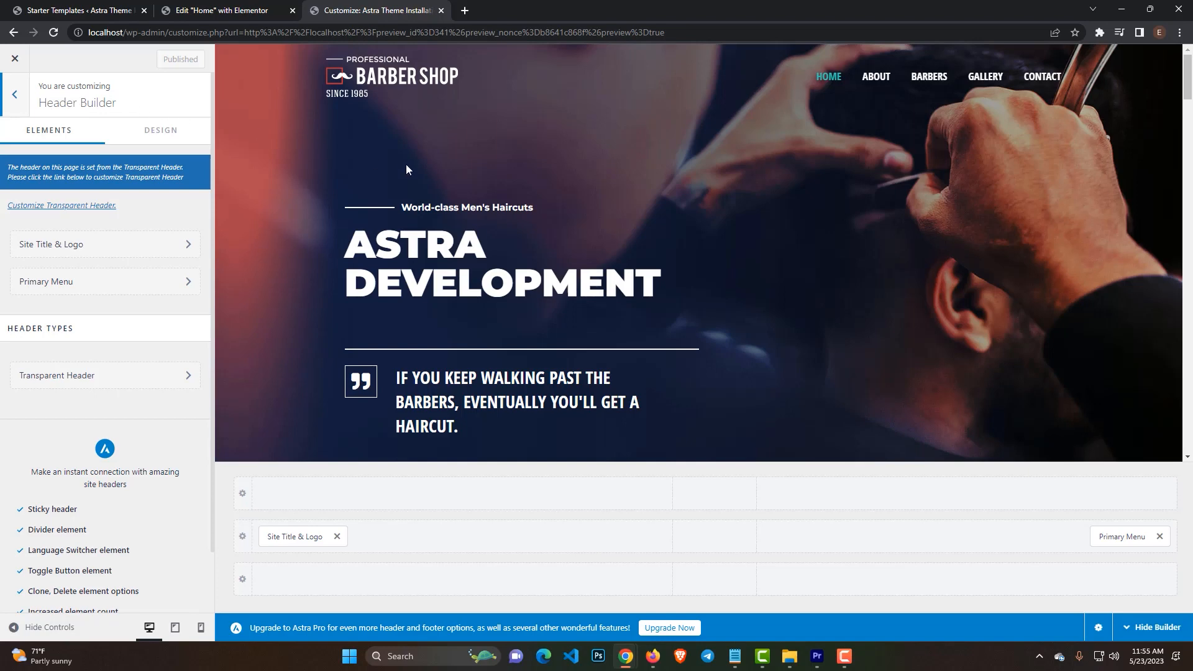
{"action": "mouse_move", "coordinate": [389, 84]}
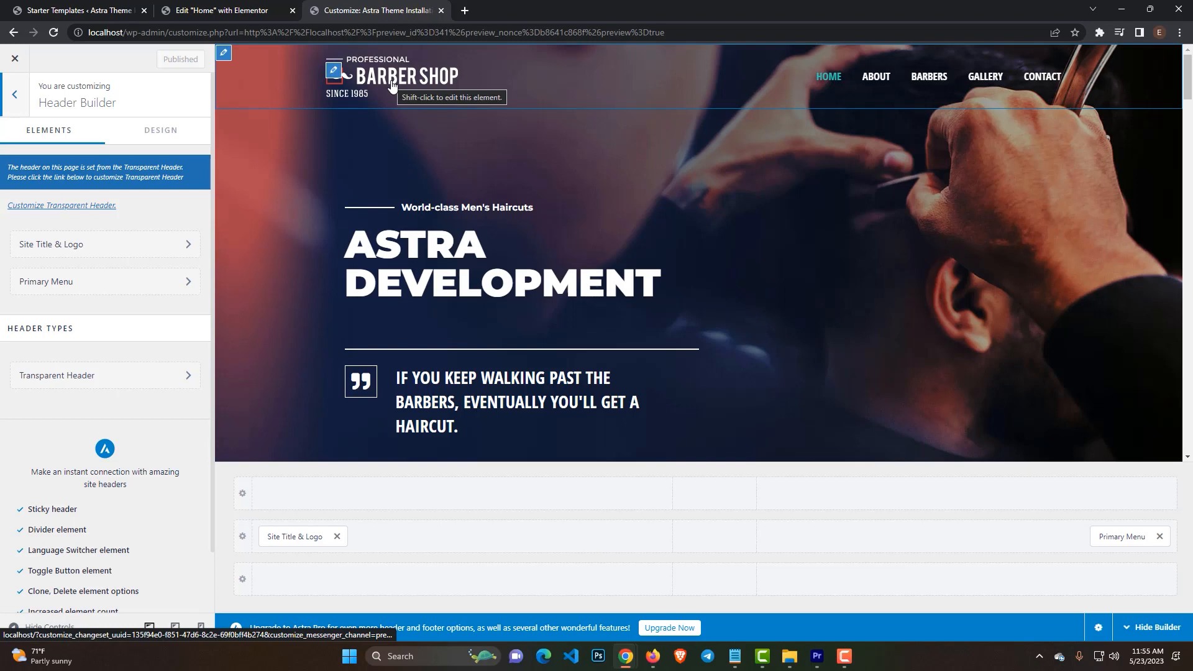
{"action": "mouse_move", "coordinate": [341, 82]}
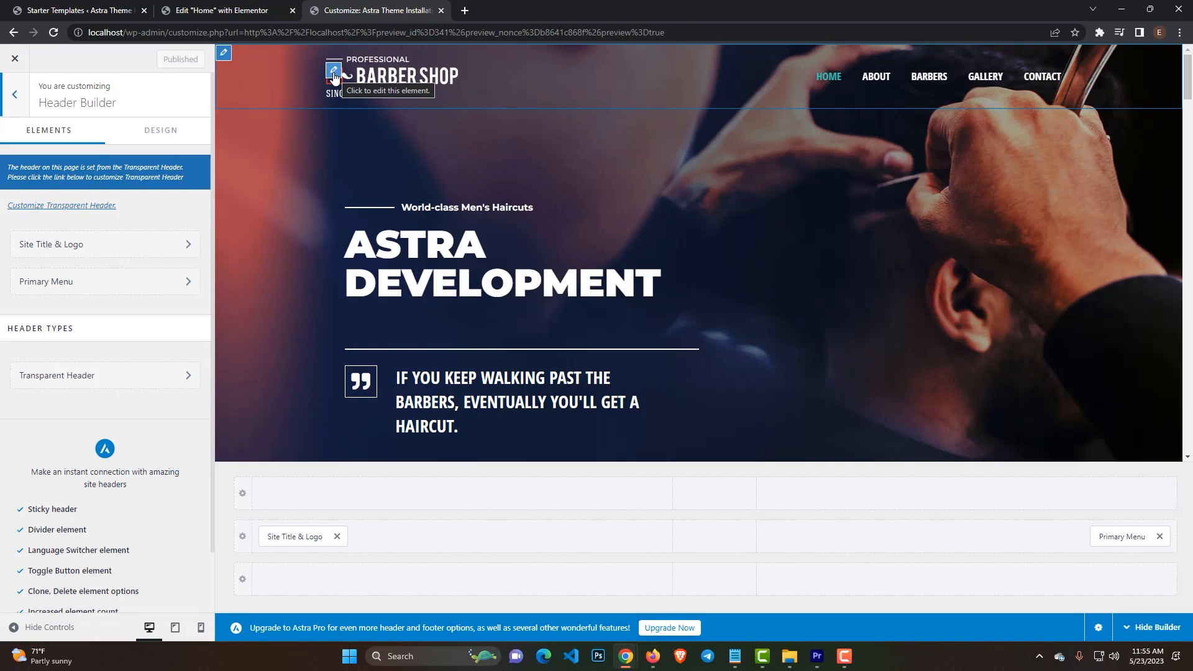
{"action": "left_click", "coordinate": [332, 71]}
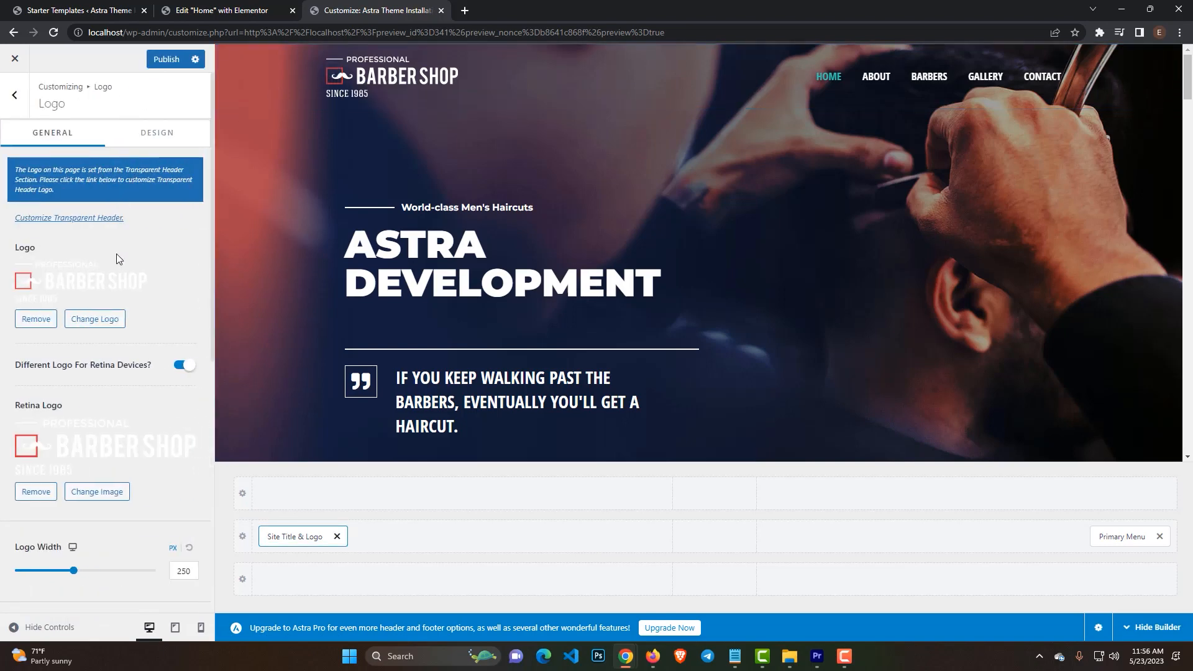
{"action": "scroll", "scroll_direction": "down", "scroll_amount": 3}
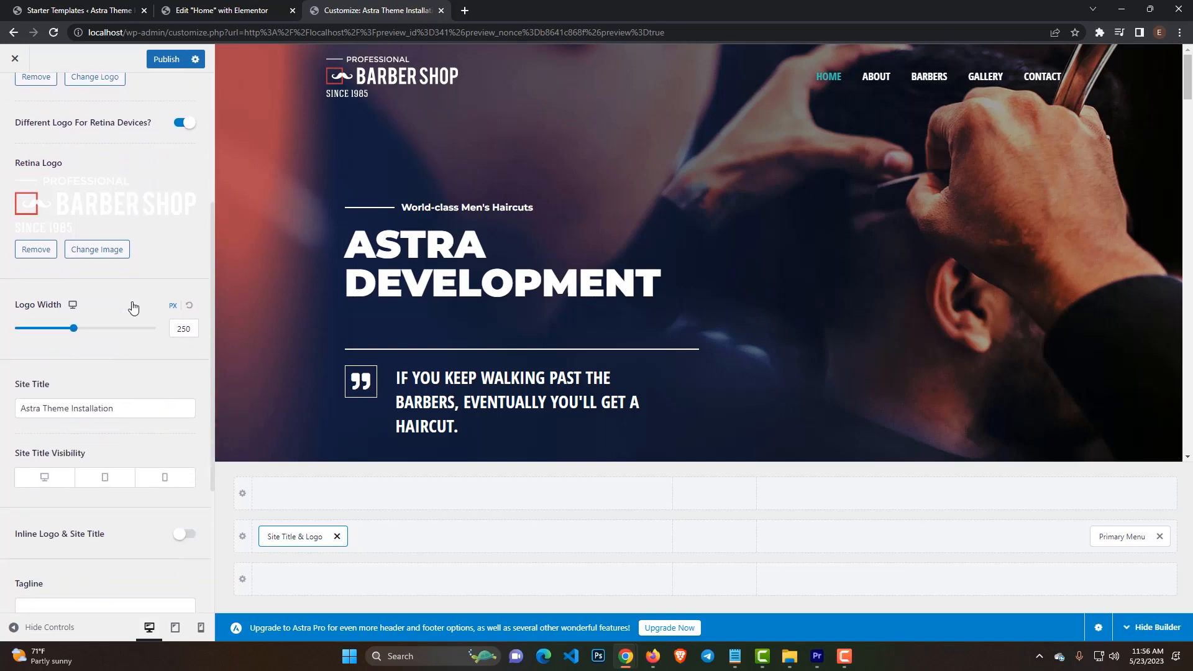
{"action": "scroll", "scroll_direction": "down", "scroll_amount": 3}
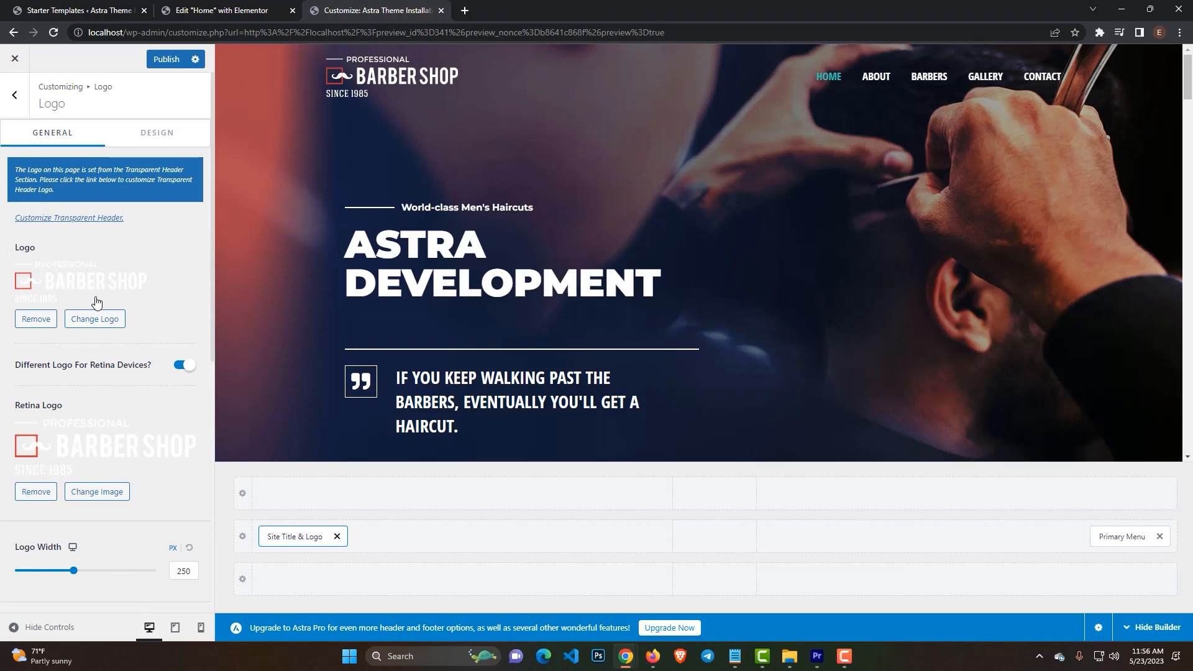
{"action": "scroll", "scroll_direction": "down", "scroll_amount": 3}
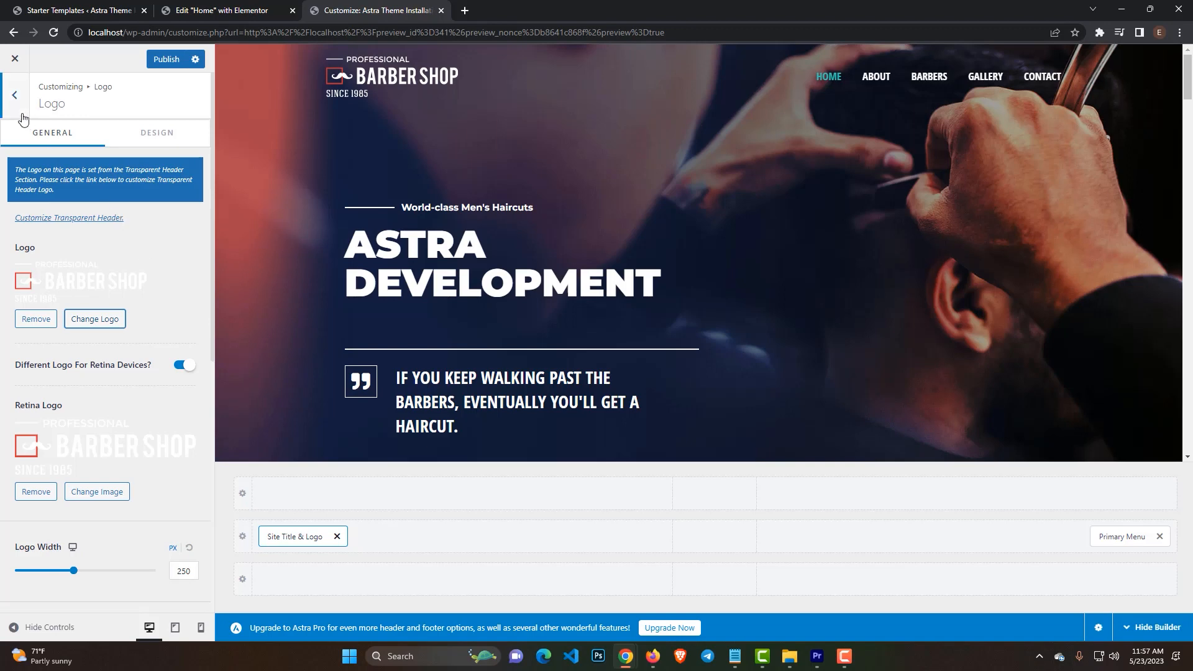
Go back to the main options, open Footer Builder, and scroll the preview to the footer
{"action": "left_click", "coordinate": [14, 94]}
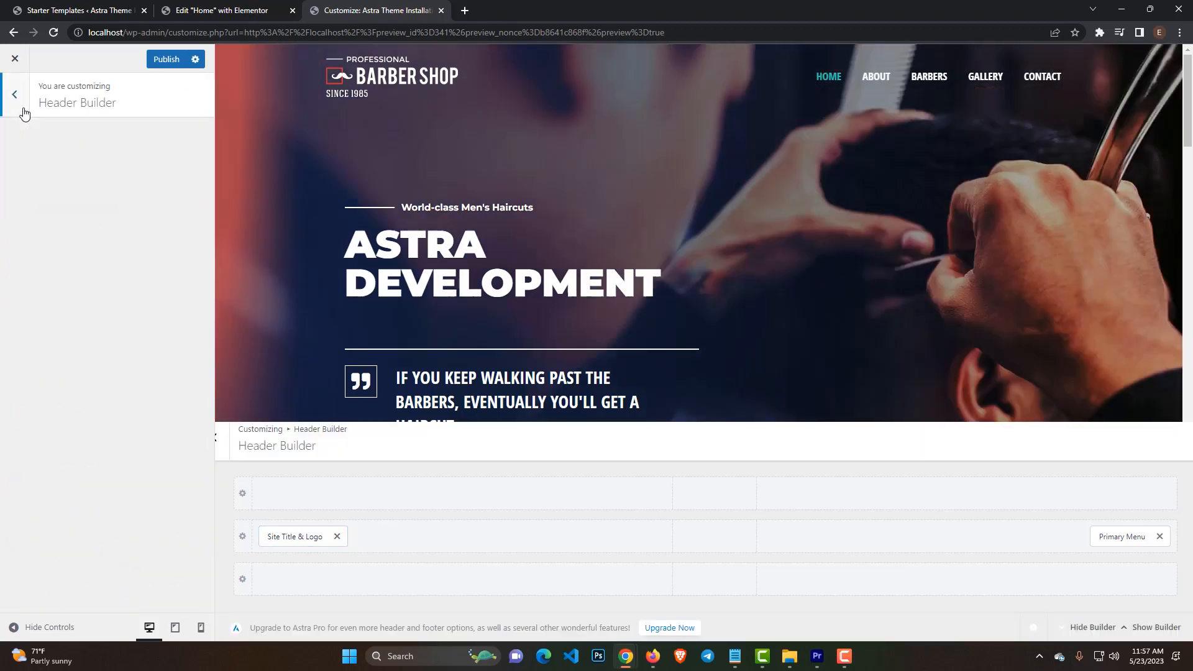
{"action": "left_click", "coordinate": [14, 95]}
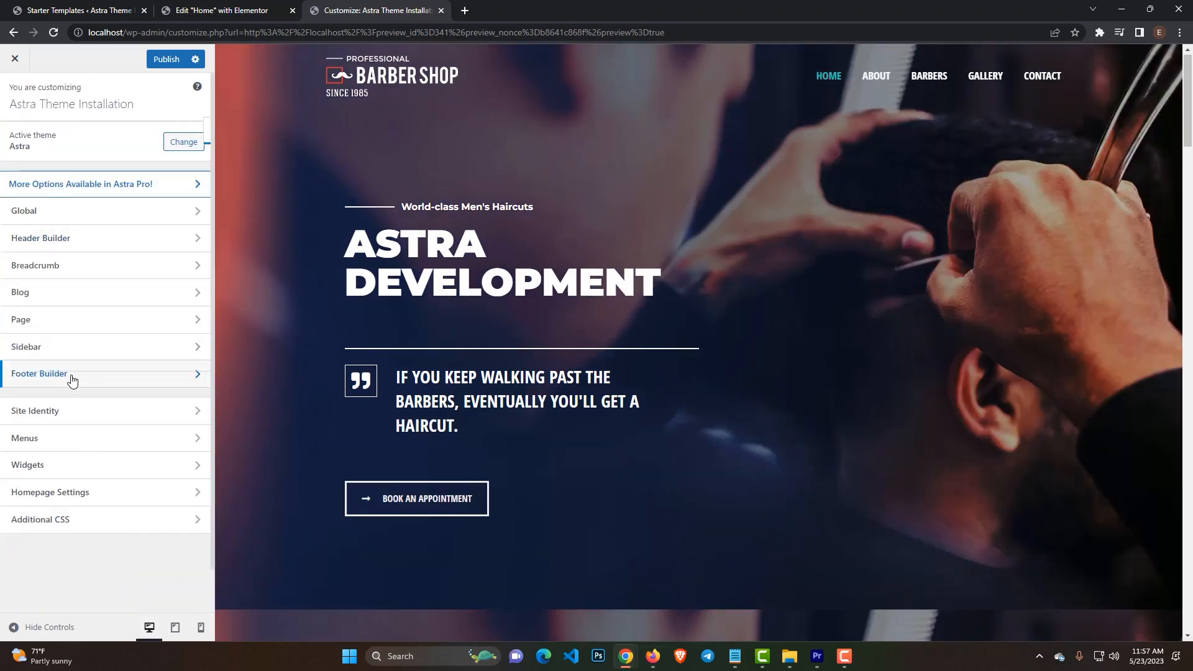
{"action": "left_click", "coordinate": [69, 373]}
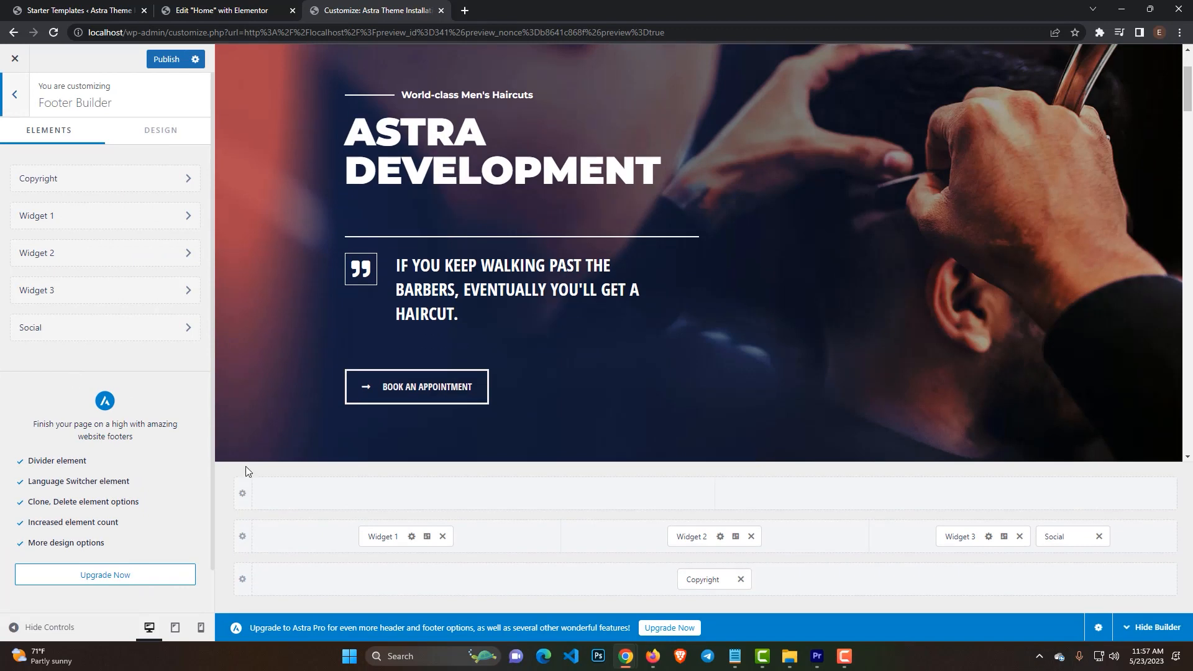
{"action": "mouse_move", "coordinate": [237, 494]}
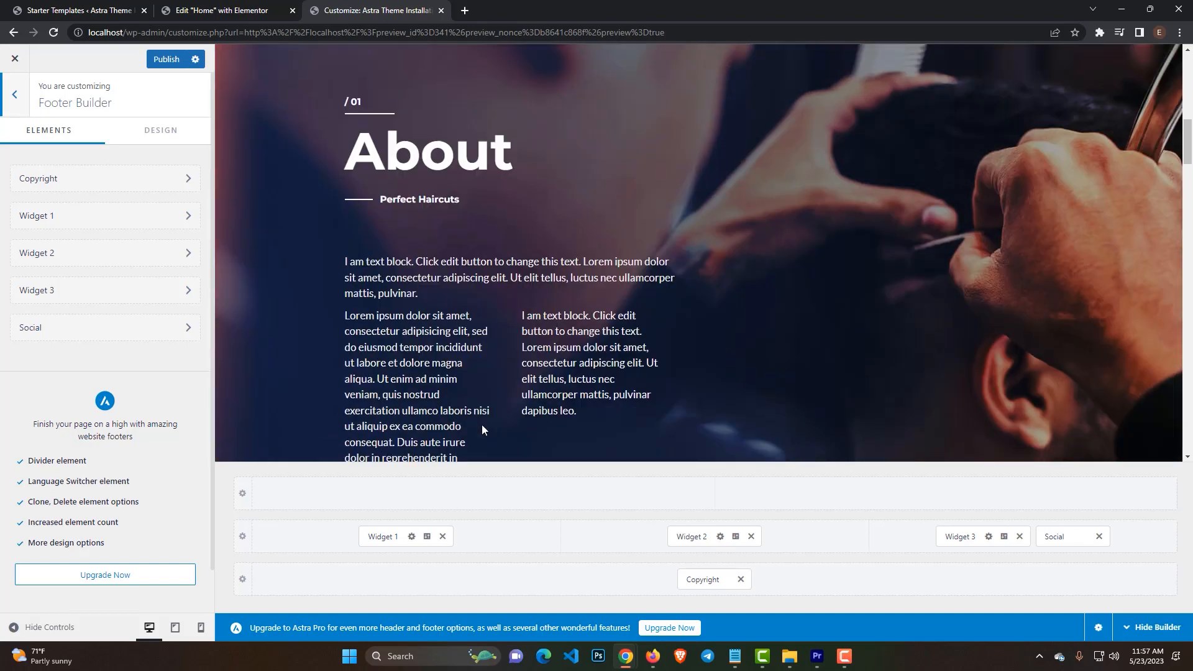
{"action": "scroll", "scroll_direction": "down", "scroll_amount": 3}
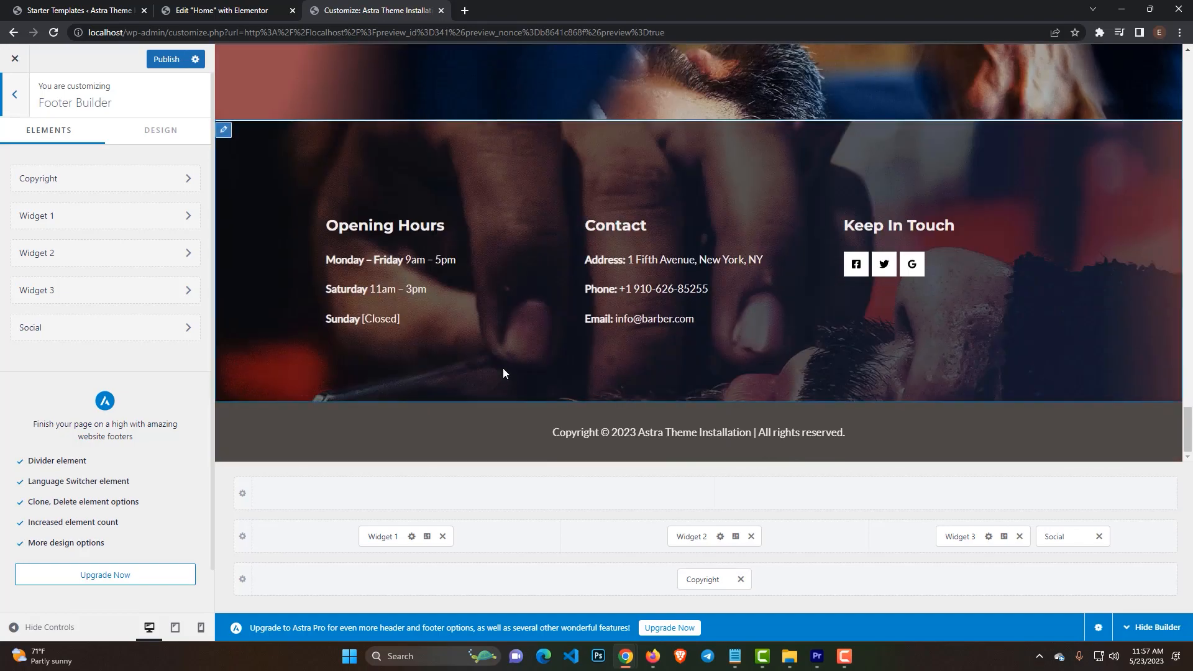
{"action": "mouse_move", "coordinate": [372, 274]}
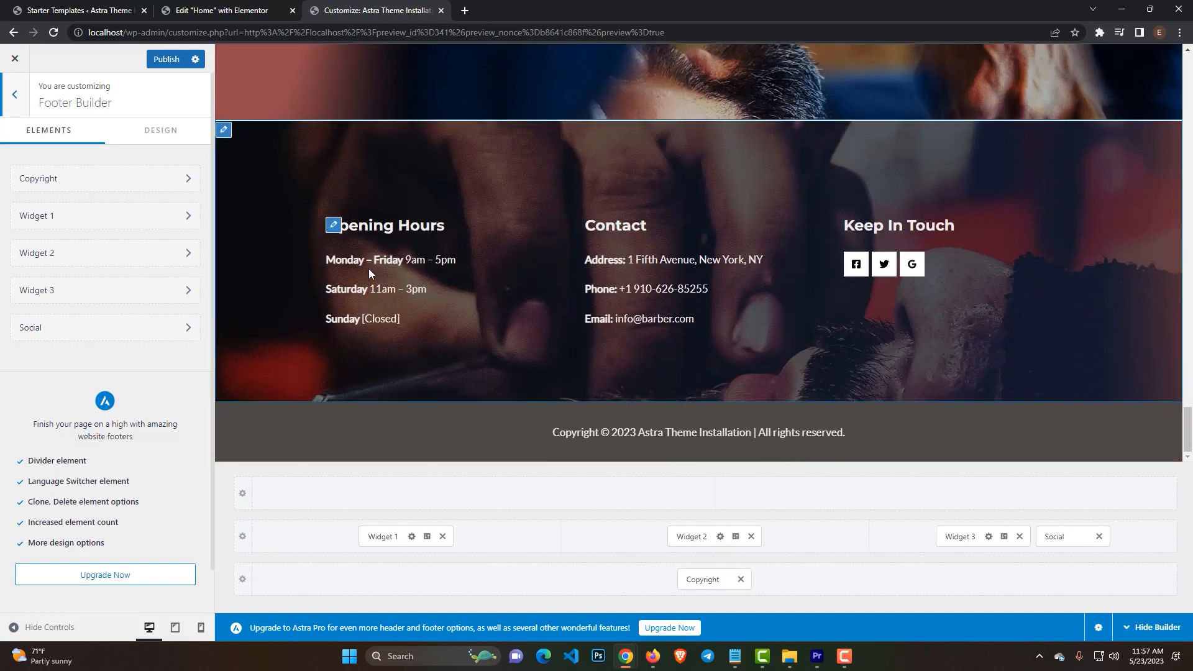
{"action": "mouse_move", "coordinate": [333, 226]}
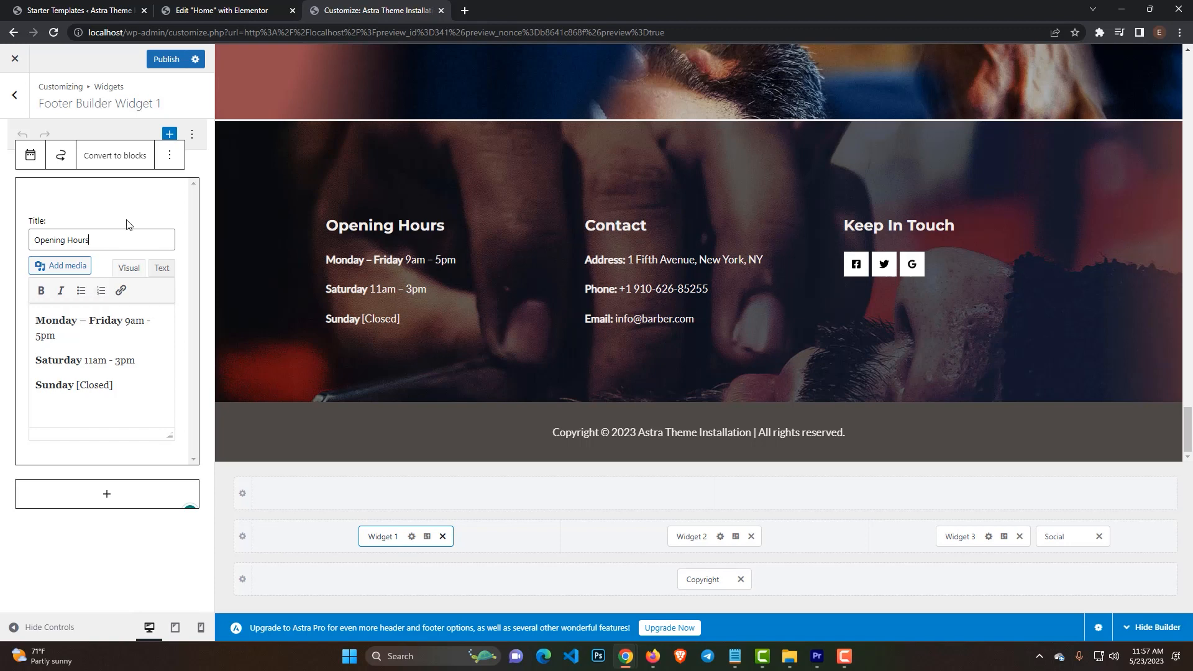
{"action": "mouse_move", "coordinate": [145, 148]}
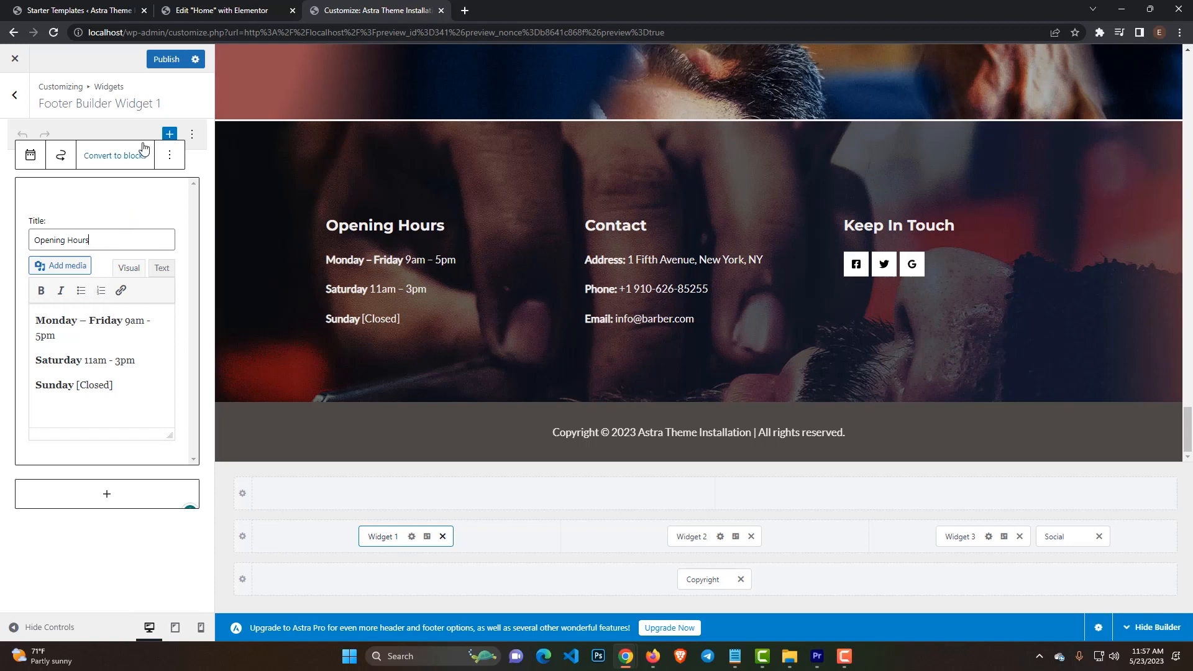